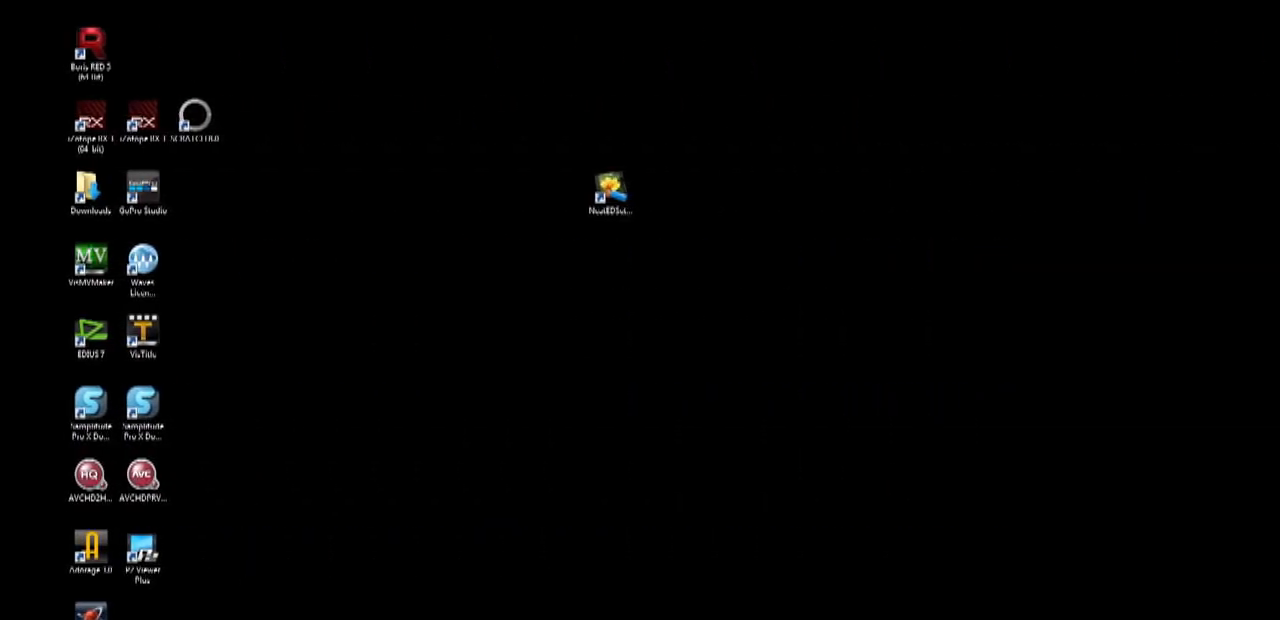
Launch the NeatEDSetup64 installer from the desktop and allow it to run.
double_click(610, 192)
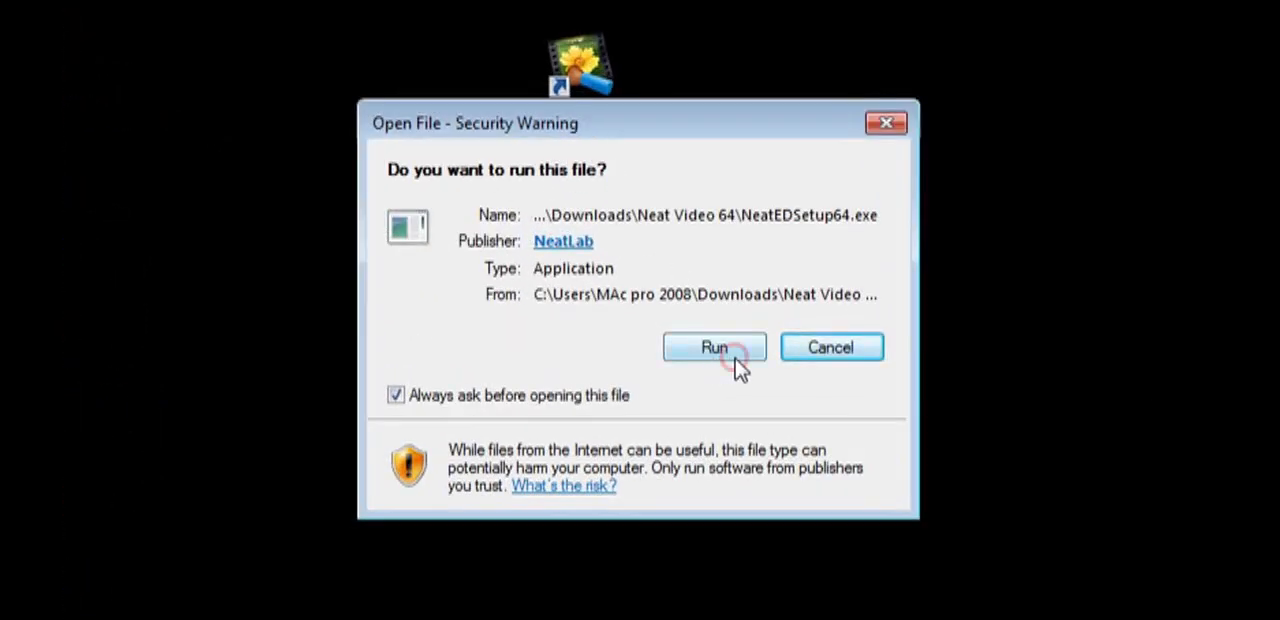
click(714, 348)
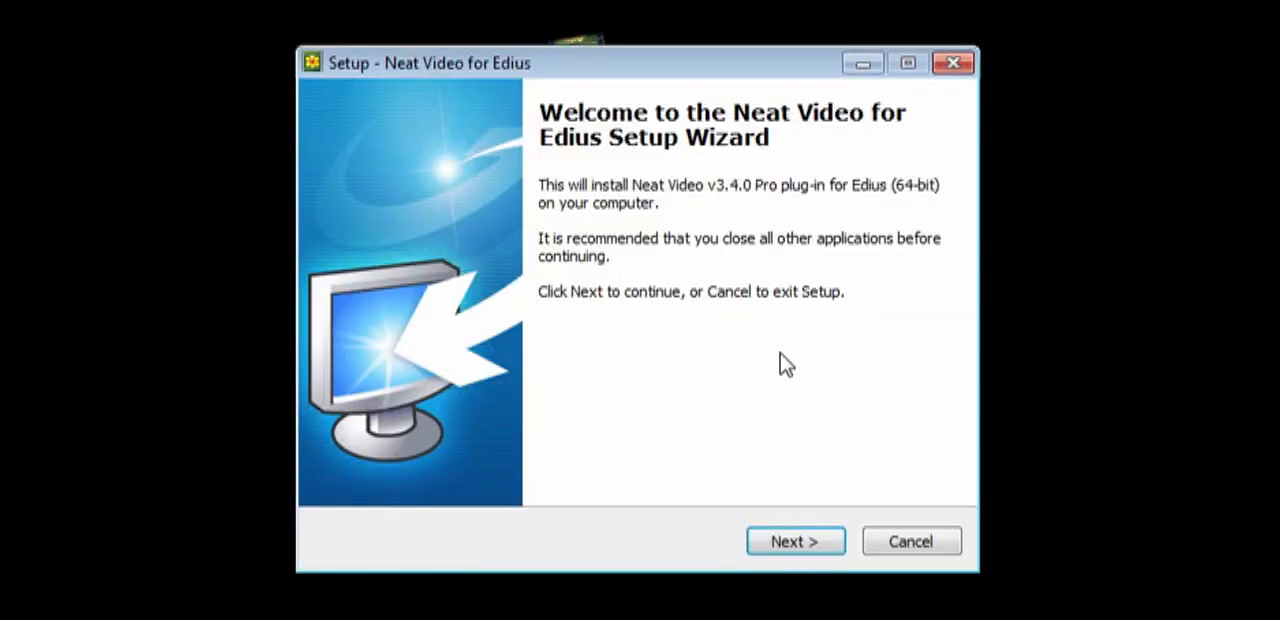
mouse_move(664, 176)
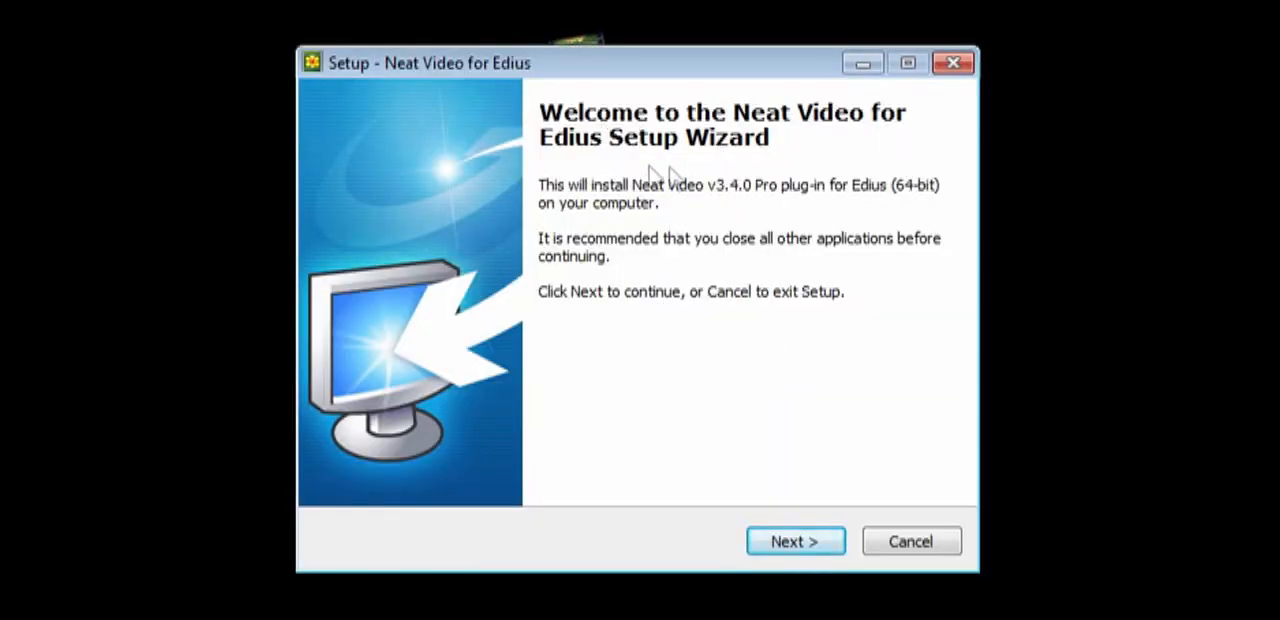
mouse_move(776, 310)
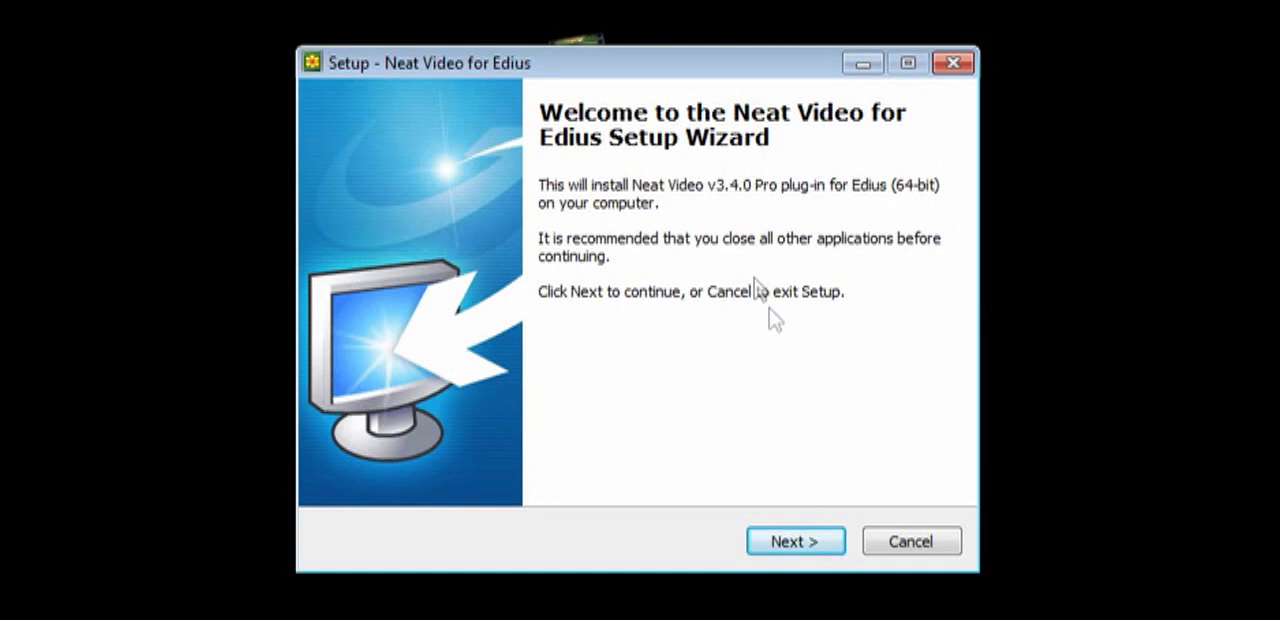
mouse_move(824, 204)
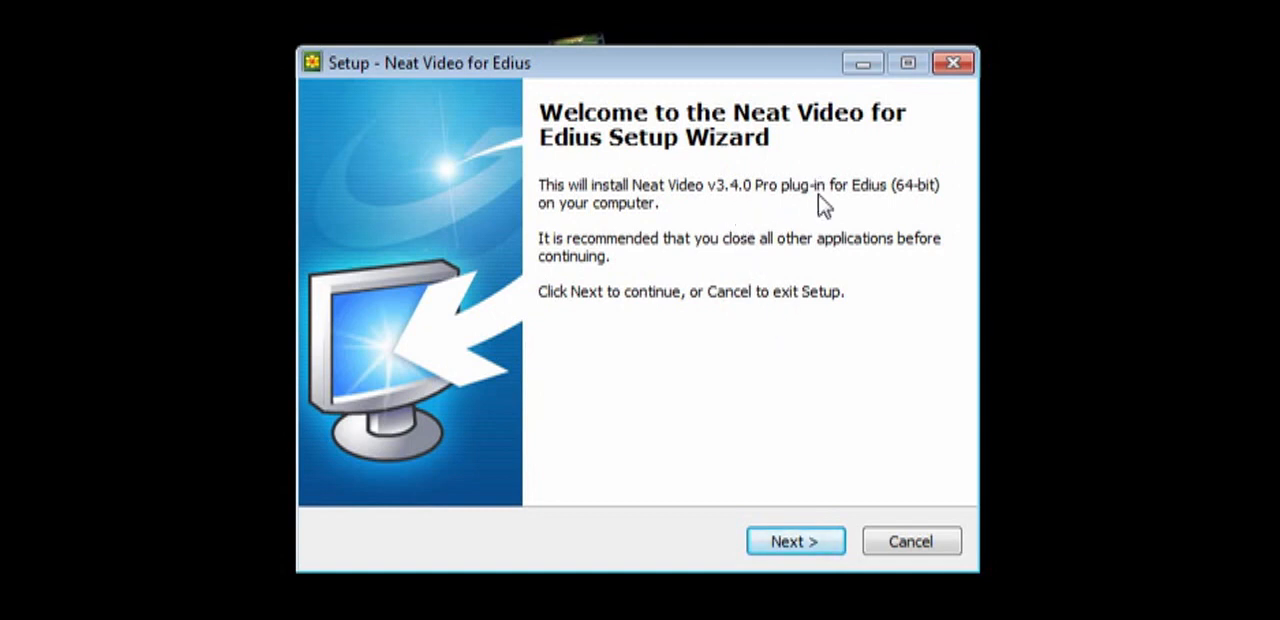
mouse_move(944, 208)
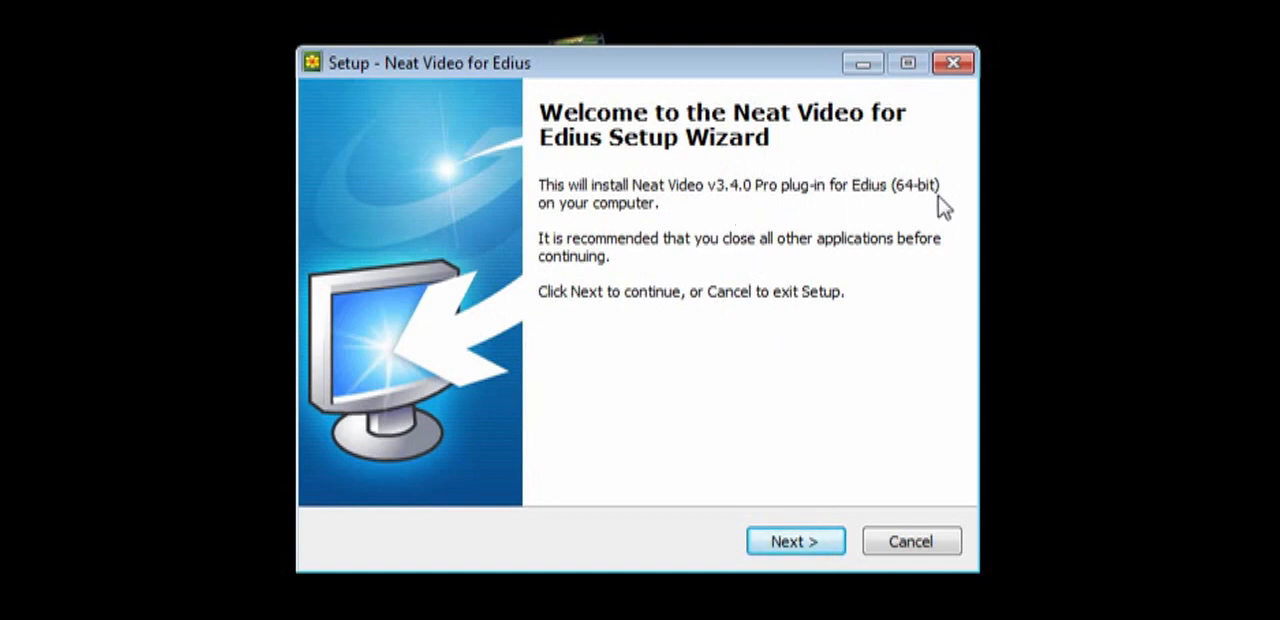
Accept the license and install with default folders, keeping the EDIUS 7 plug-in task.
click(796, 540)
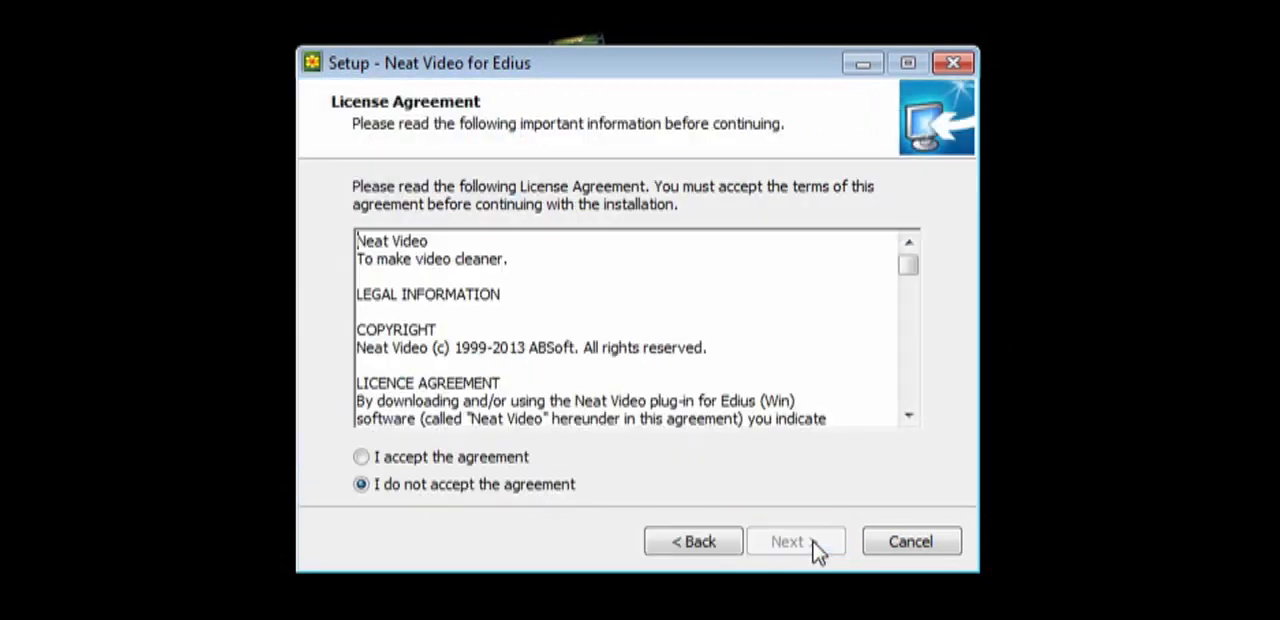
scroll(down, 3)
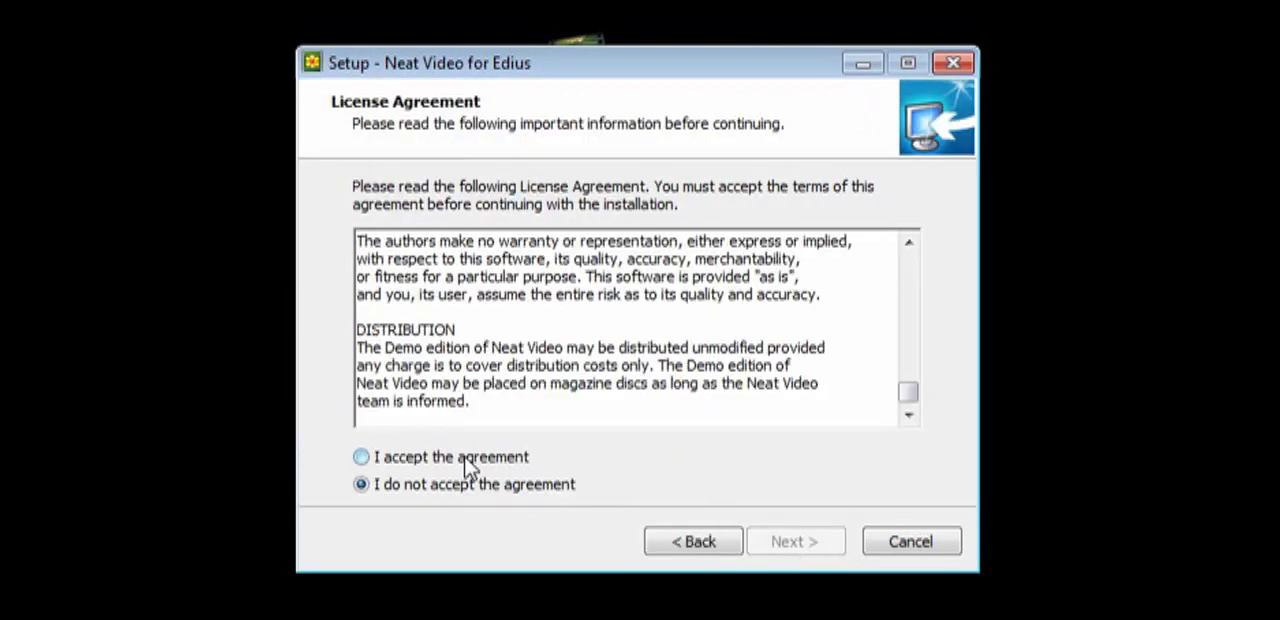
click(794, 540)
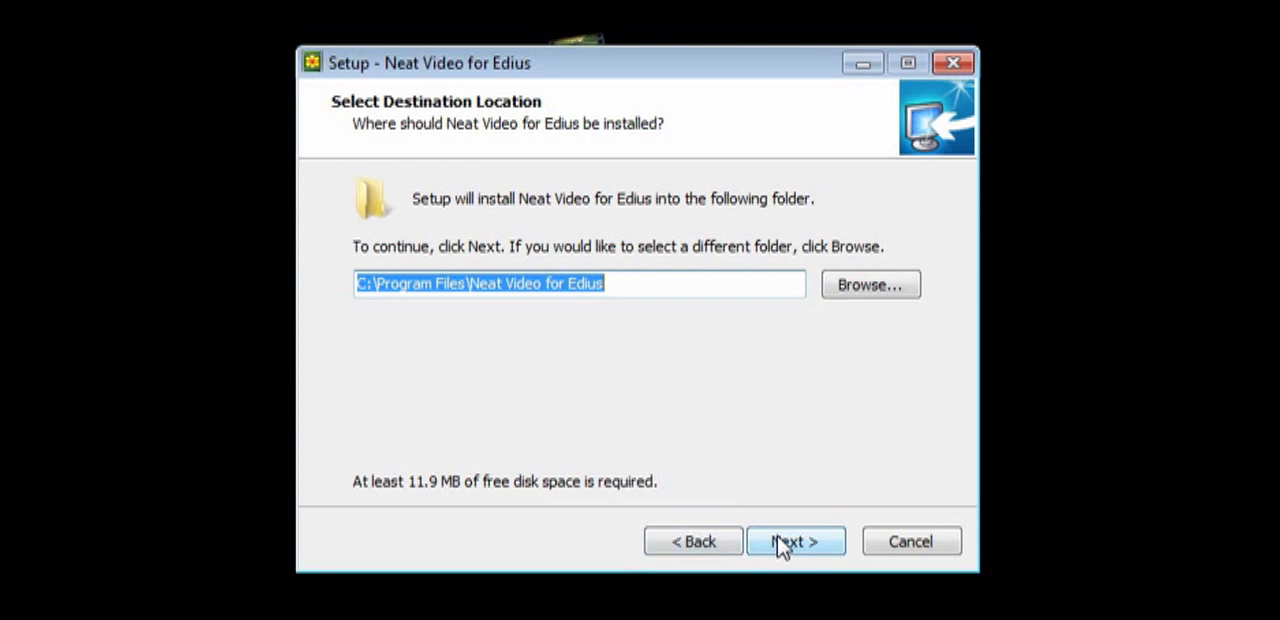
mouse_move(642, 382)
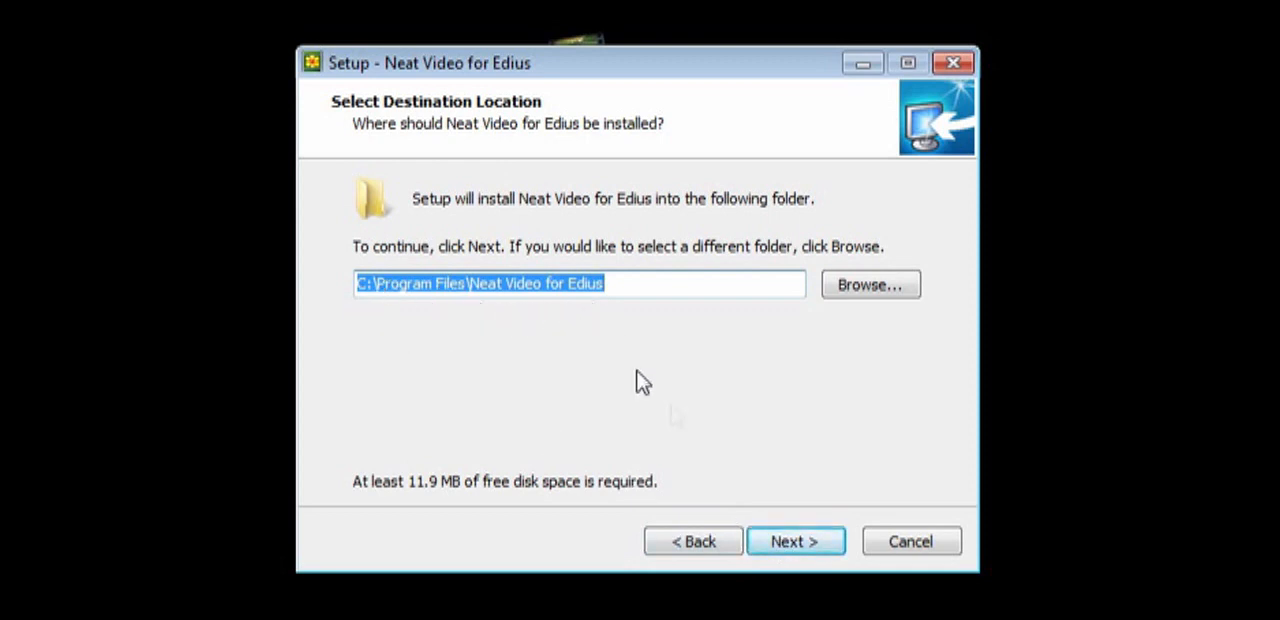
click(796, 540)
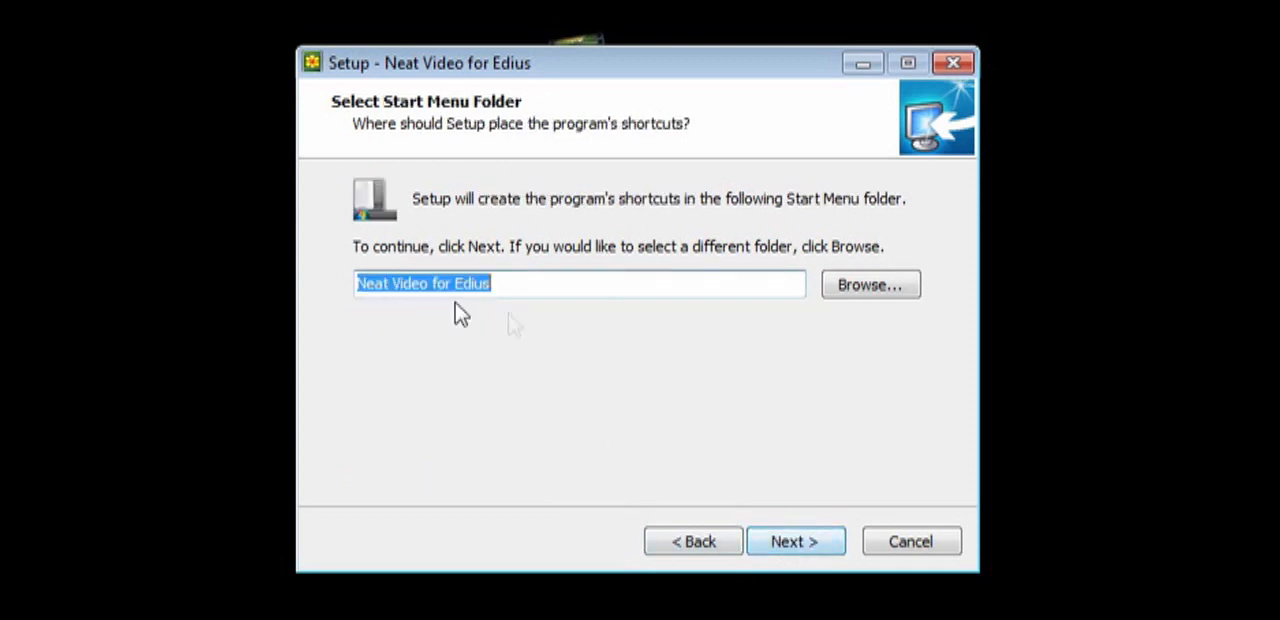
click(796, 540)
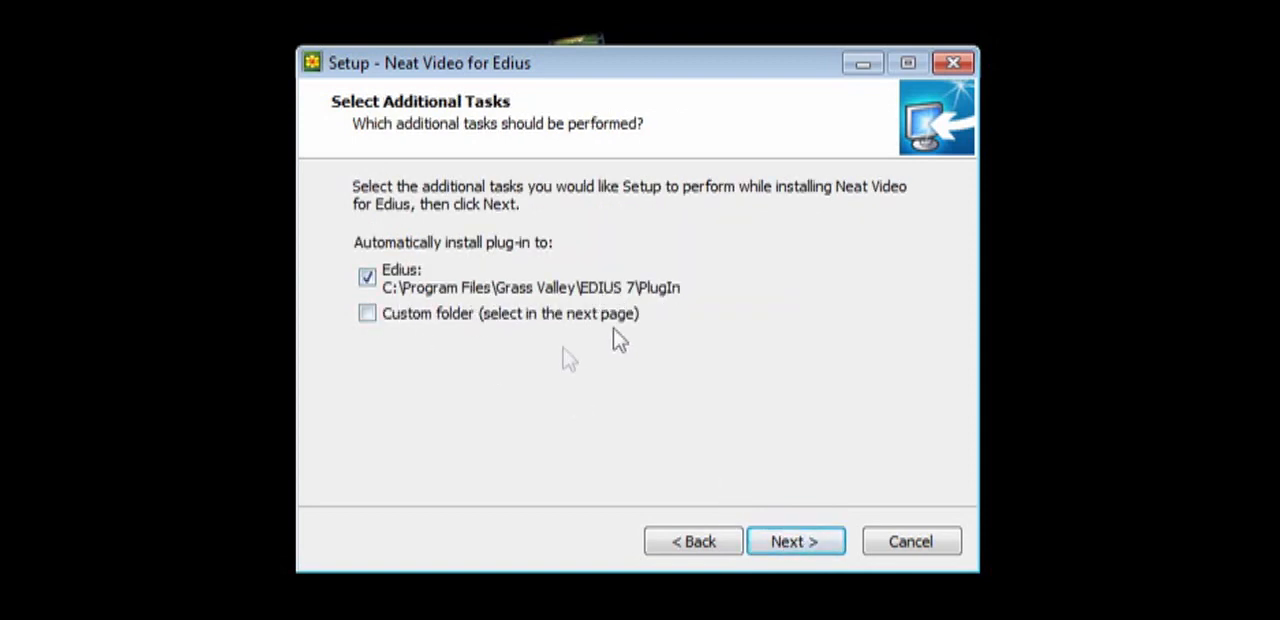
mouse_move(656, 356)
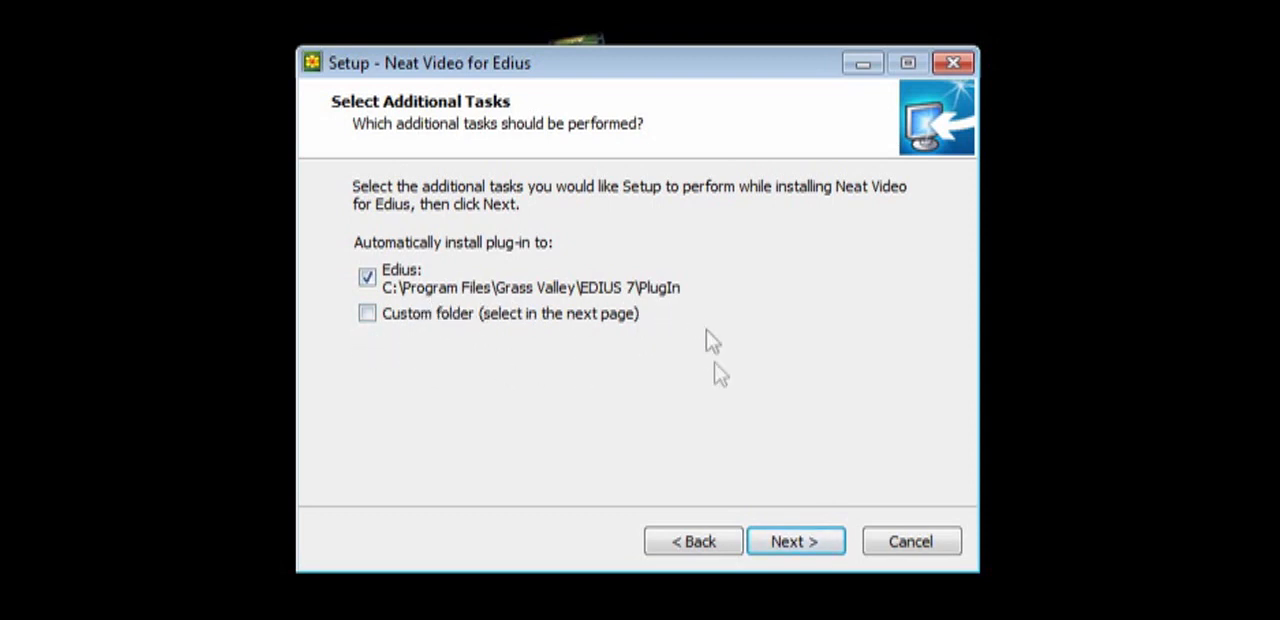
mouse_move(796, 540)
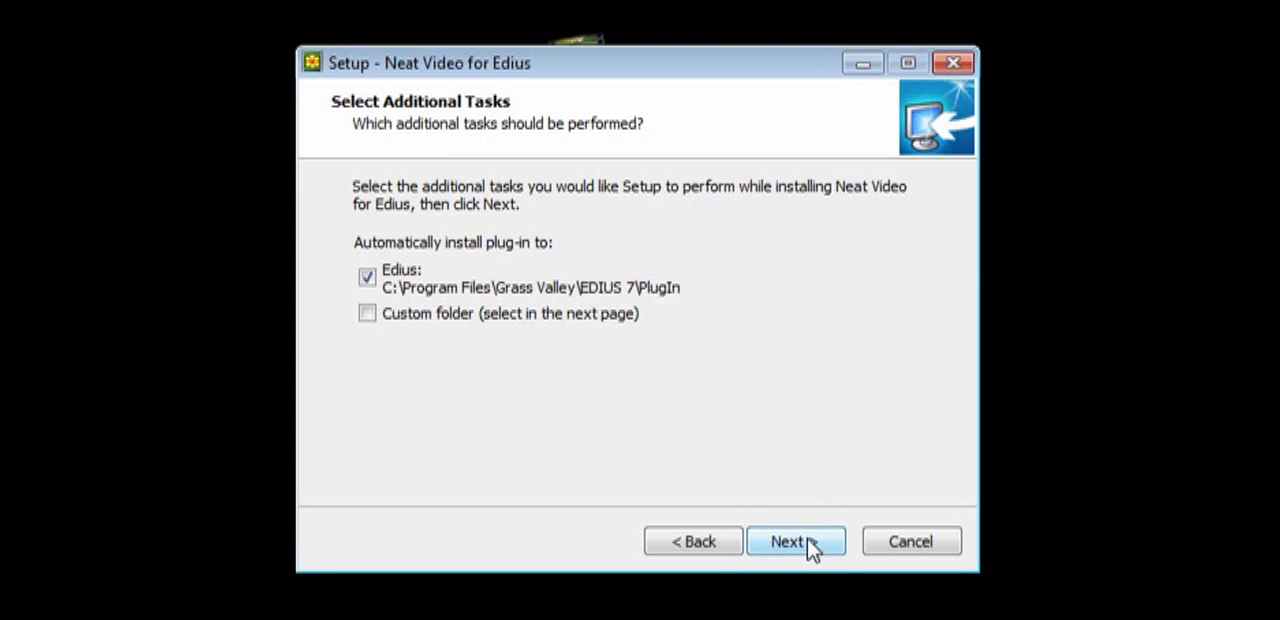
click(796, 540)
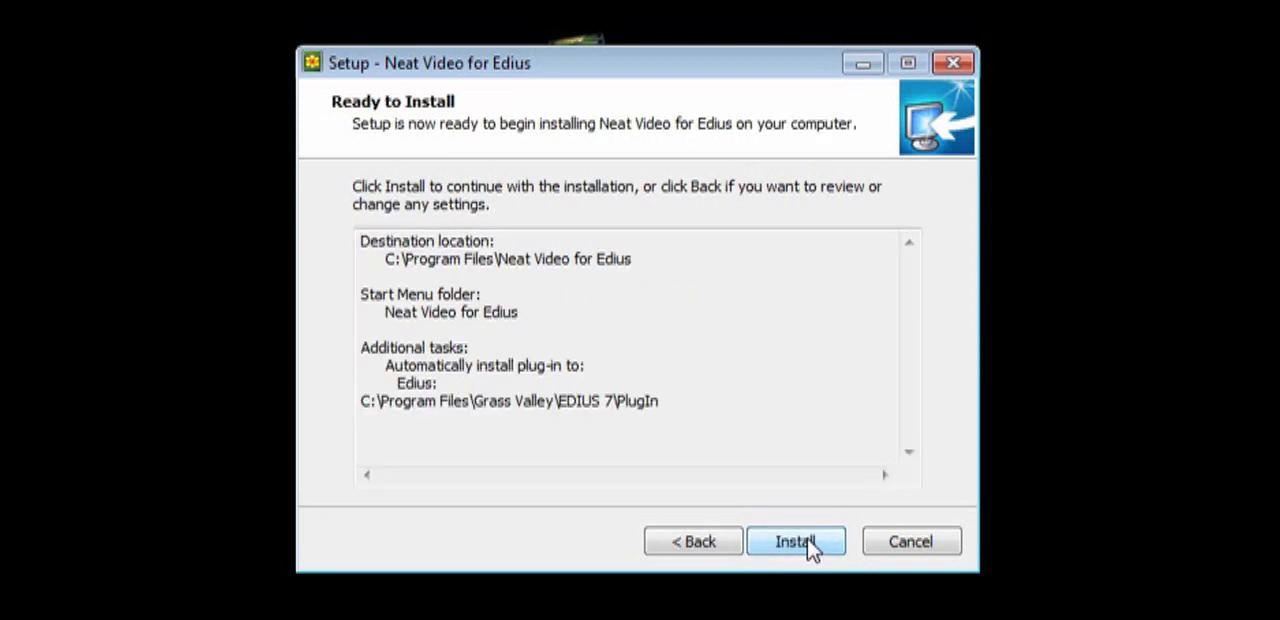
mouse_move(396, 416)
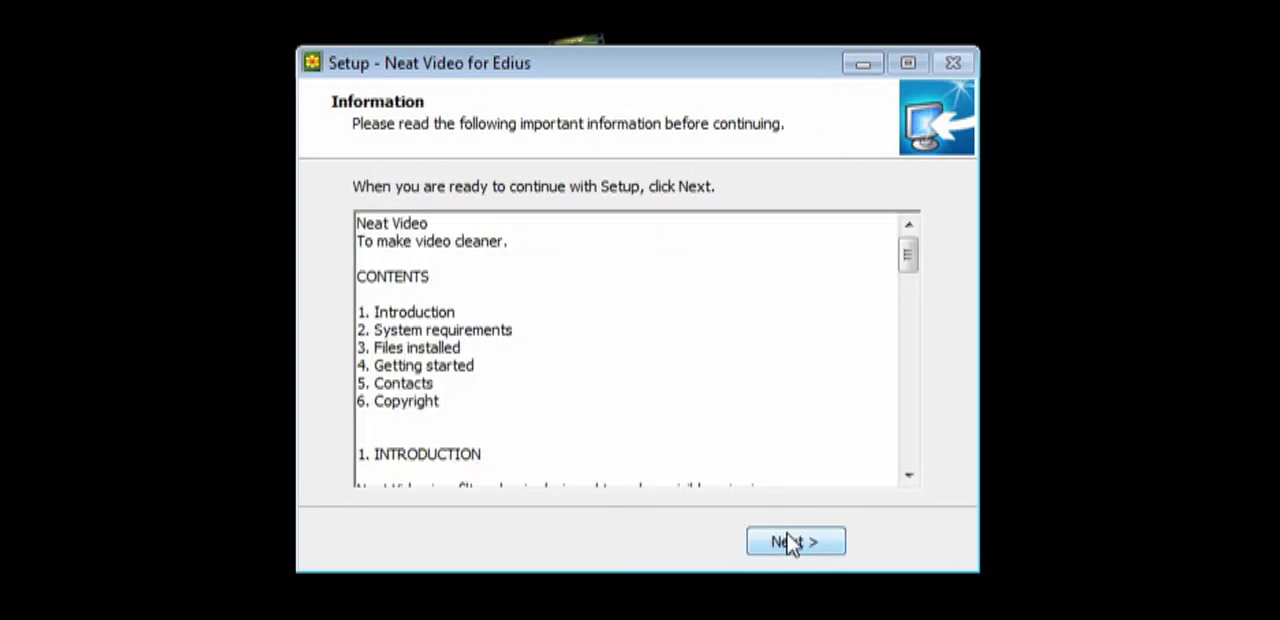
click(796, 540)
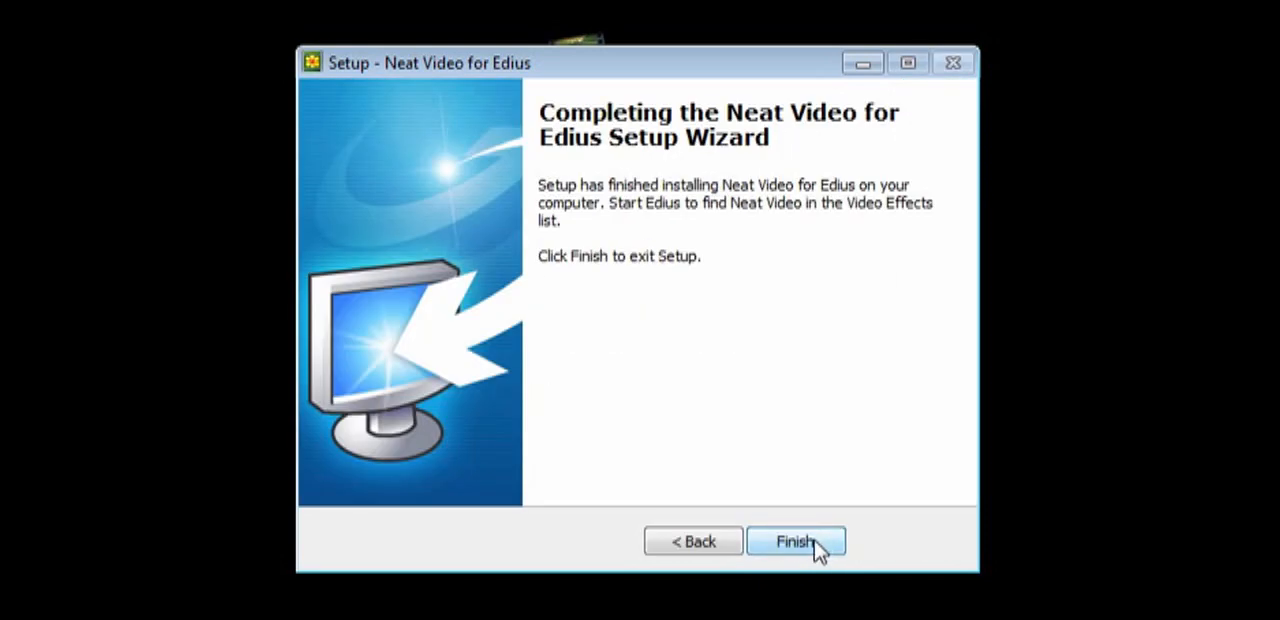
Finish setup, then bring up actions for the Neat Video filter in the Effect palette.
click(794, 540)
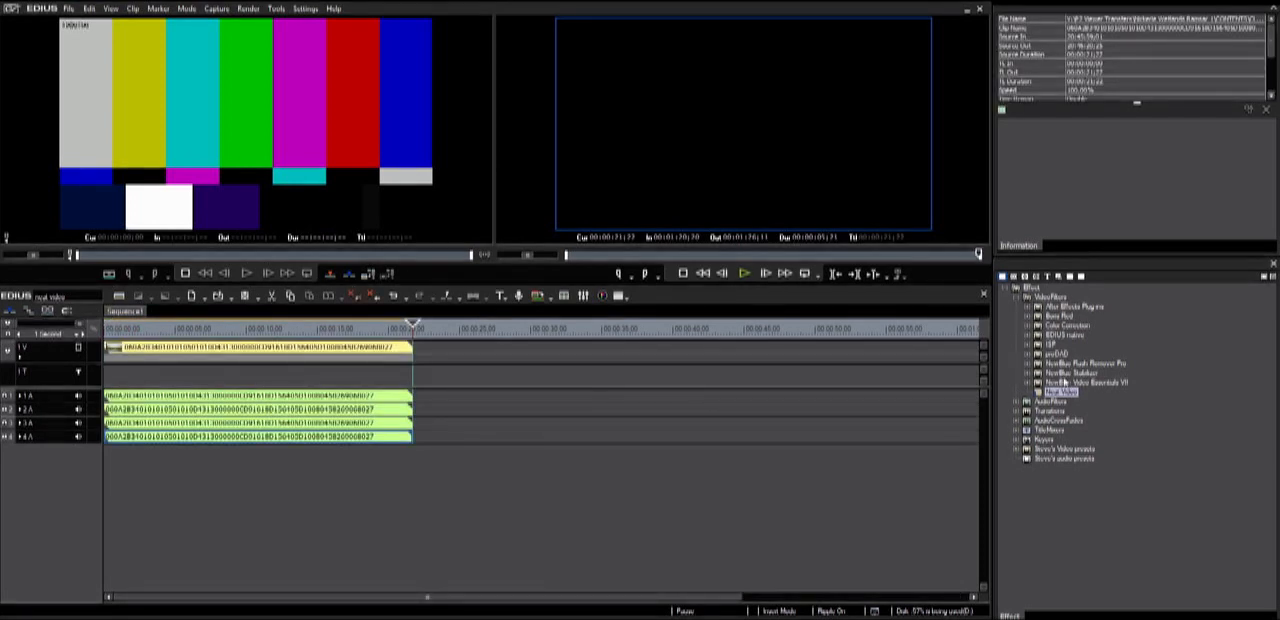
right_click(1060, 392)
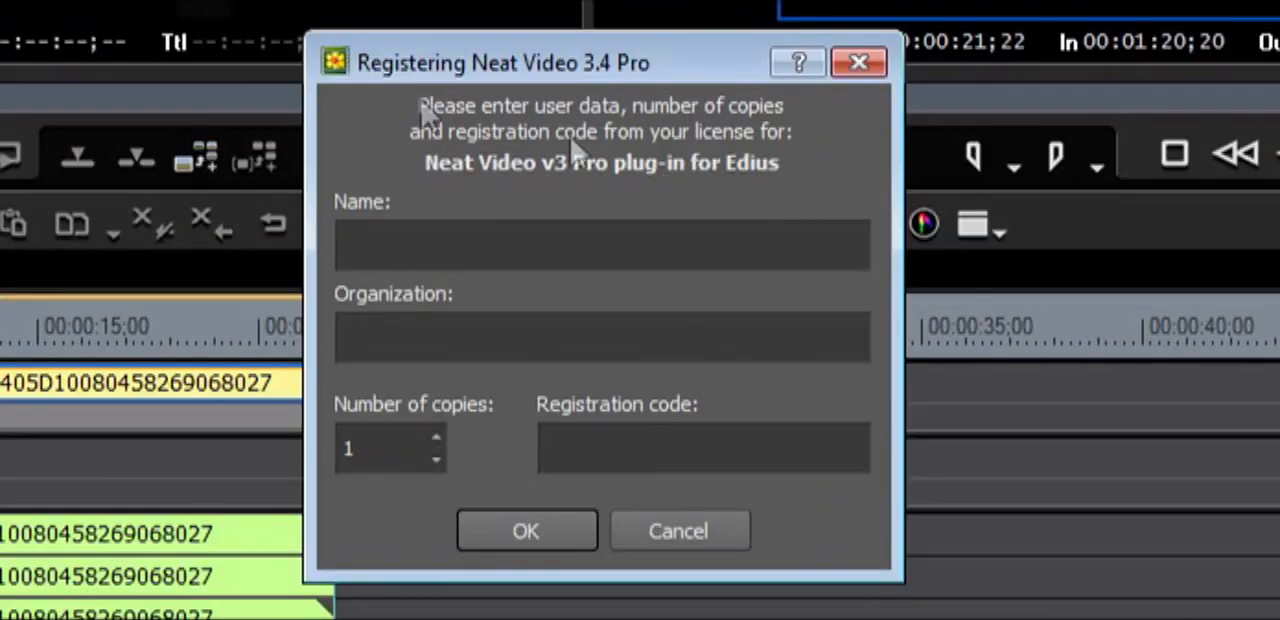
mouse_move(668, 90)
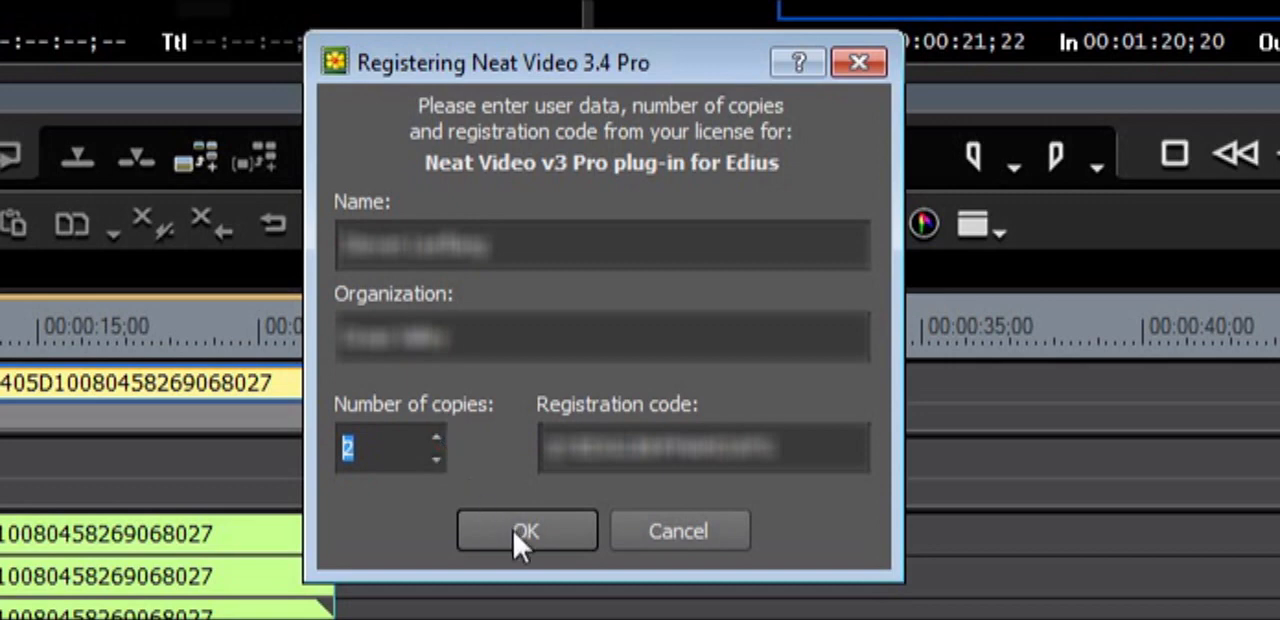
mouse_move(548, 548)
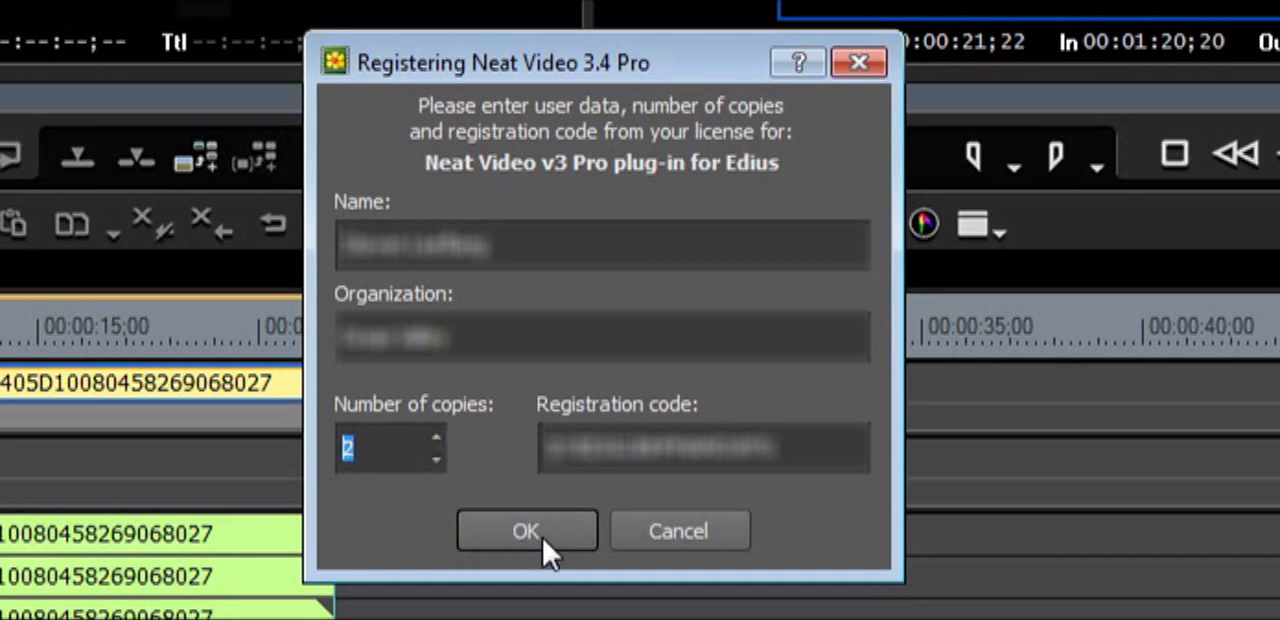
Submit the Neat Video 3.4 Pro registration for two copies and acknowledge the confirmation.
click(528, 530)
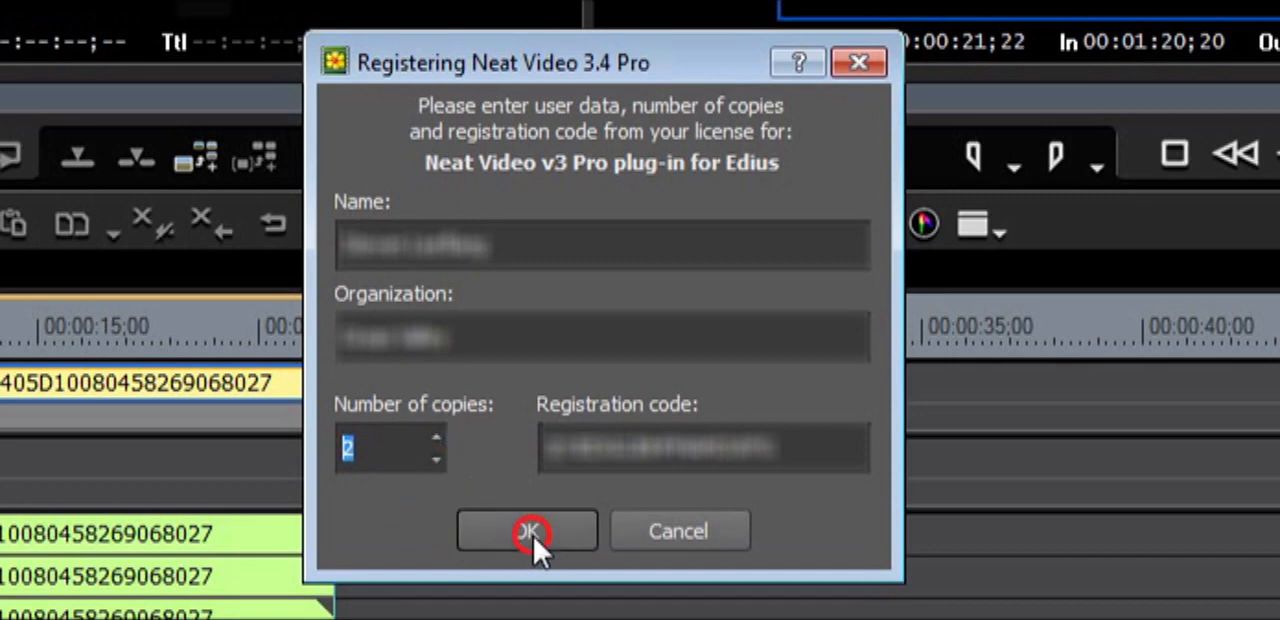
click(528, 530)
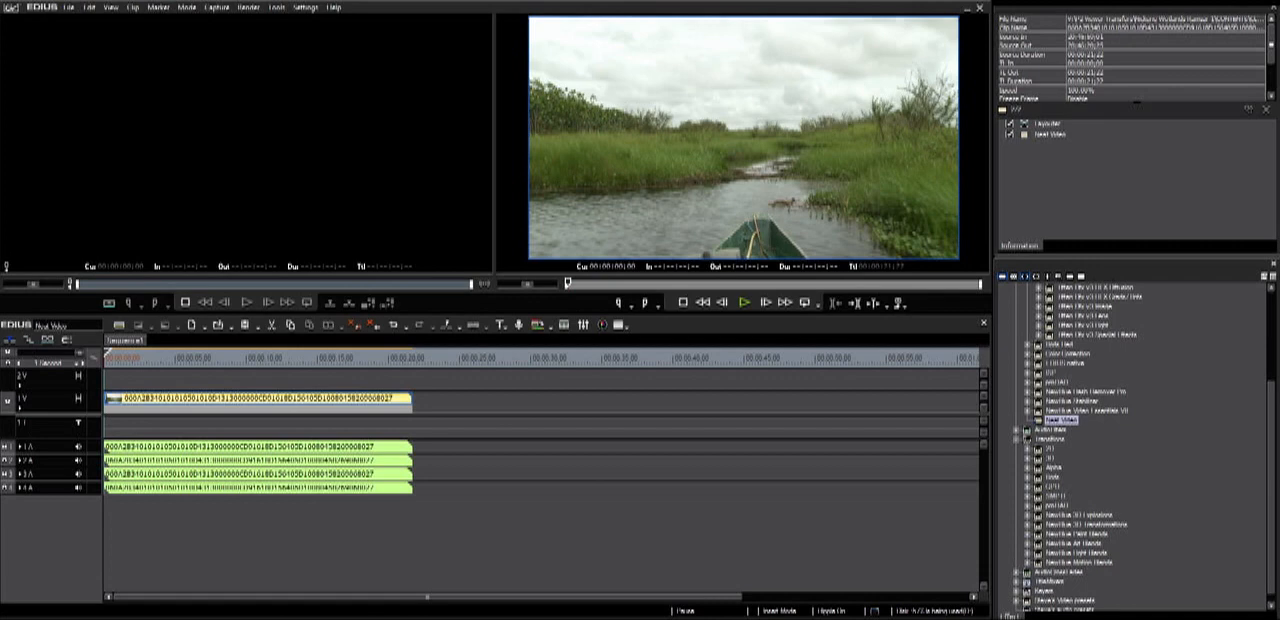
mouse_move(1150, 398)
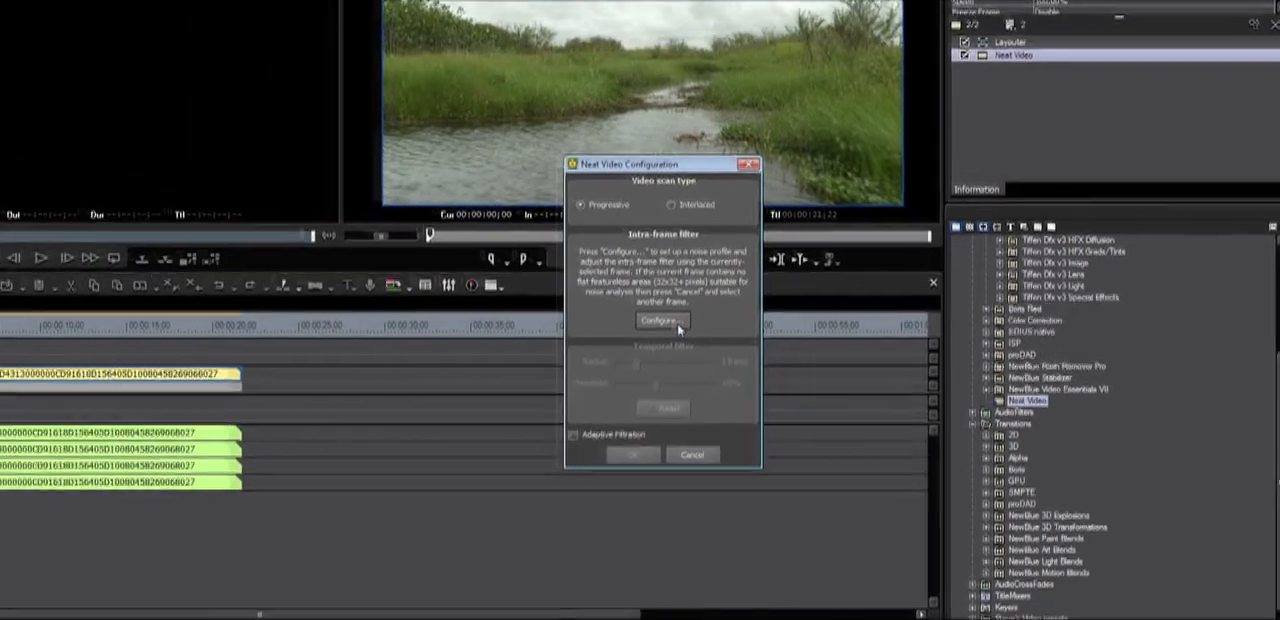
Configure Neat Video on the clip and reach its Tools menu in the plug-in window.
click(662, 320)
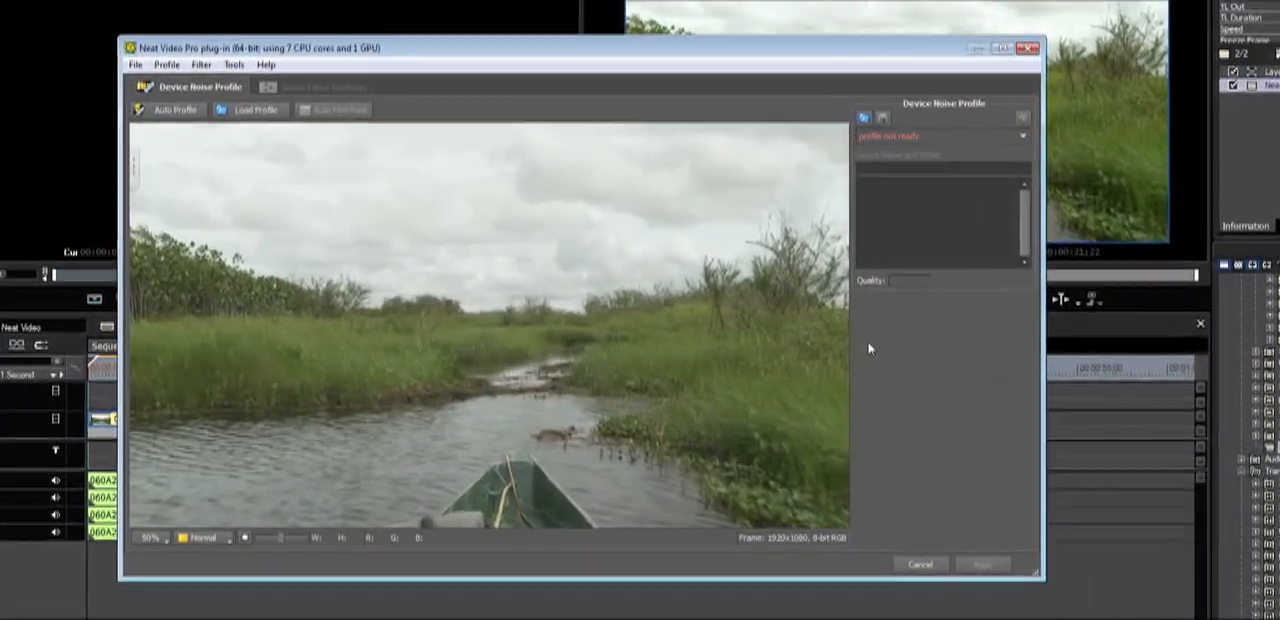
click(234, 64)
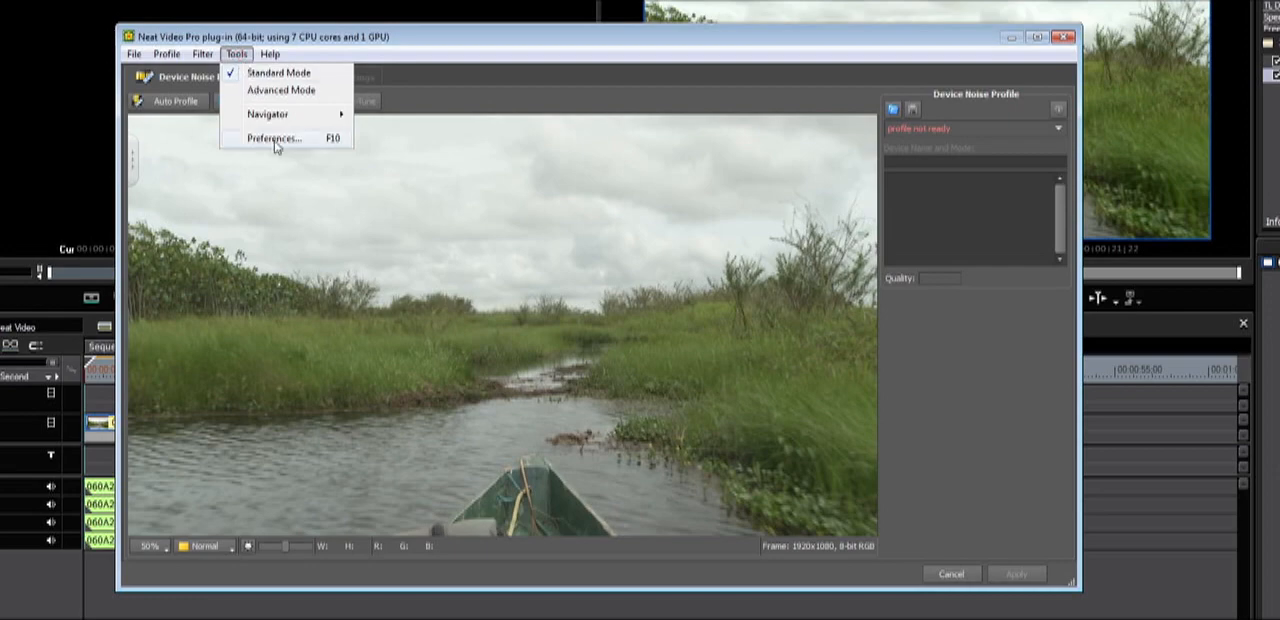
Benchmark performance in Preferences, measuring 4.9 frames/sec at 1920x1080, and start optimization.
click(272, 138)
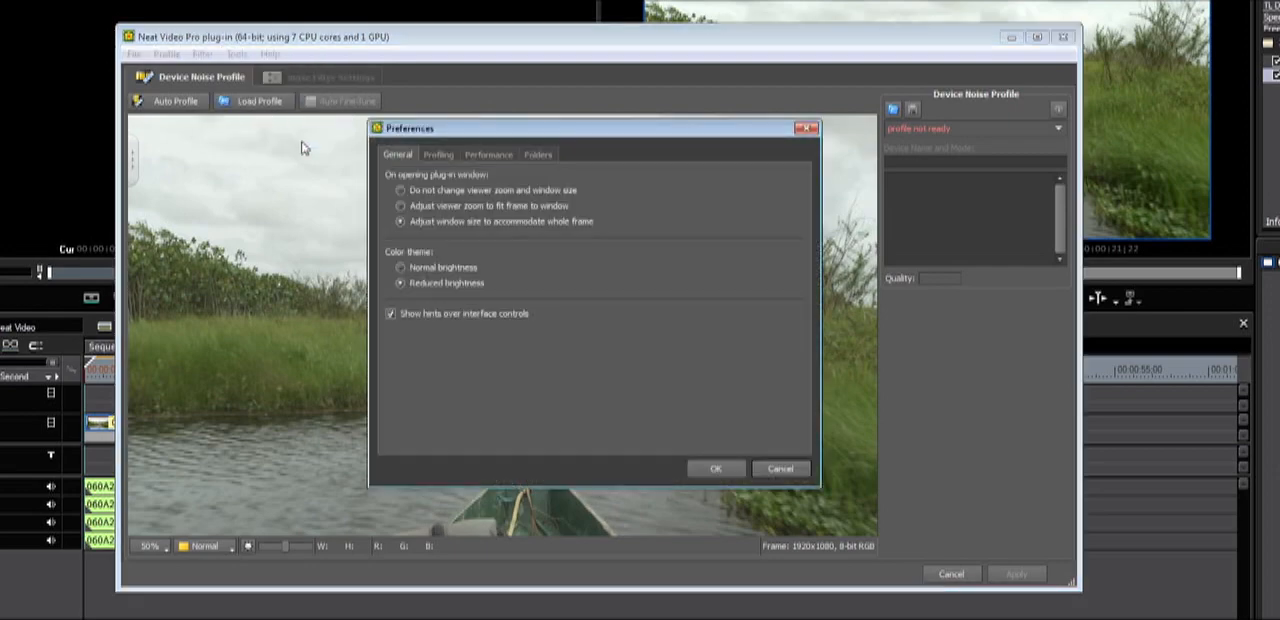
click(424, 68)
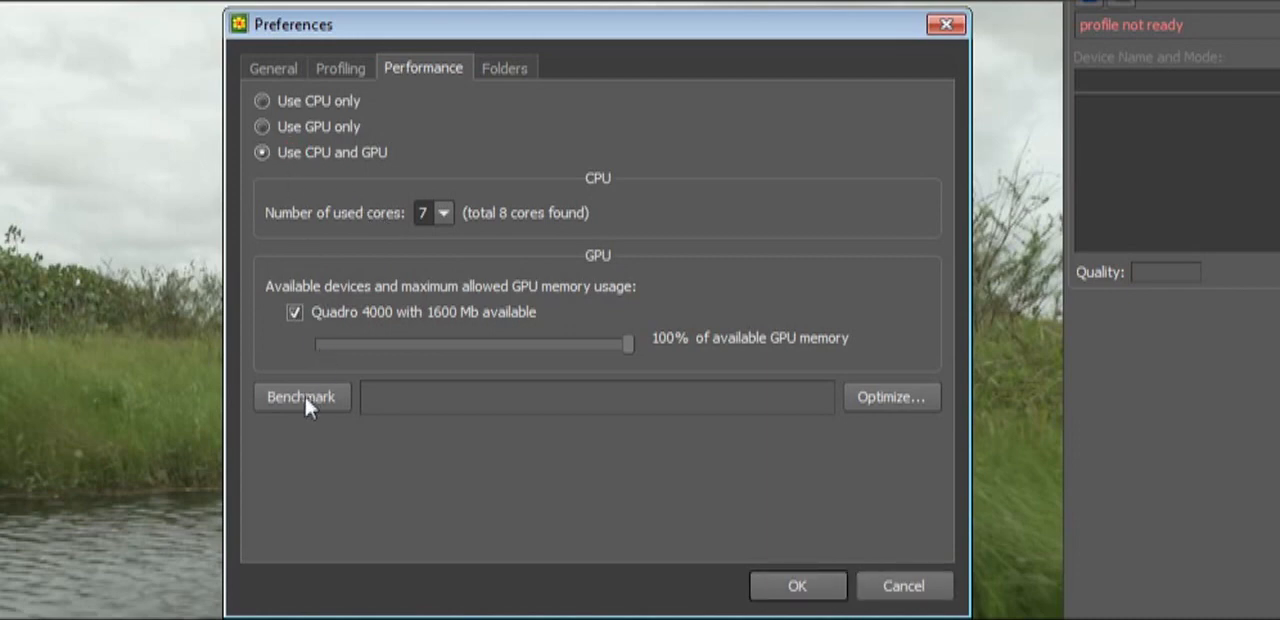
click(300, 398)
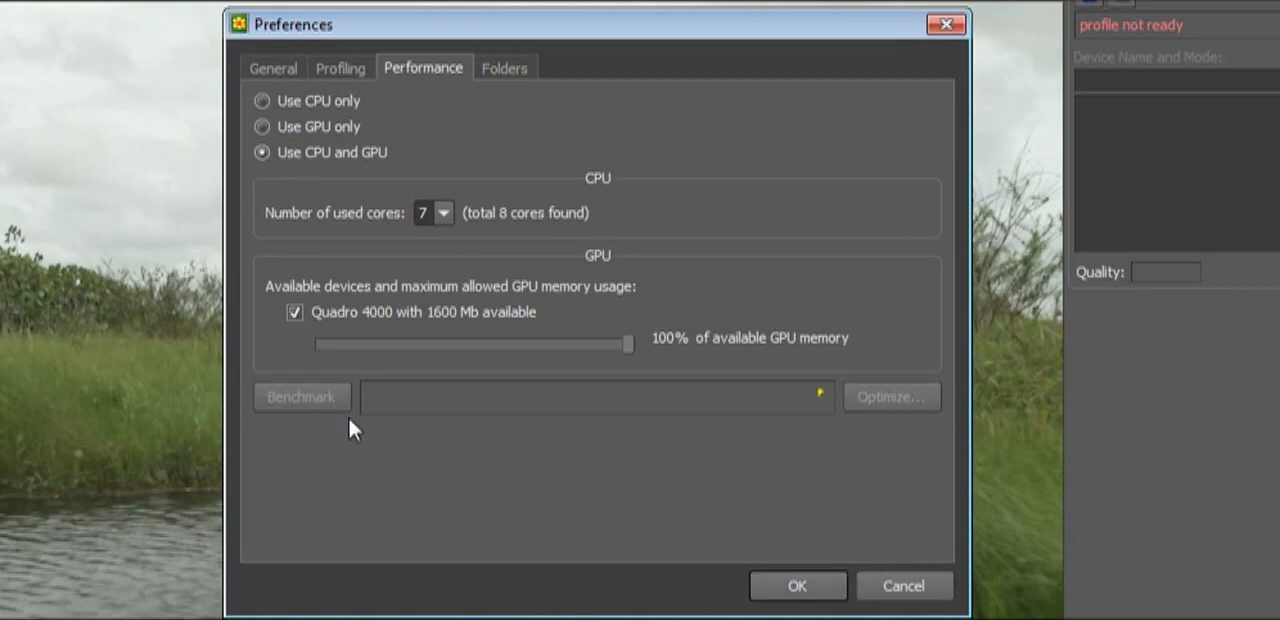
click(300, 396)
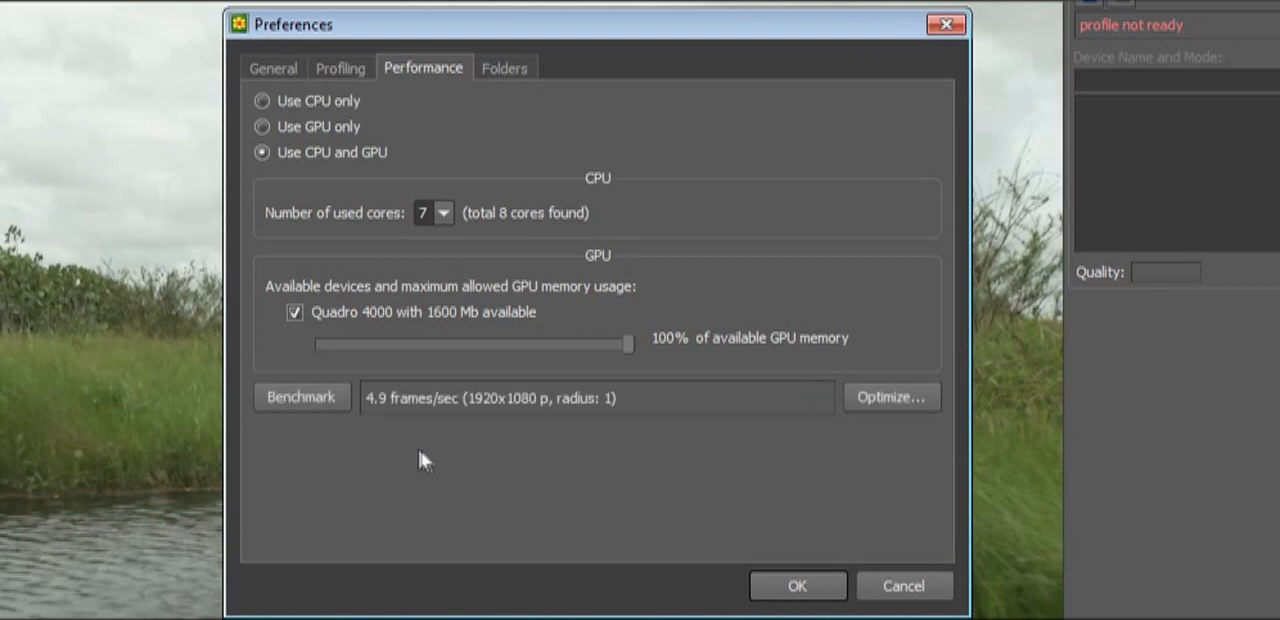
click(888, 398)
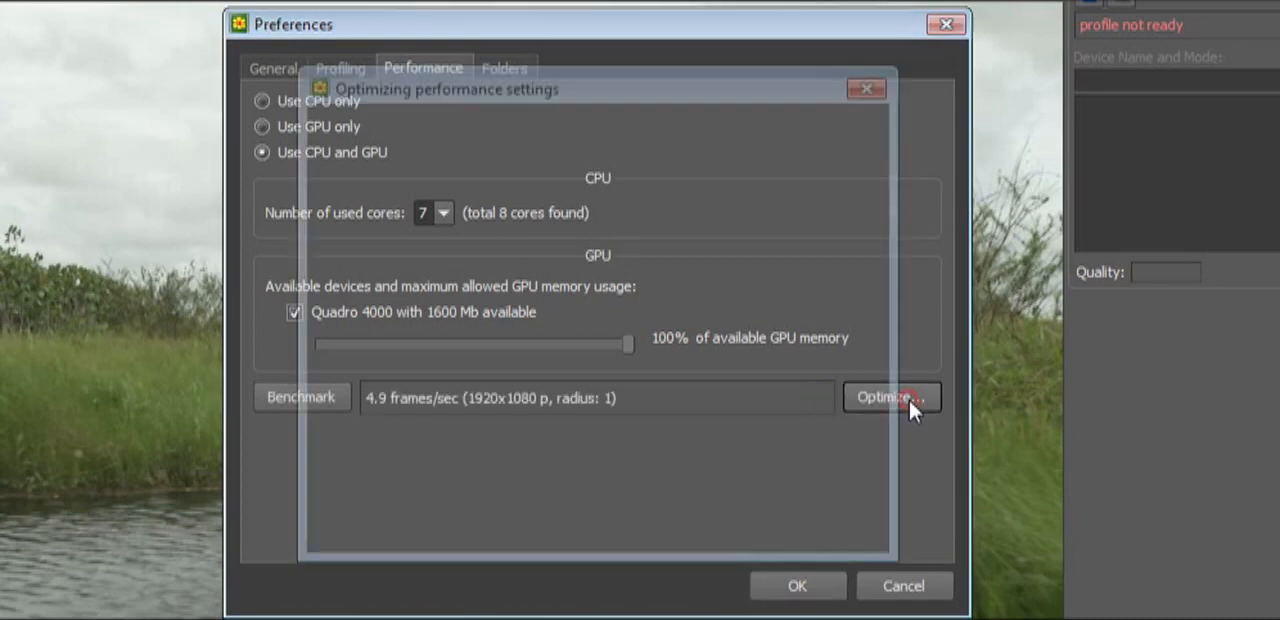
Optimize CPU/GPU combinations and accept the best, 7 cores with the Quadro 4000 at 4.76 fps.
click(890, 398)
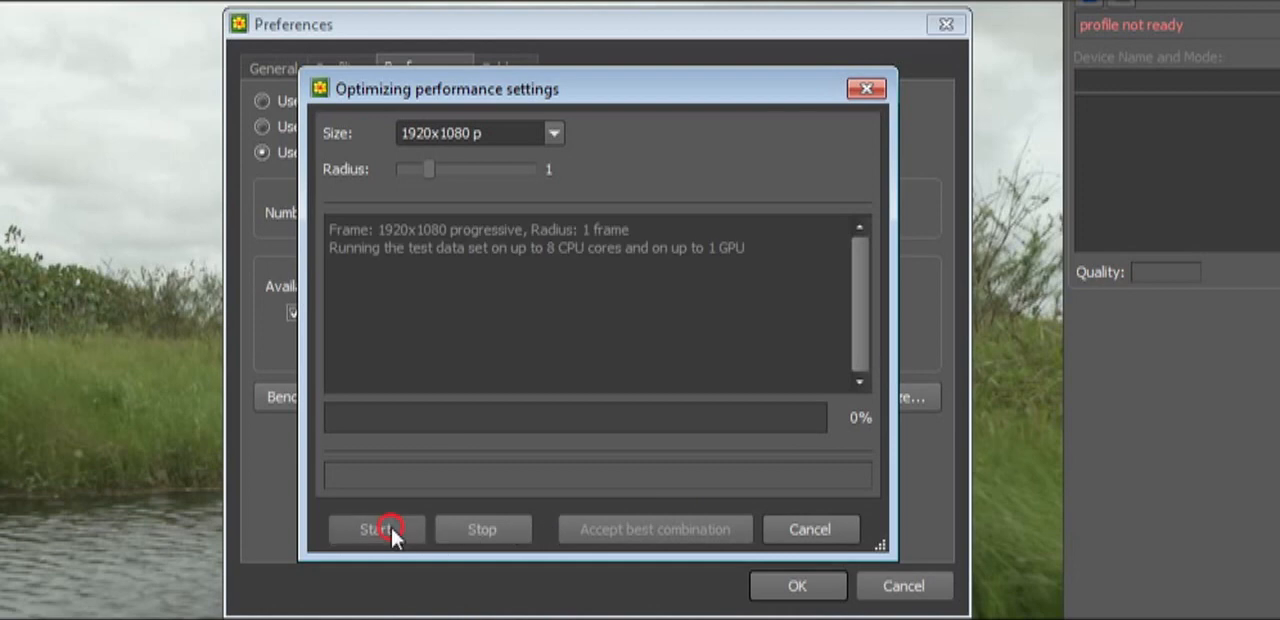
click(376, 528)
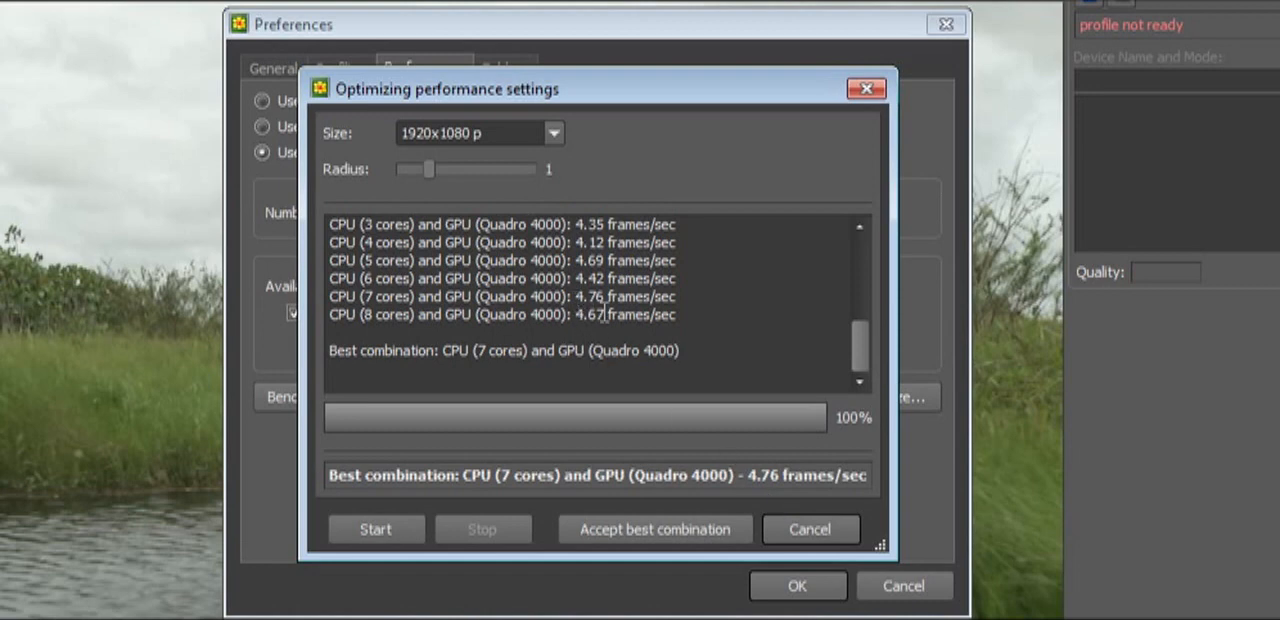
mouse_move(670, 520)
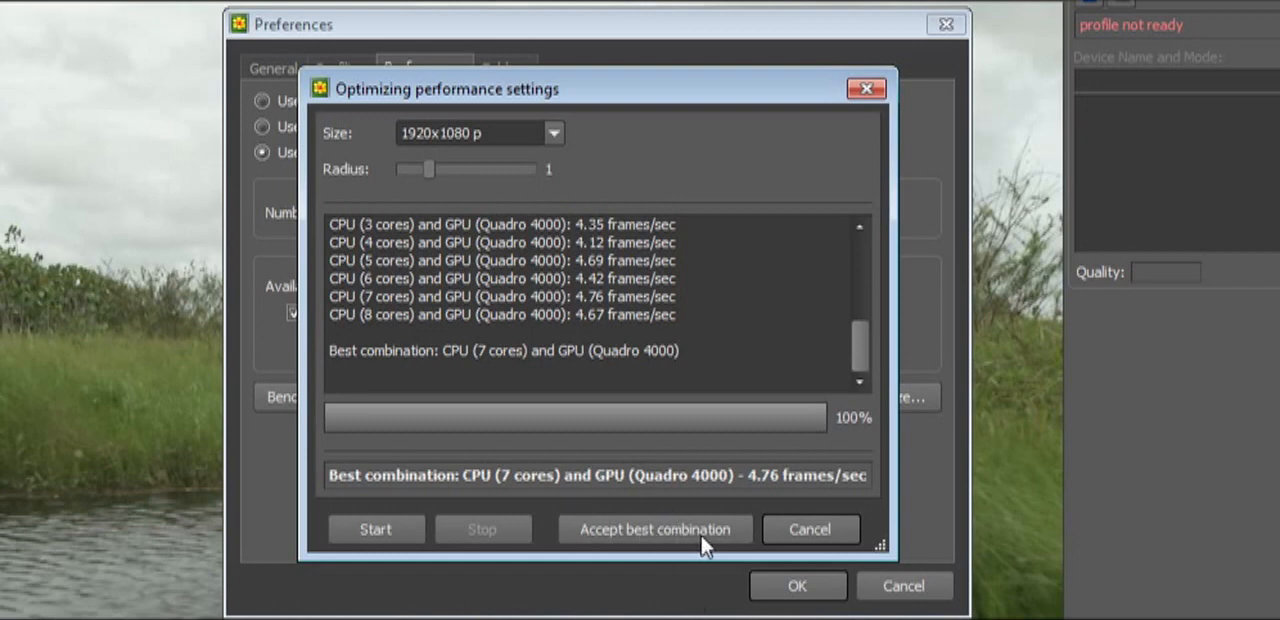
click(656, 528)
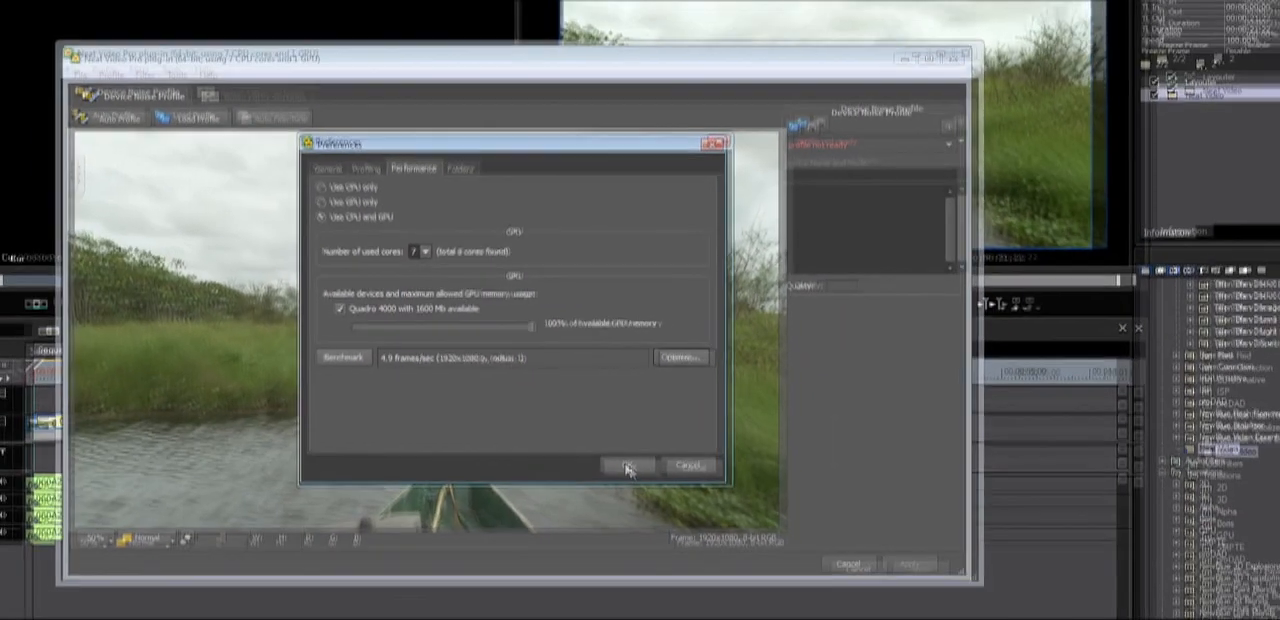
click(628, 466)
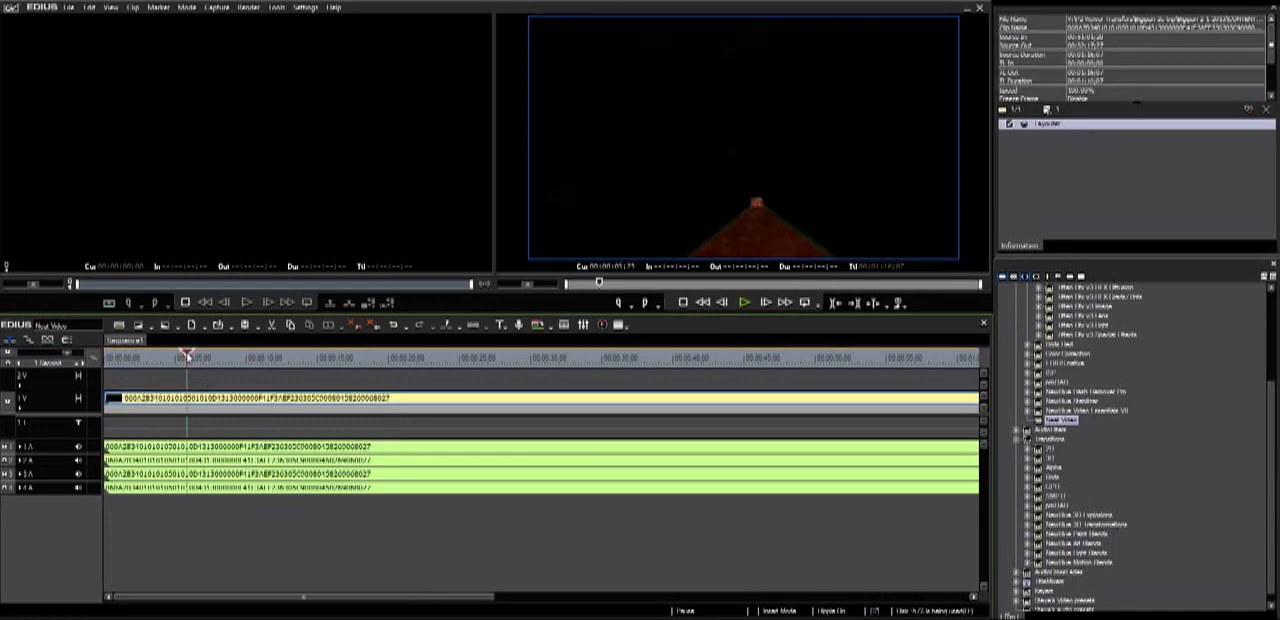
Select the night-time boat clip on the timeline to receive the Neat Video effect.
click(492, 356)
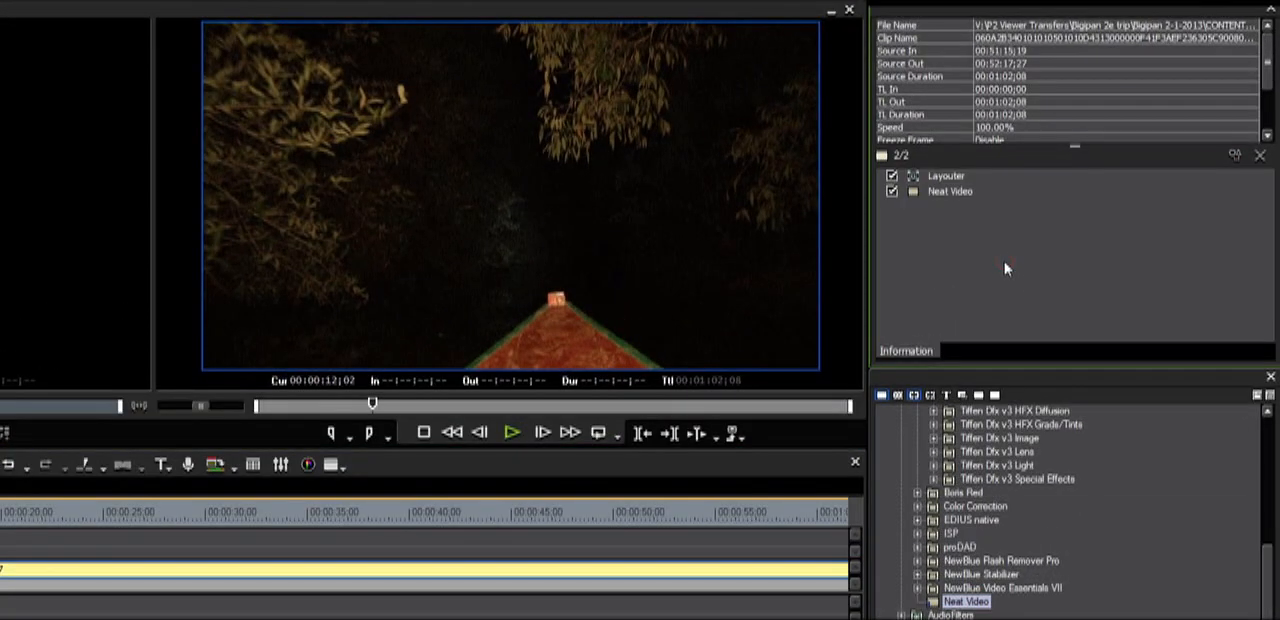
Move Neat Video above Layouter in the clip's filter list in the Information palette.
click(950, 192)
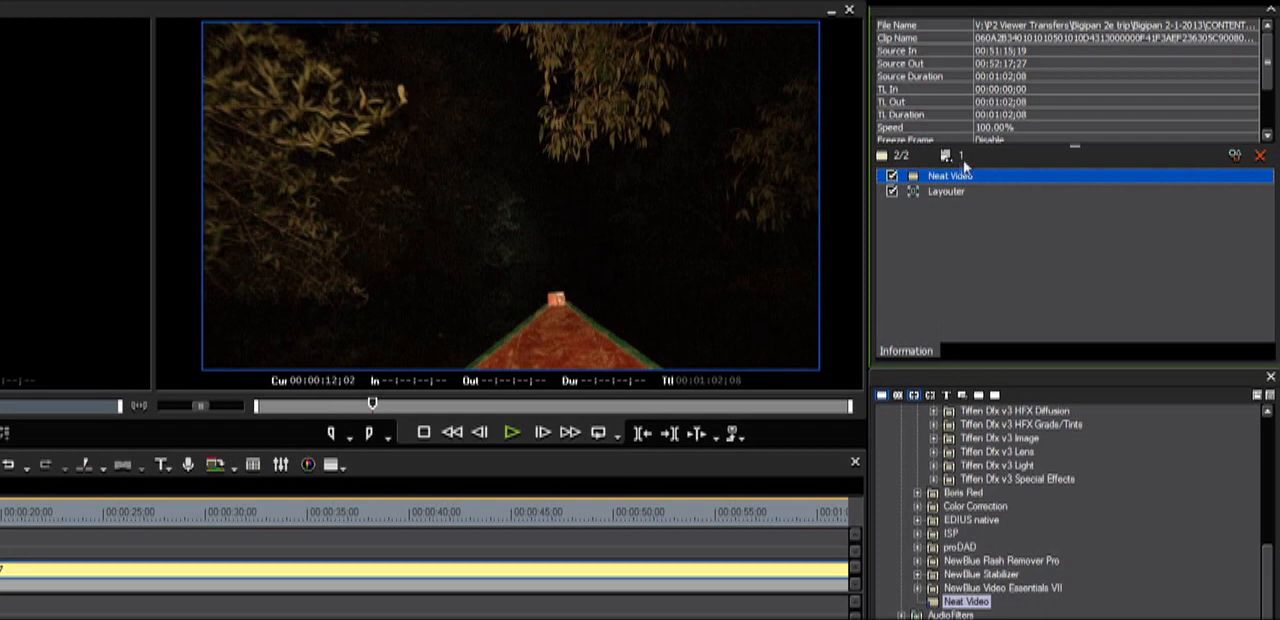
mouse_move(1044, 284)
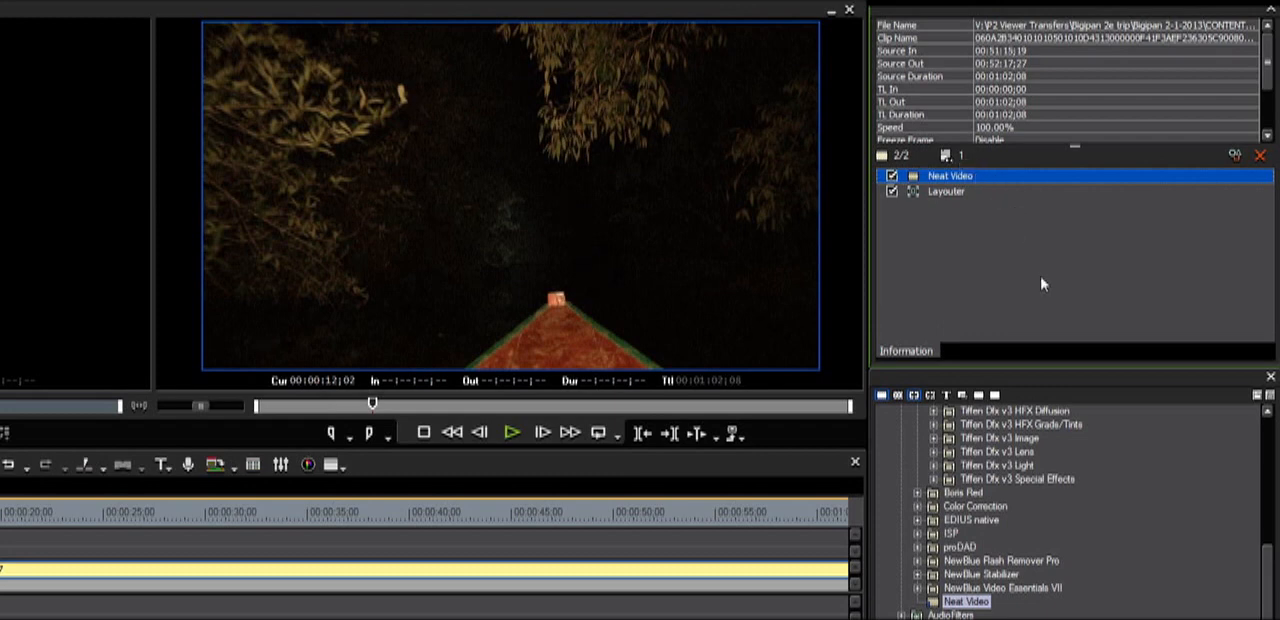
click(944, 192)
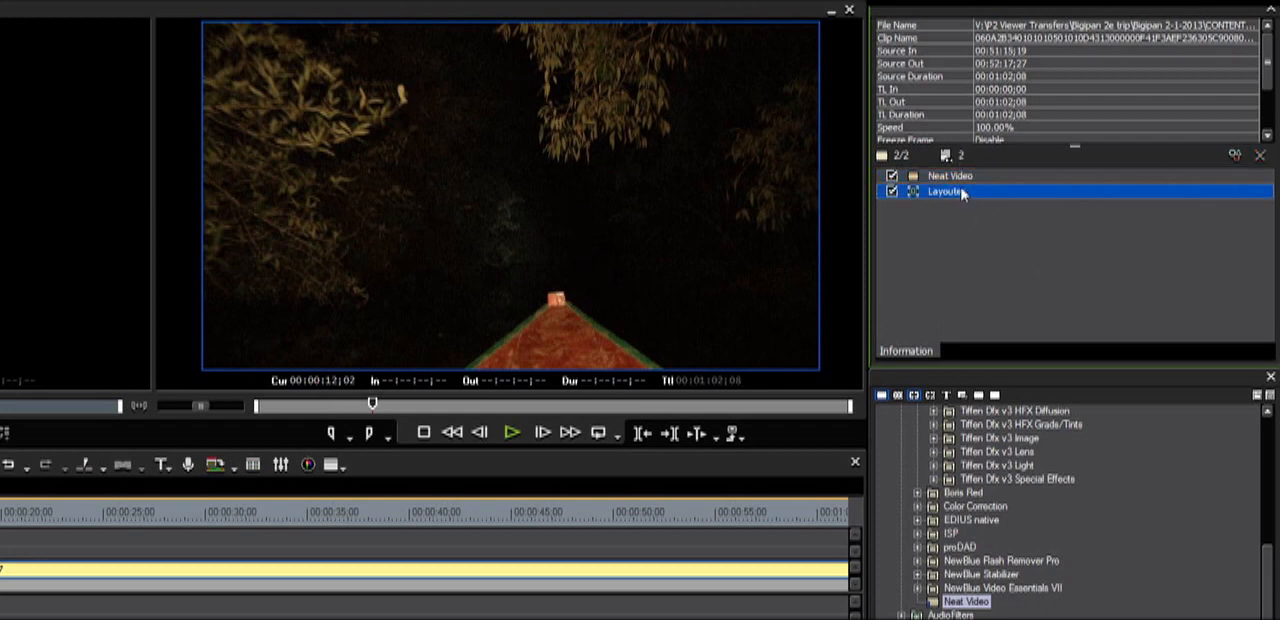
click(950, 176)
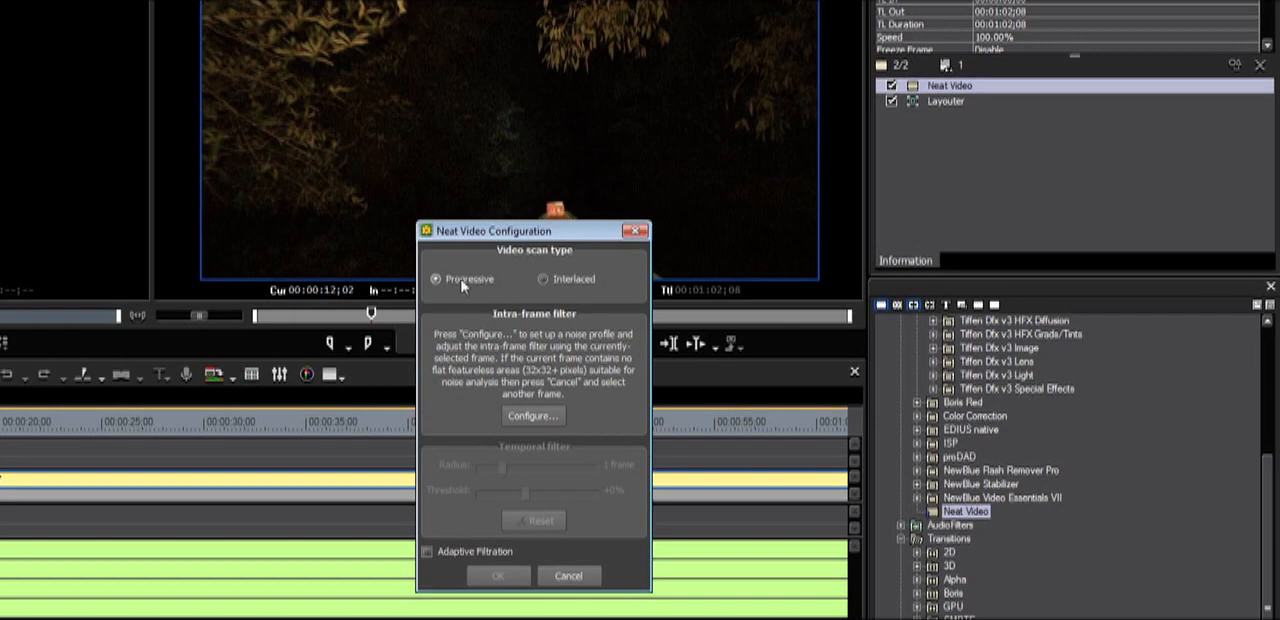
mouse_move(552, 286)
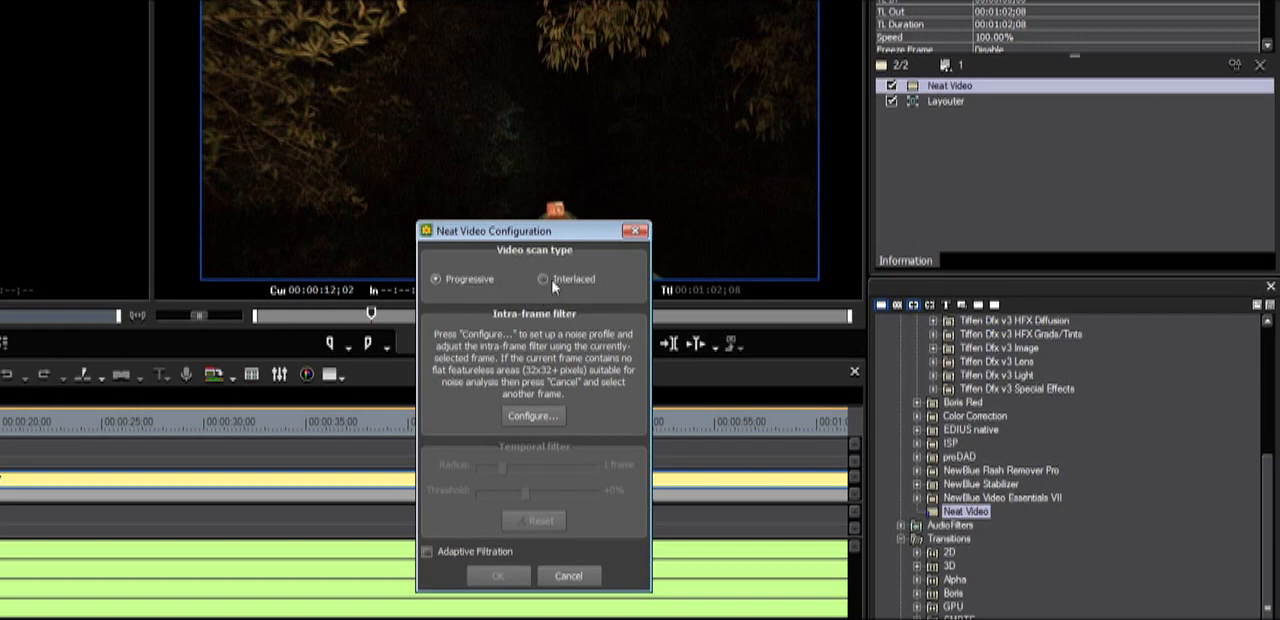
mouse_move(544, 280)
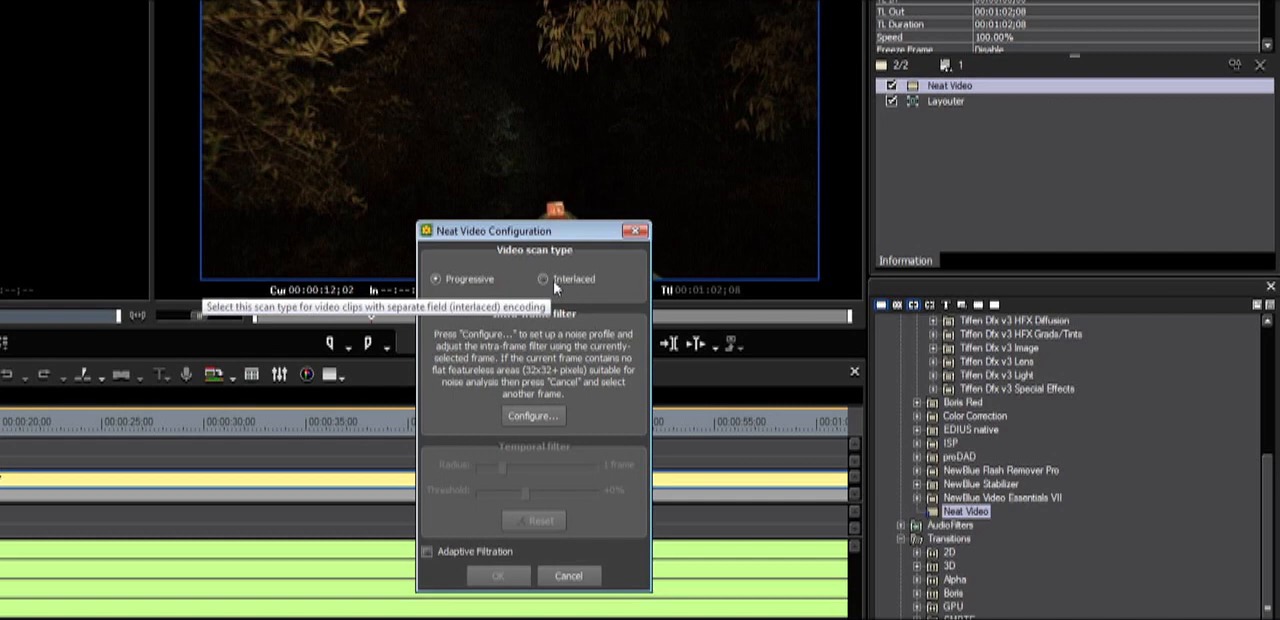
mouse_move(552, 292)
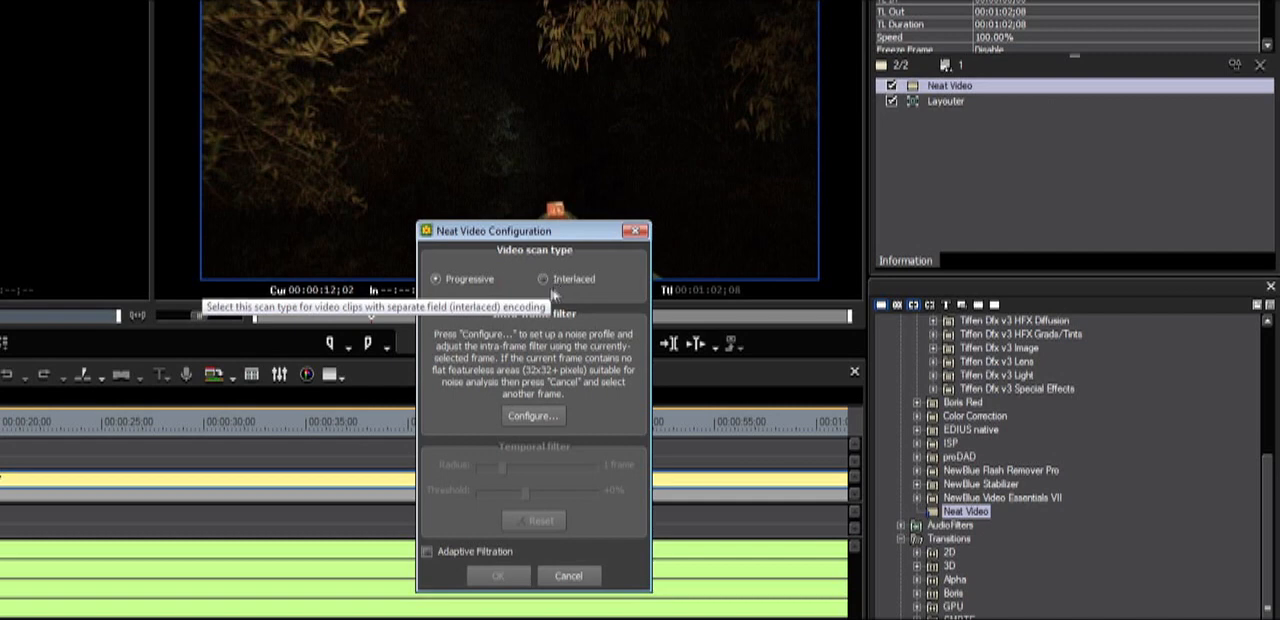
mouse_move(544, 298)
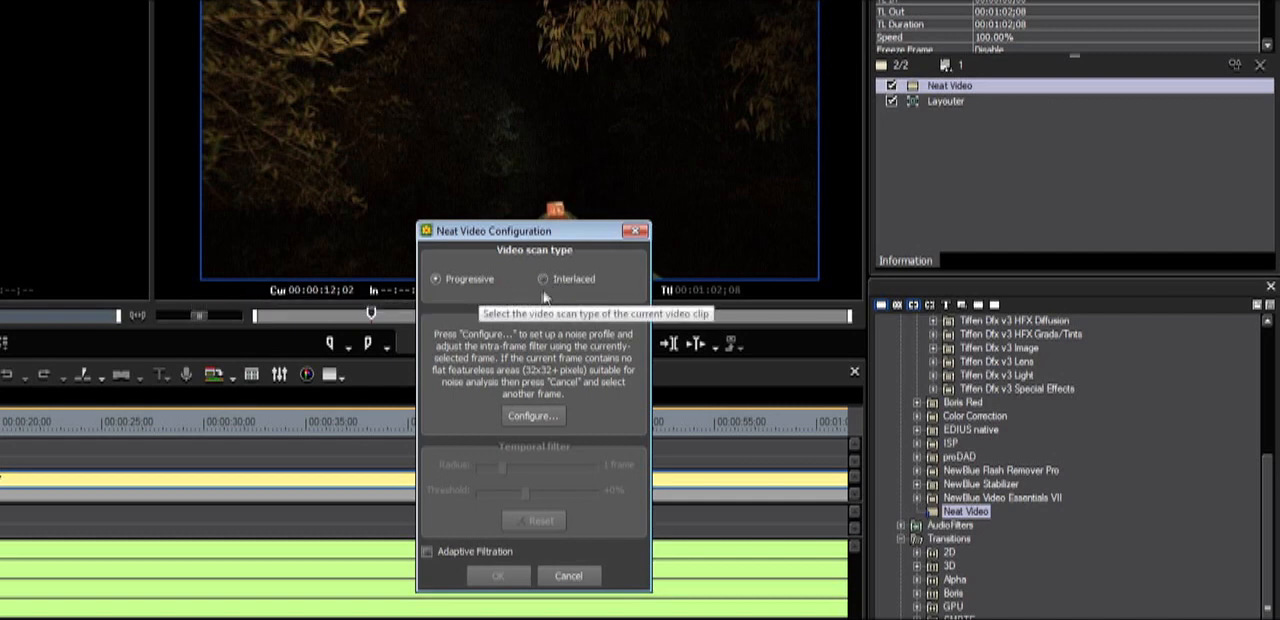
Set the scan type to Interlaced and open the noise profile setup window.
click(546, 280)
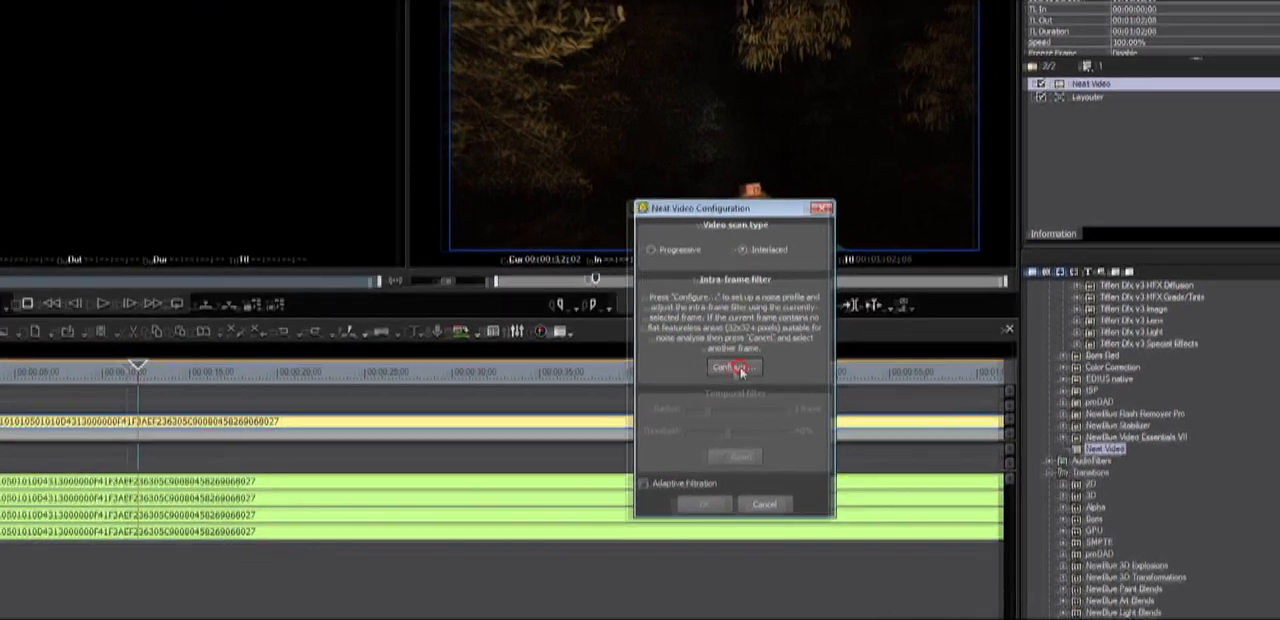
click(732, 368)
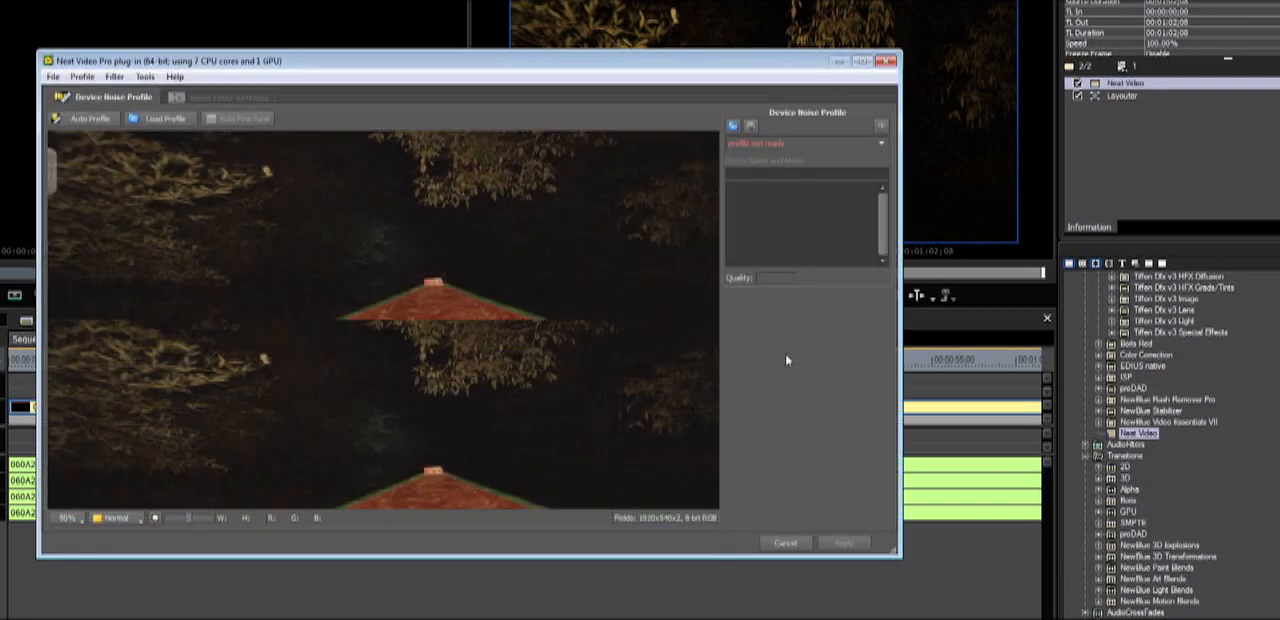
mouse_move(808, 362)
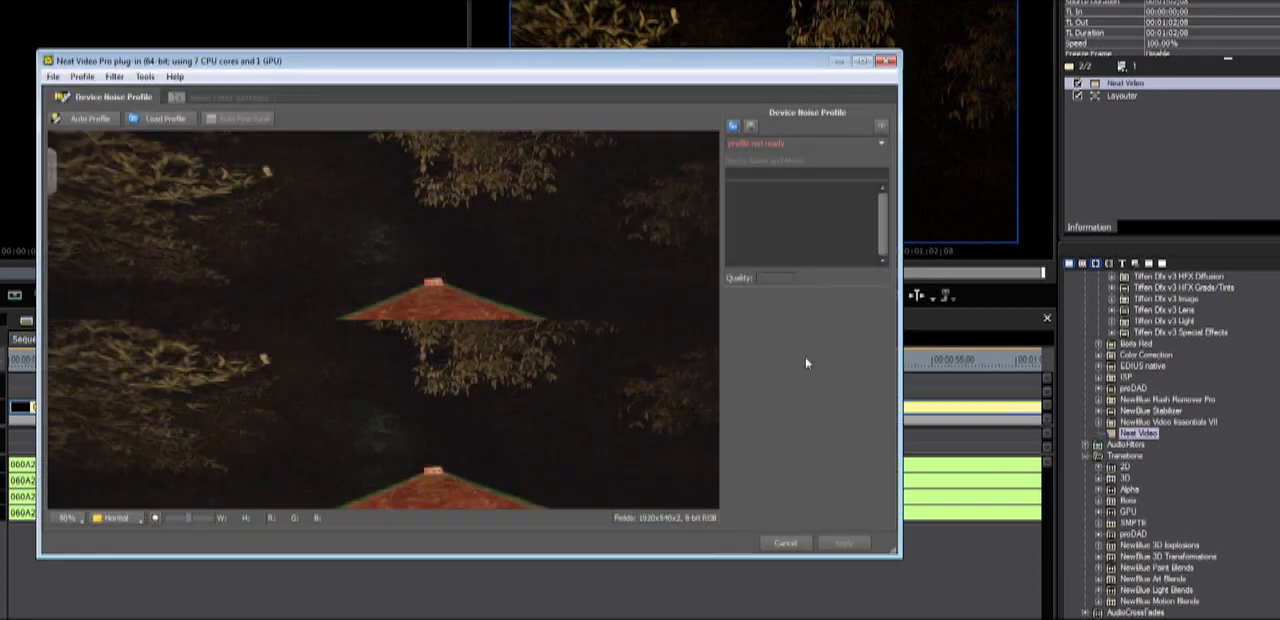
mouse_move(882, 372)
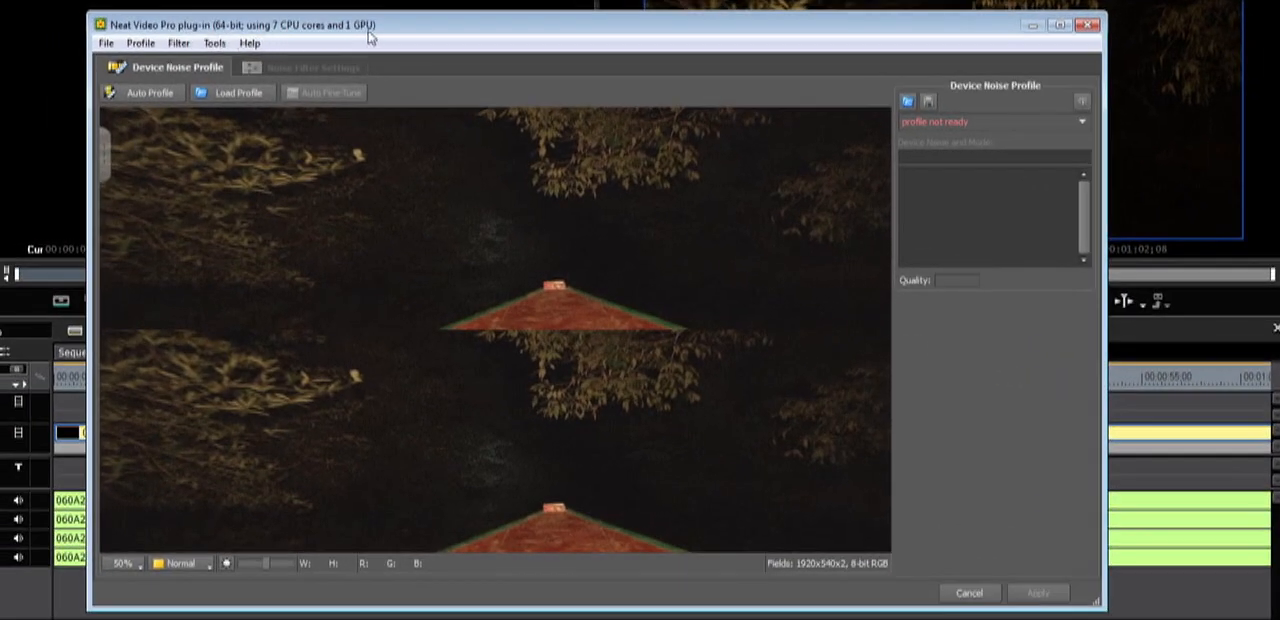
mouse_move(264, 36)
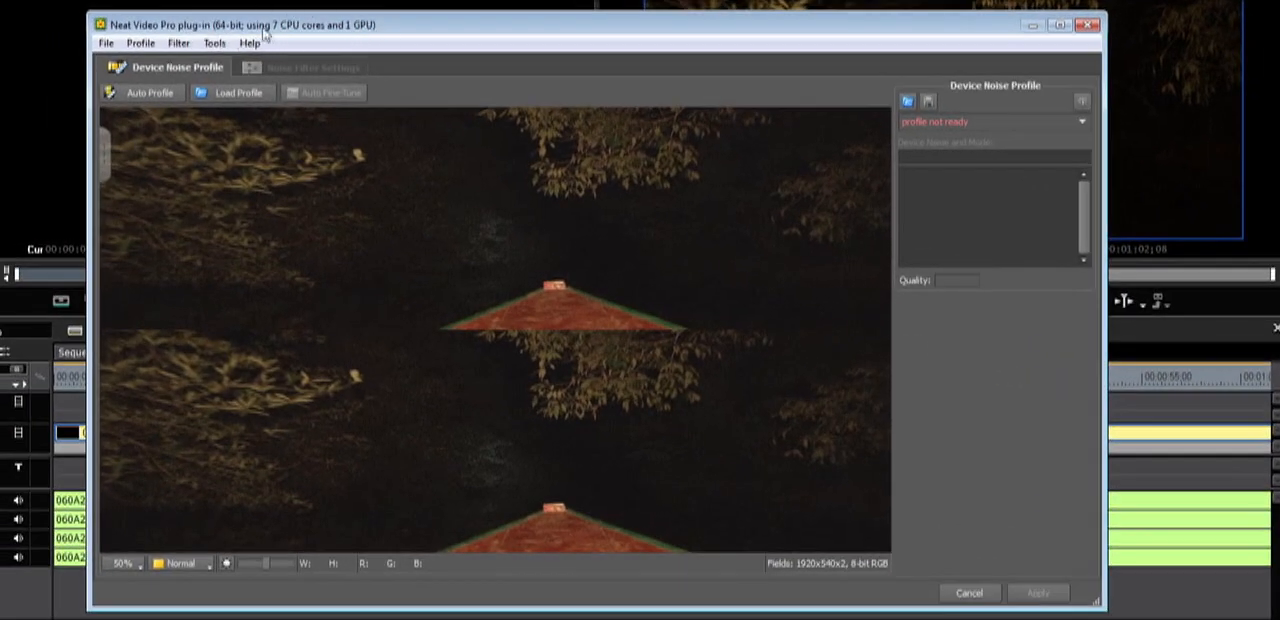
mouse_move(504, 132)
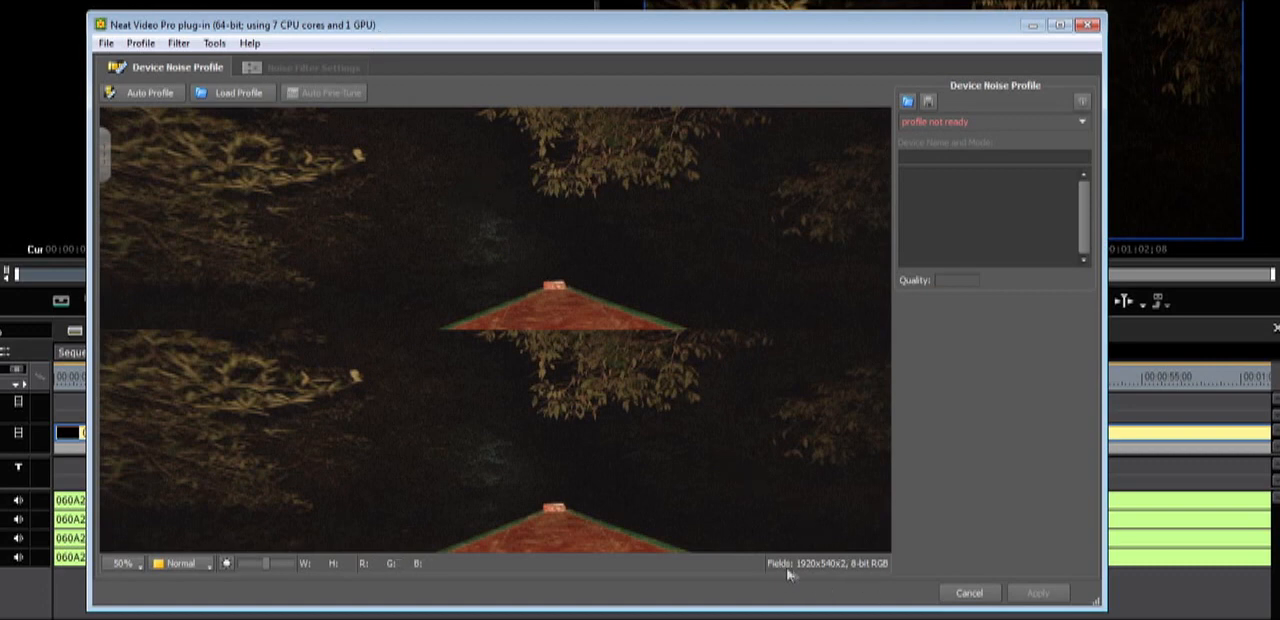
mouse_move(900, 576)
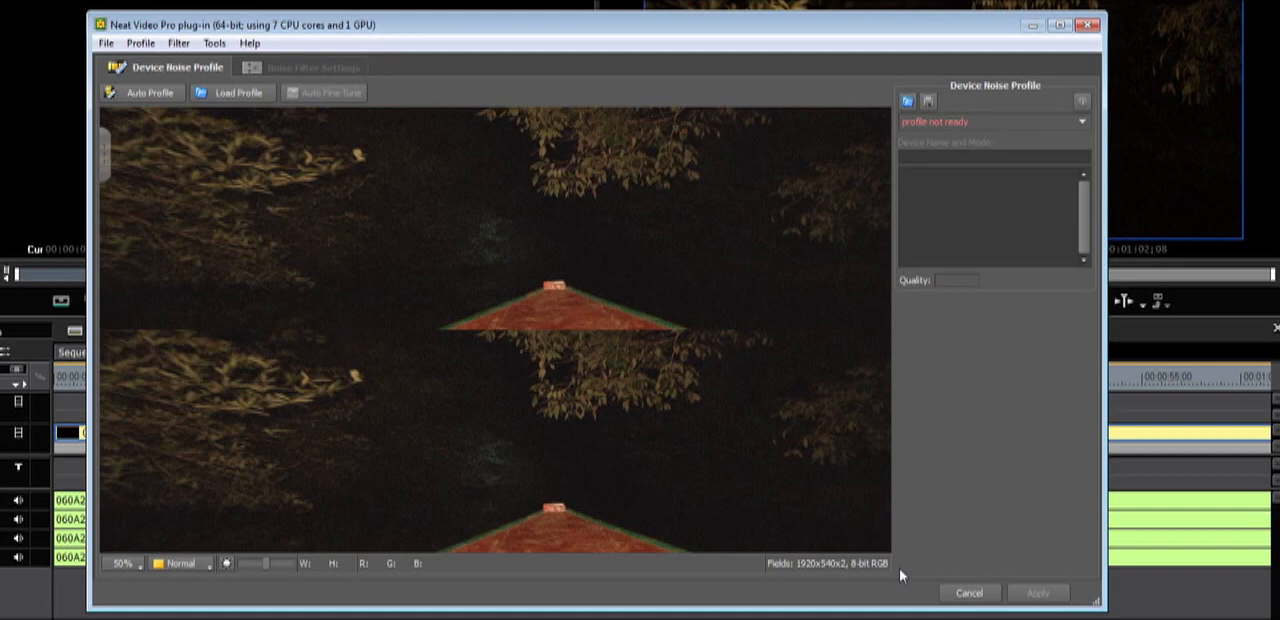
mouse_move(890, 572)
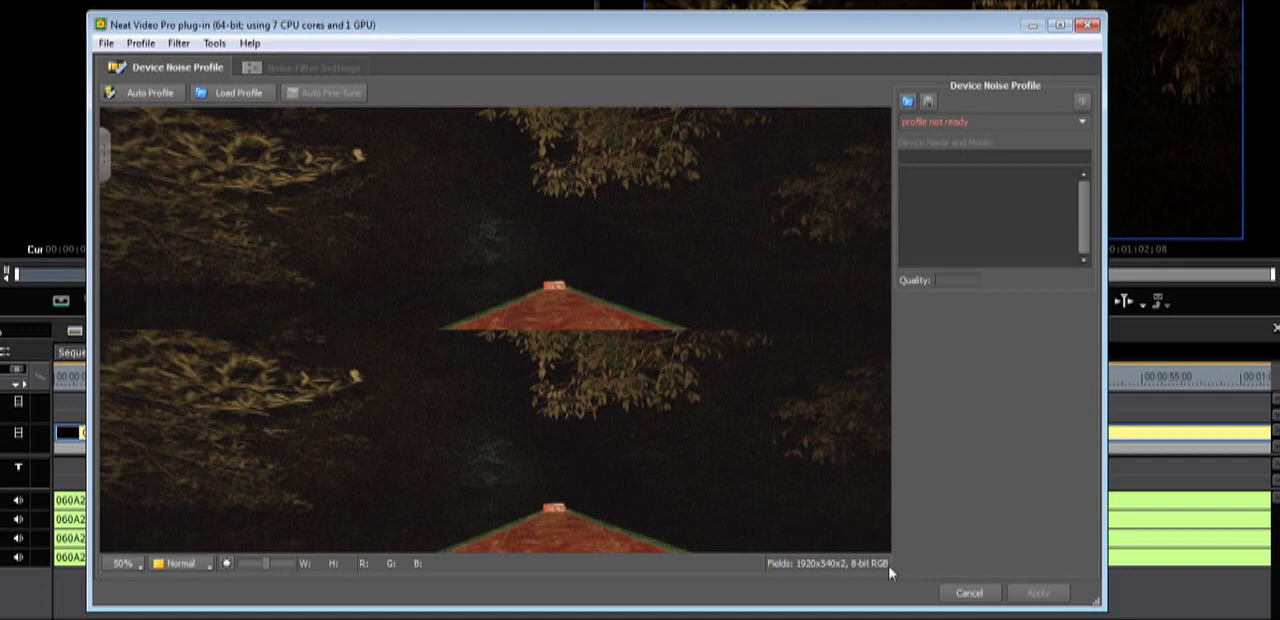
mouse_move(850, 576)
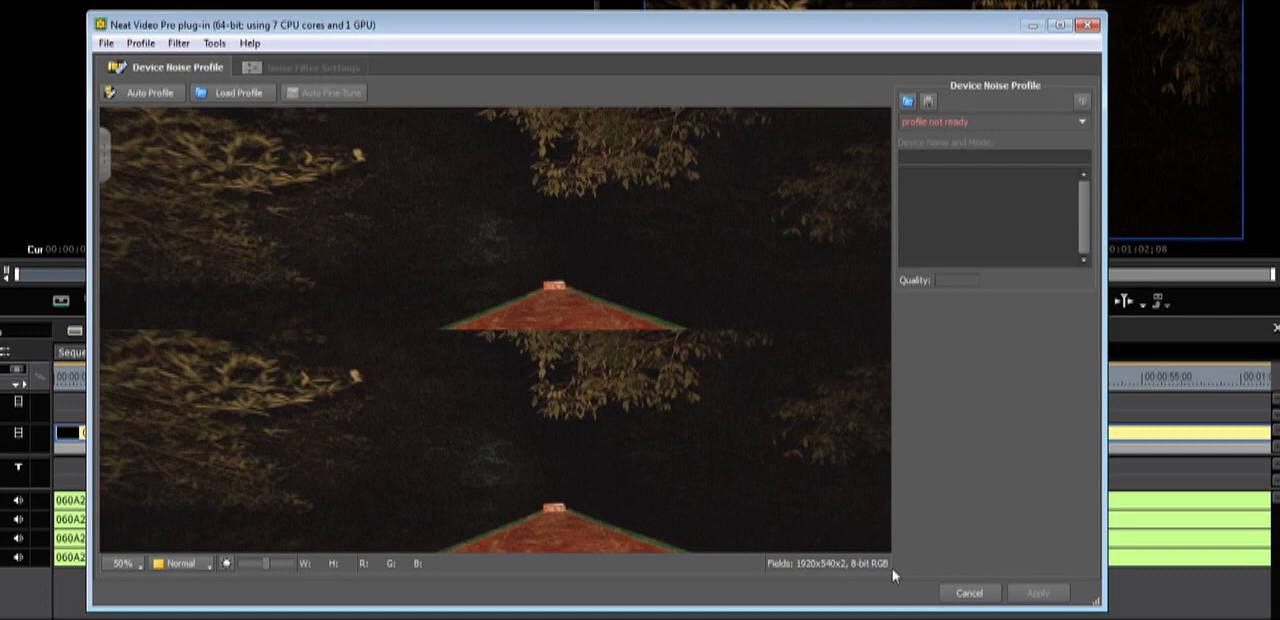
mouse_move(882, 582)
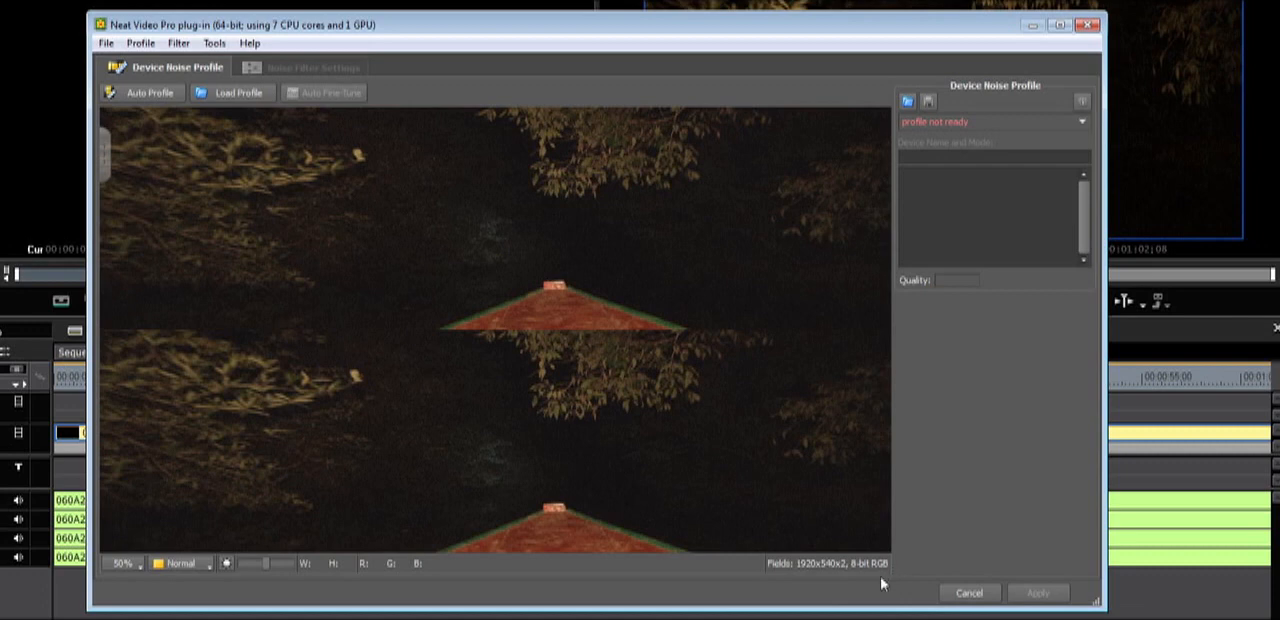
mouse_move(890, 584)
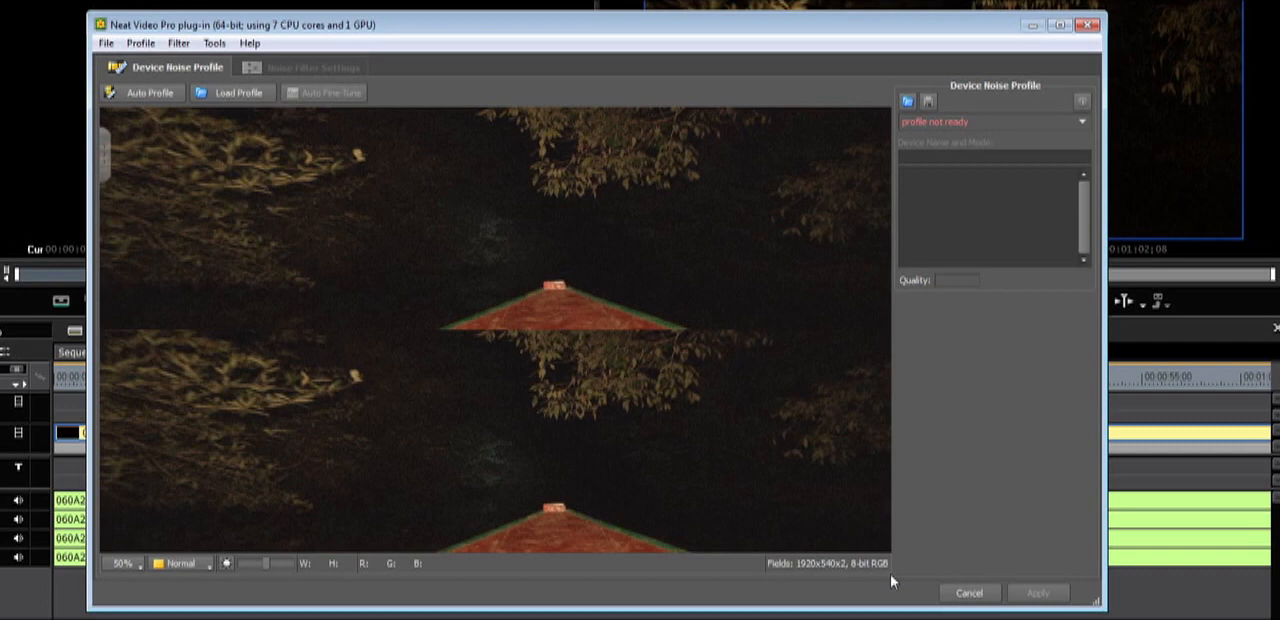
mouse_move(804, 602)
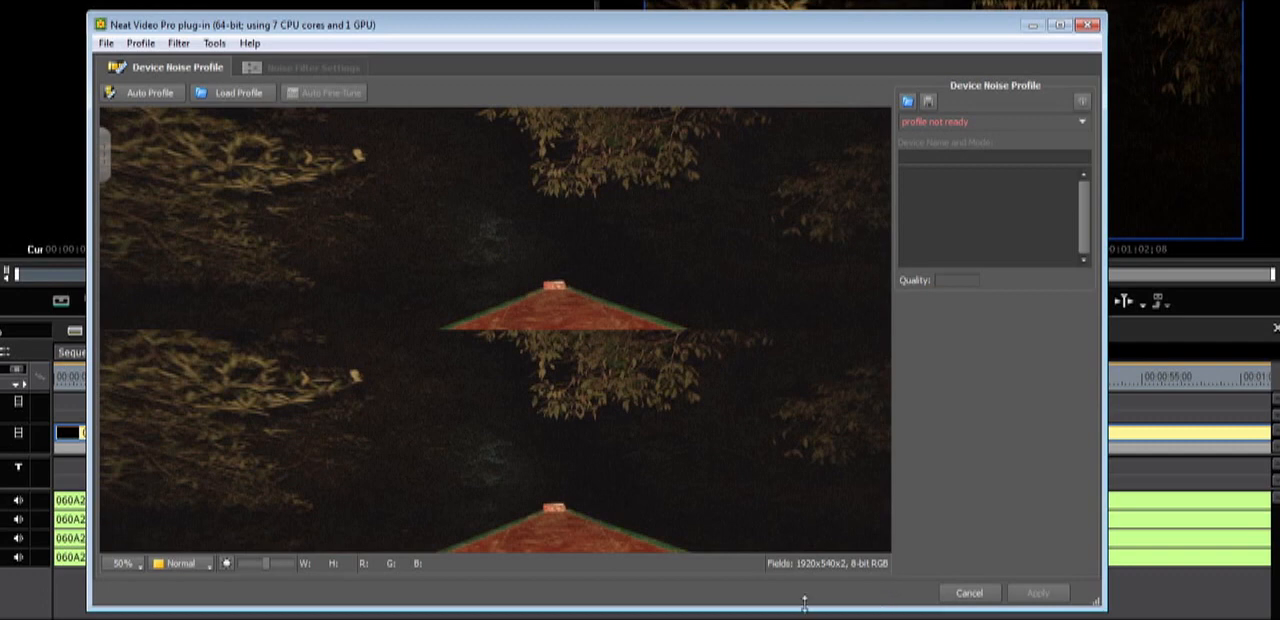
mouse_move(788, 584)
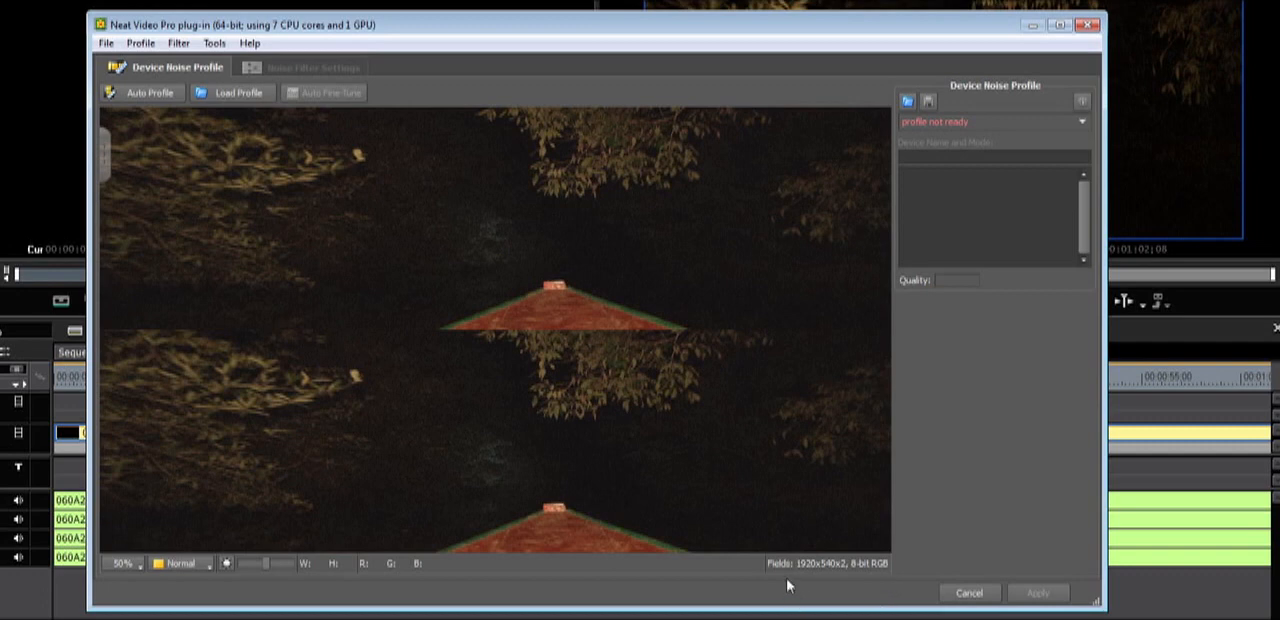
mouse_move(824, 584)
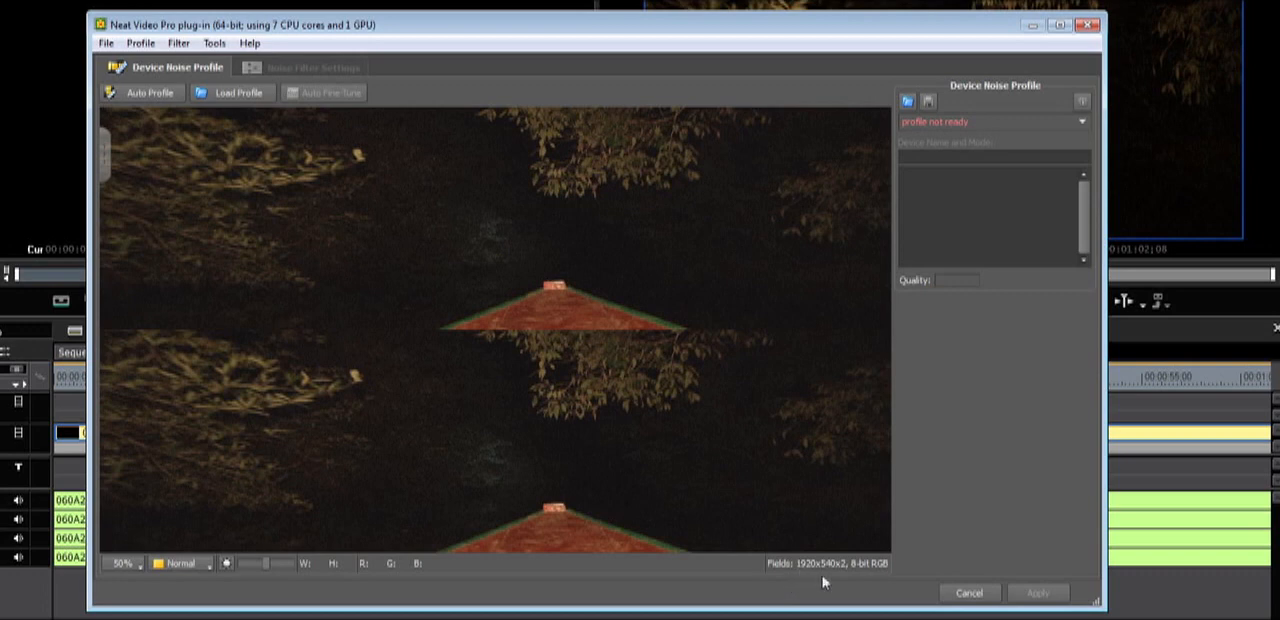
mouse_move(800, 572)
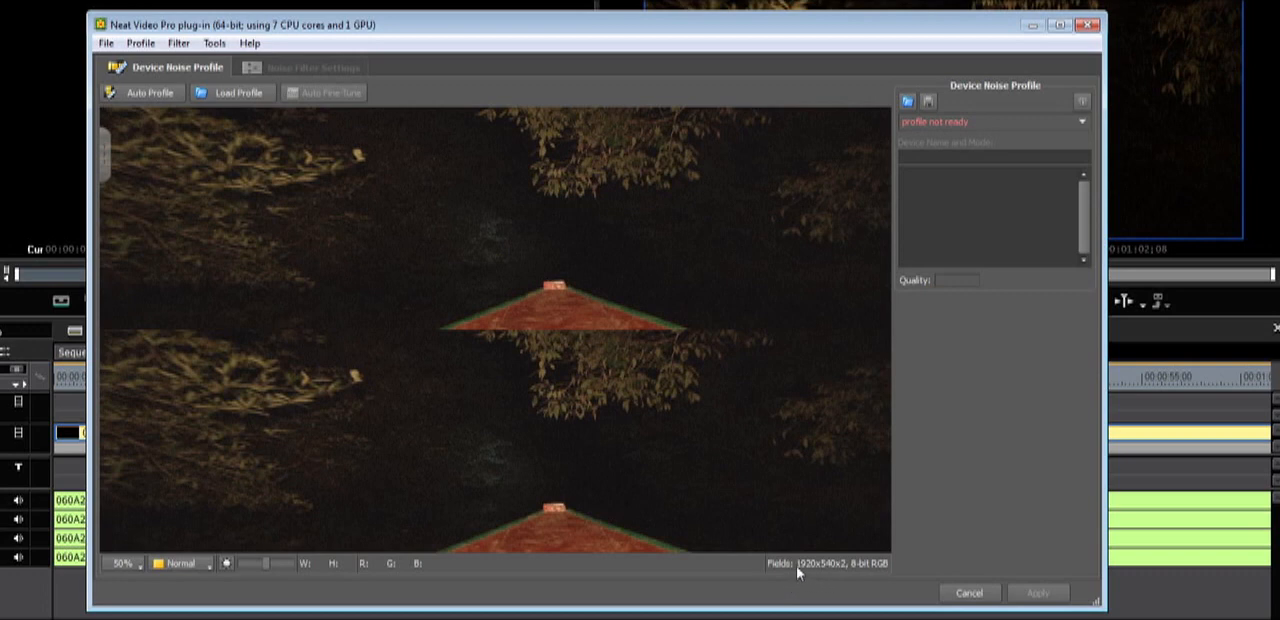
mouse_move(852, 578)
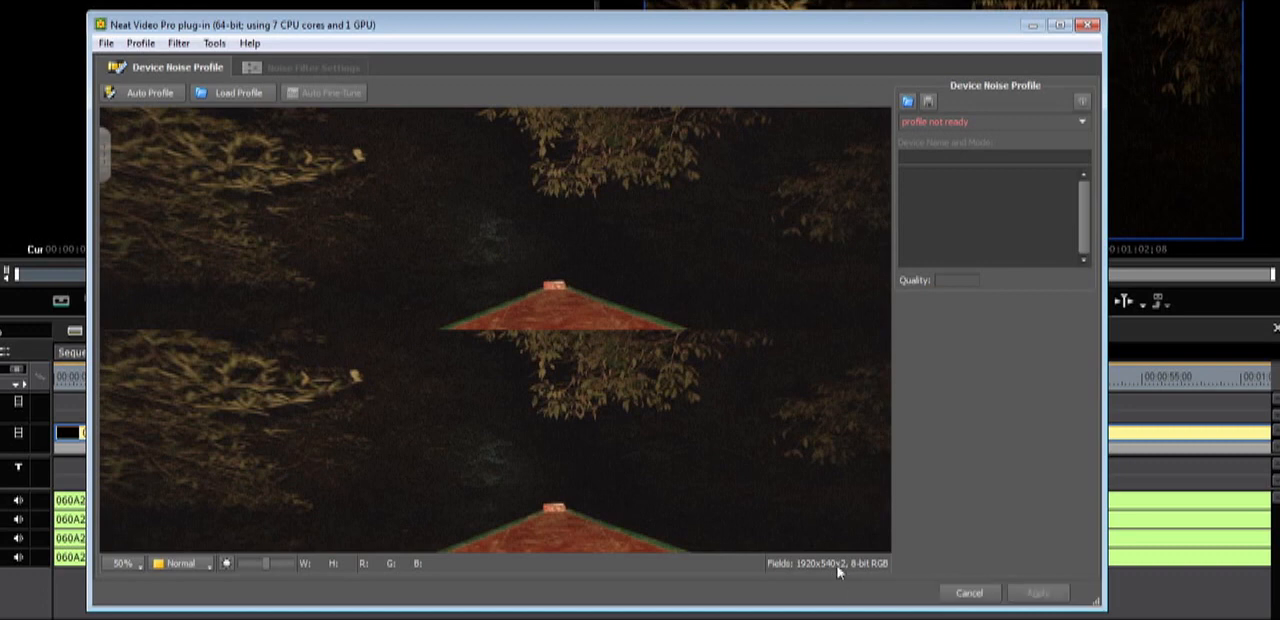
mouse_move(538, 452)
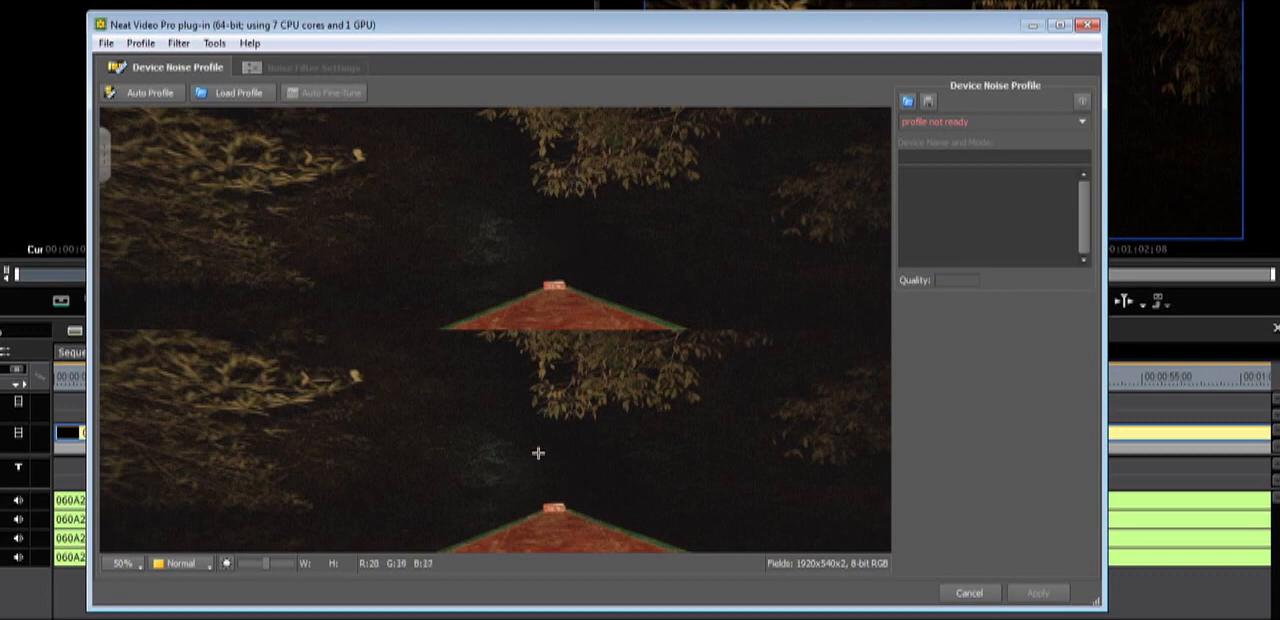
mouse_move(488, 502)
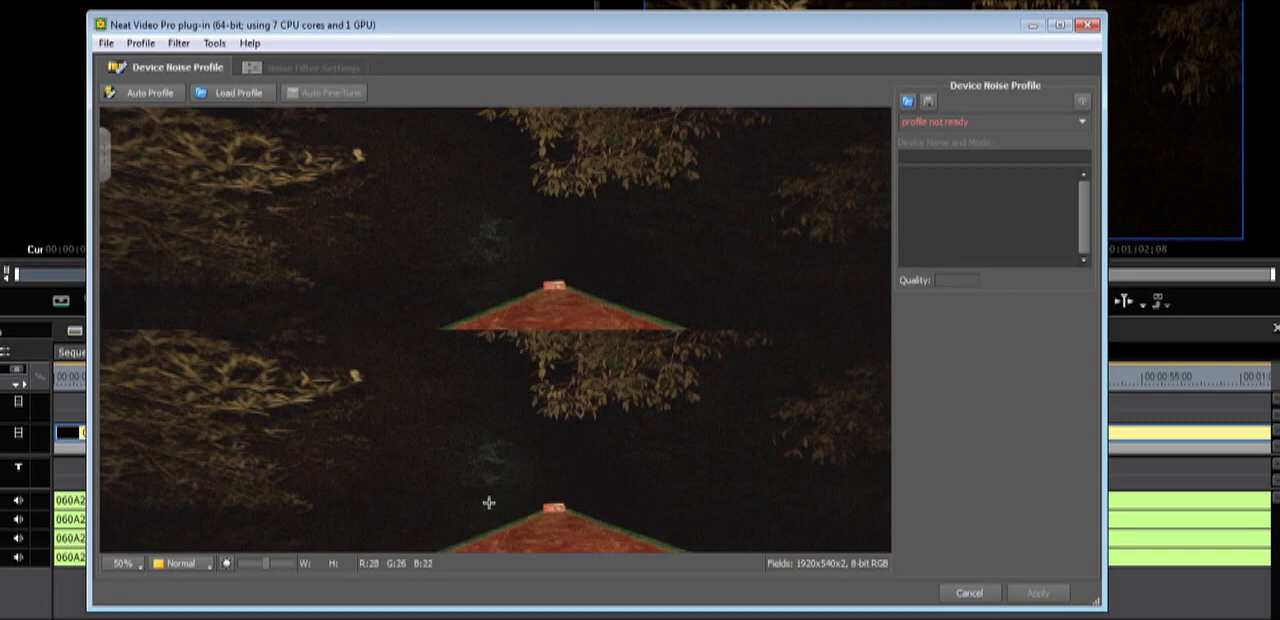
mouse_move(496, 484)
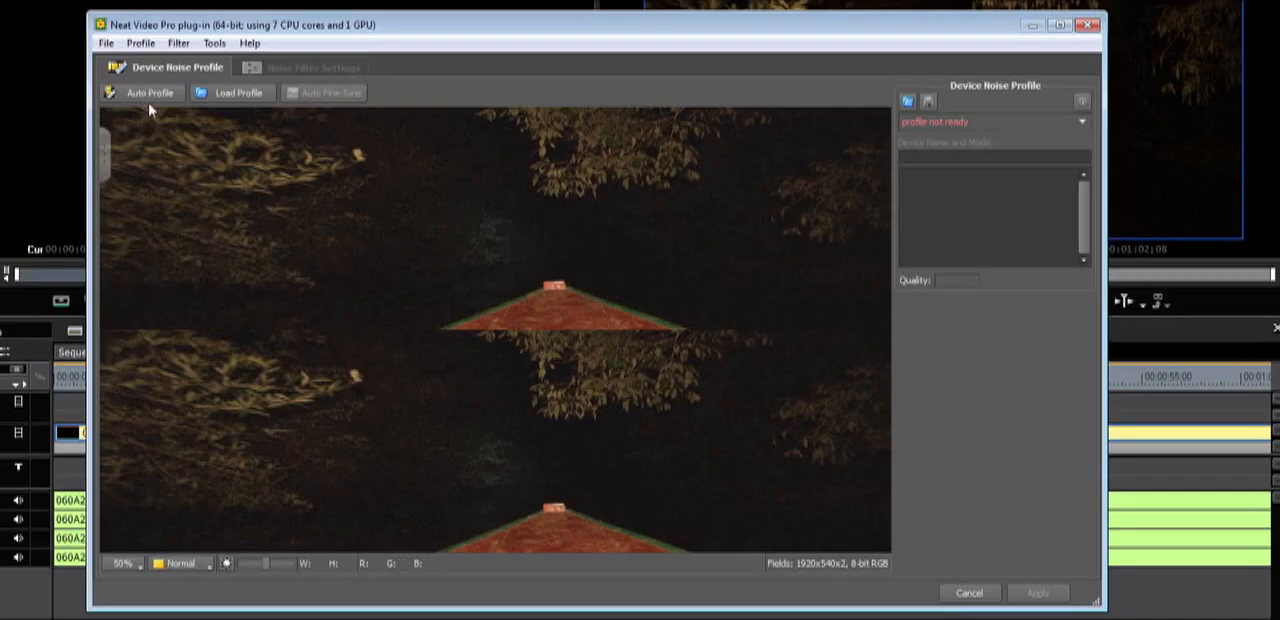
Run Auto Profile so Neat Video samples a uniform dark area and builds the 74%-quality profile.
click(148, 92)
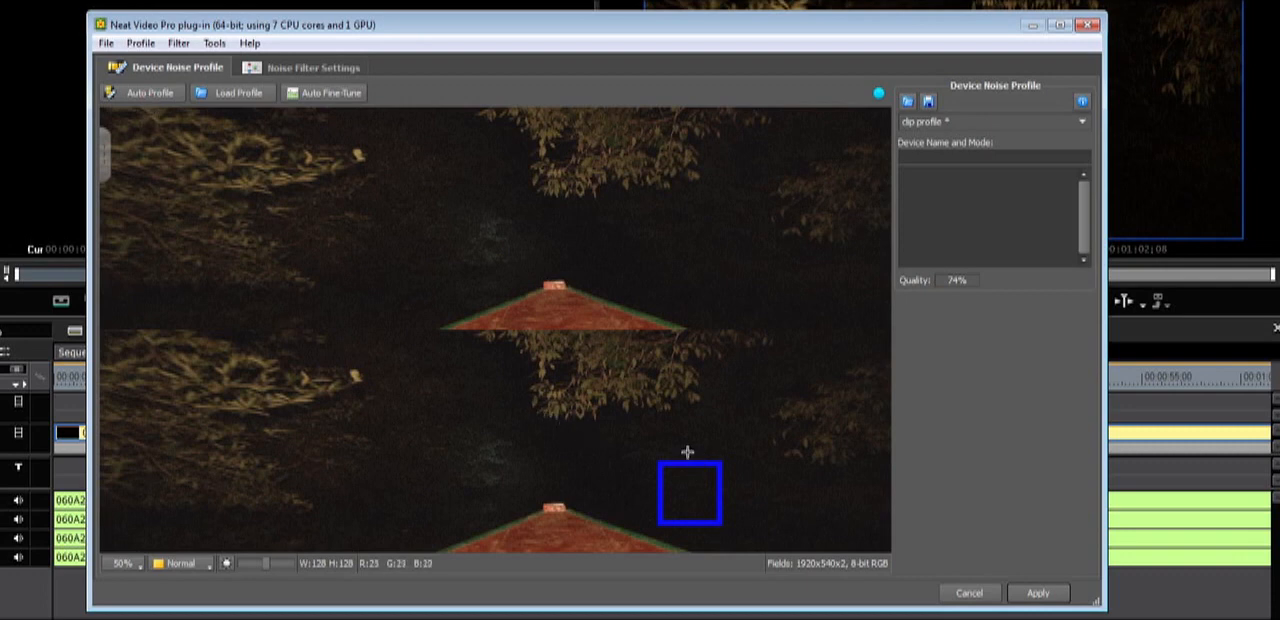
mouse_move(632, 472)
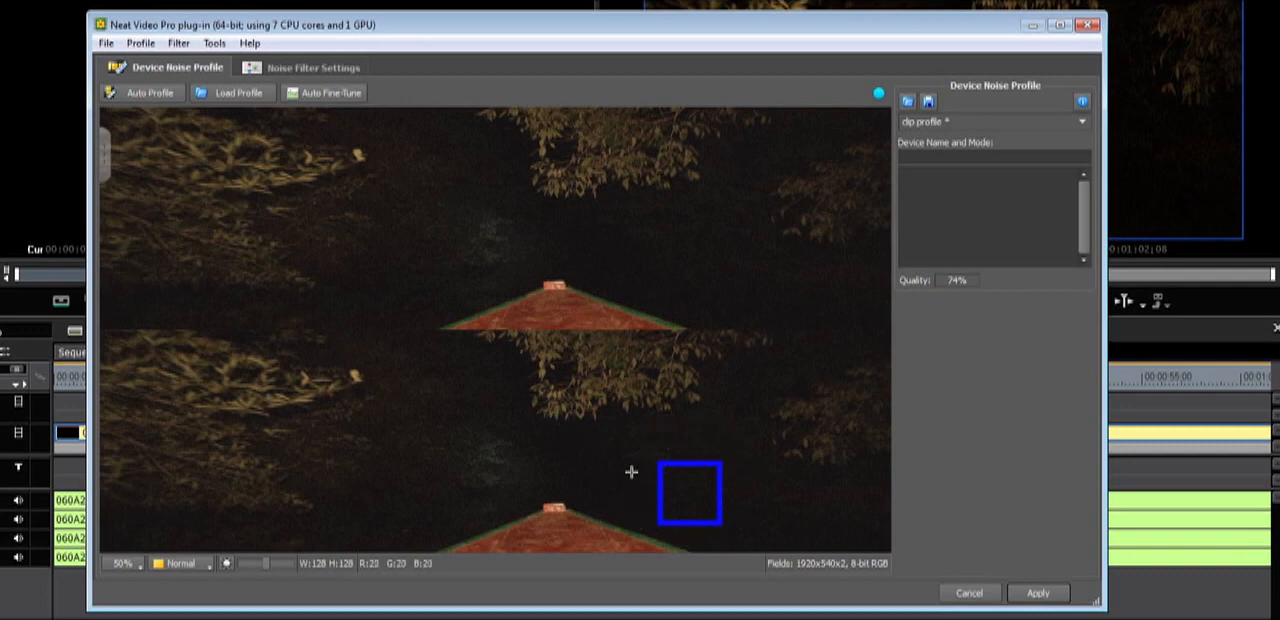
mouse_move(758, 480)
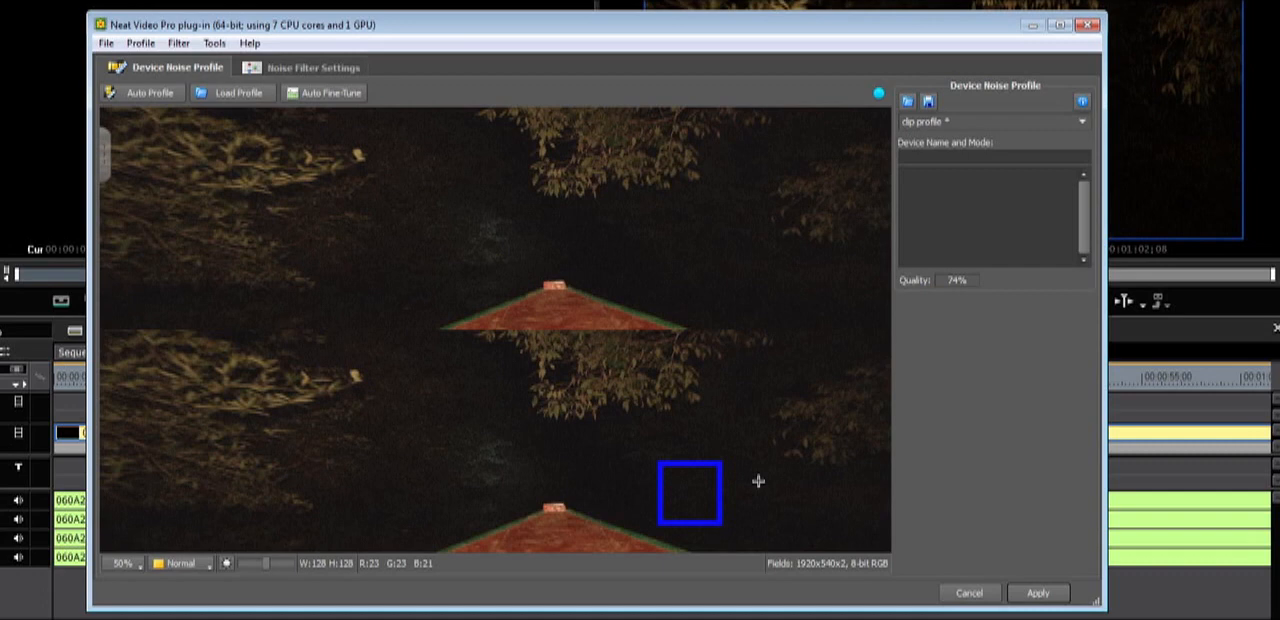
mouse_move(702, 472)
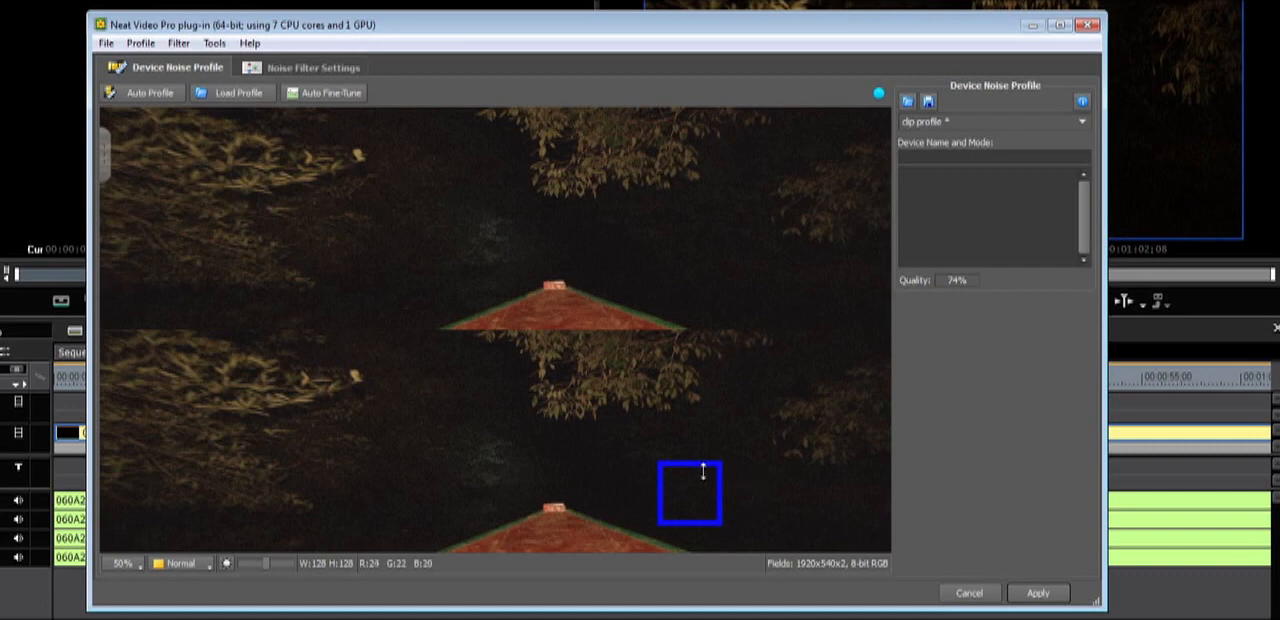
mouse_move(704, 504)
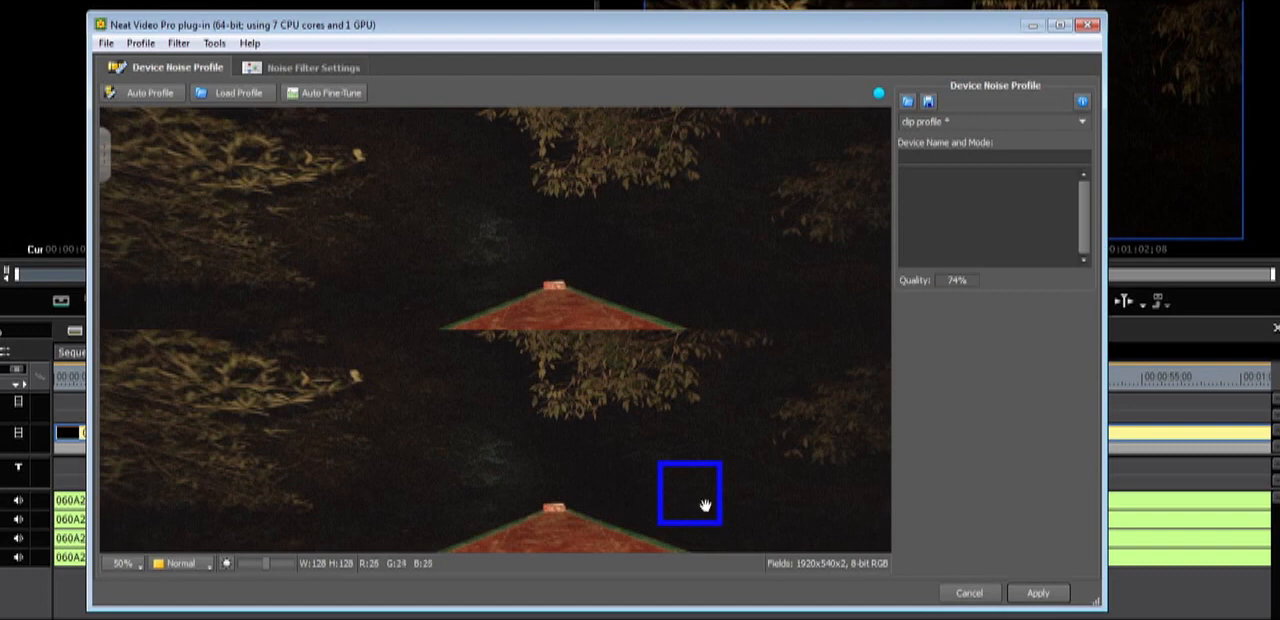
mouse_move(694, 492)
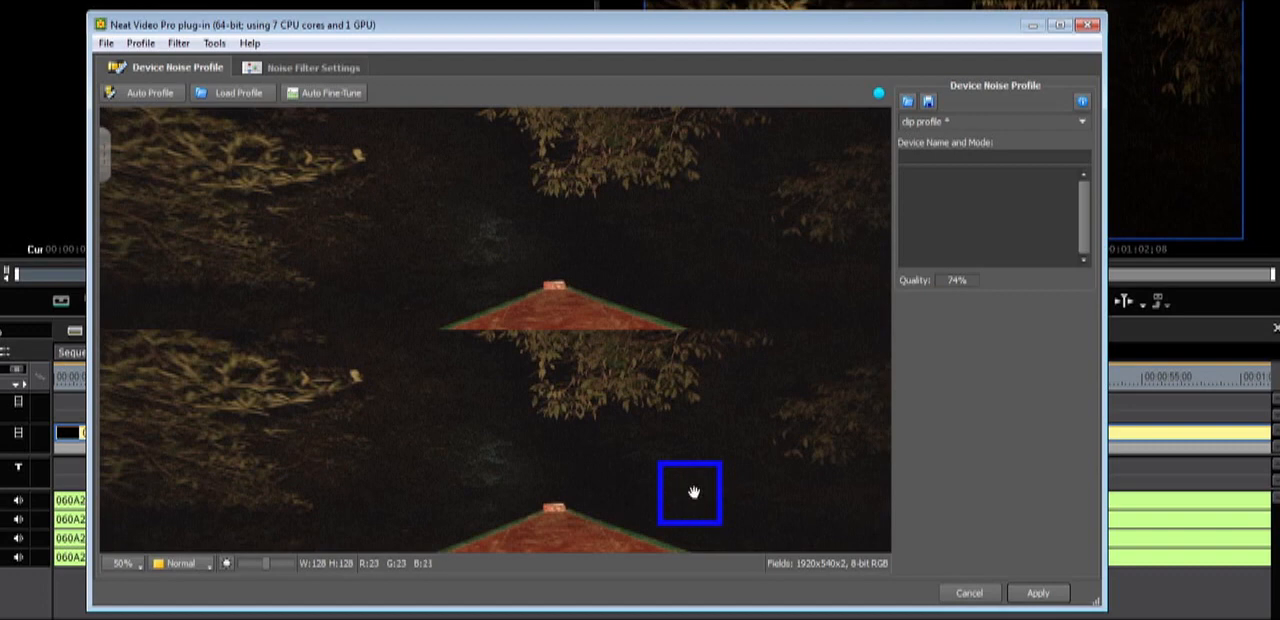
scroll(up, 3)
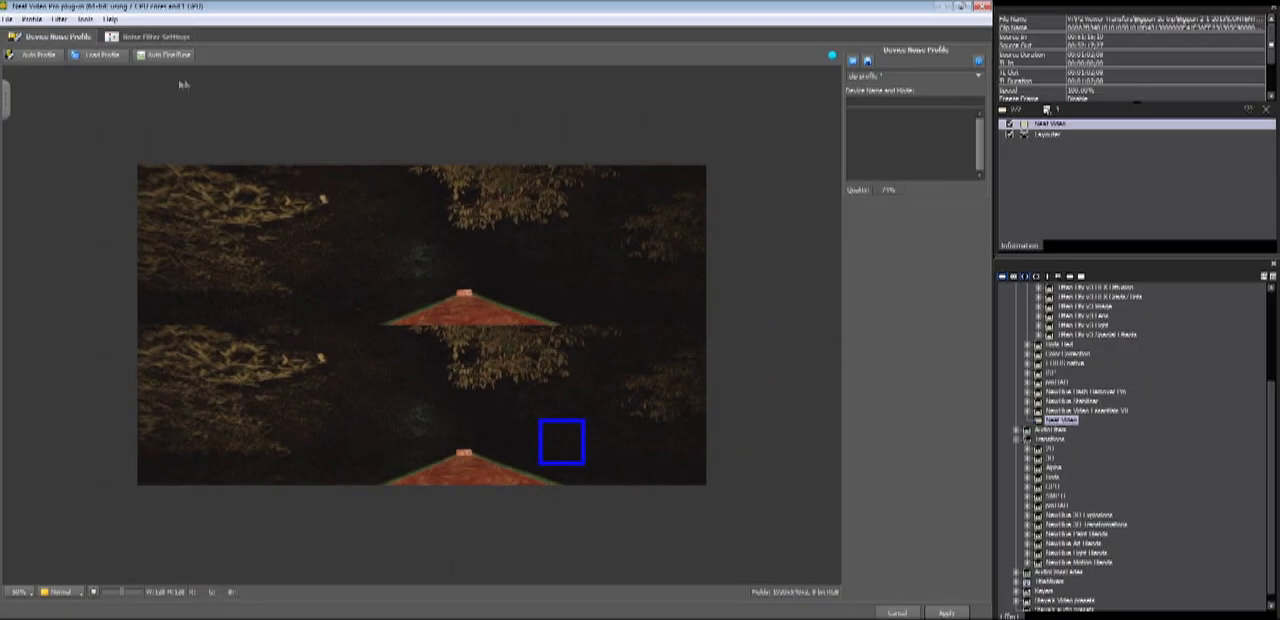
mouse_move(192, 72)
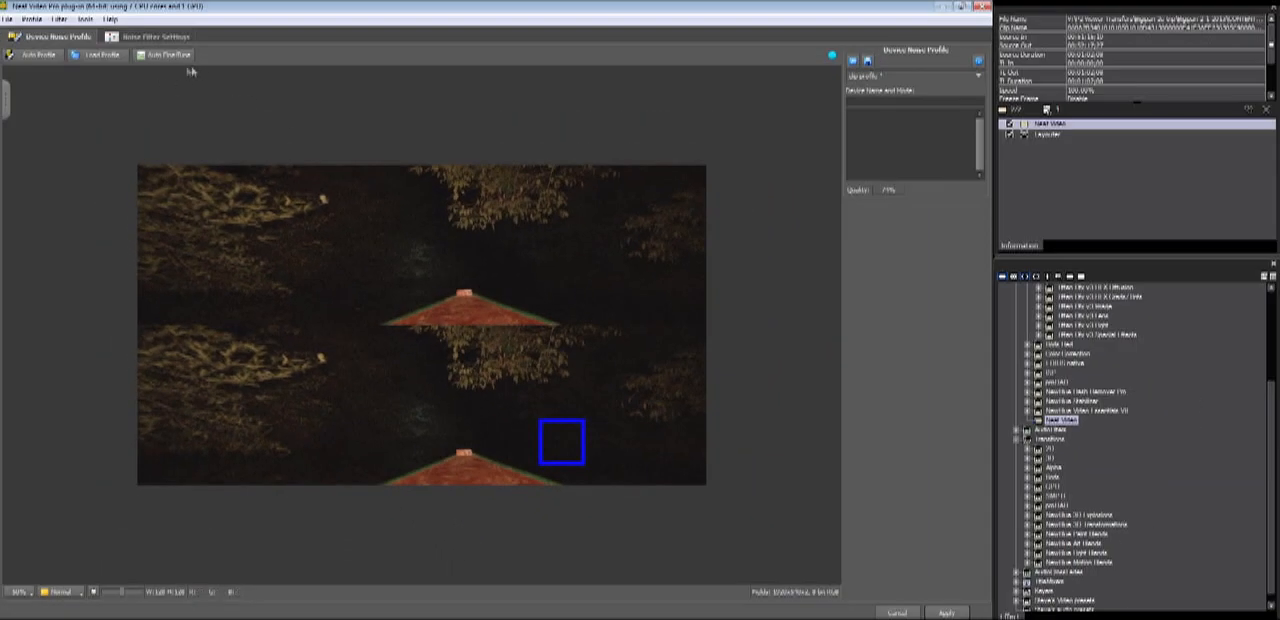
mouse_move(226, 128)
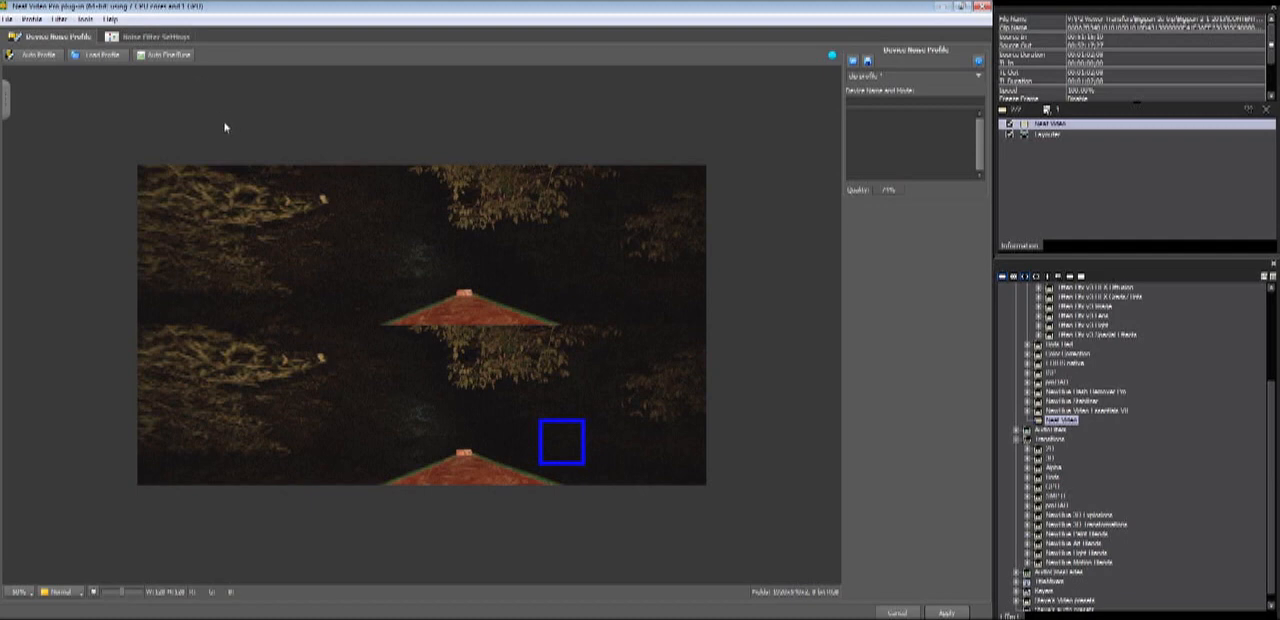
mouse_move(164, 76)
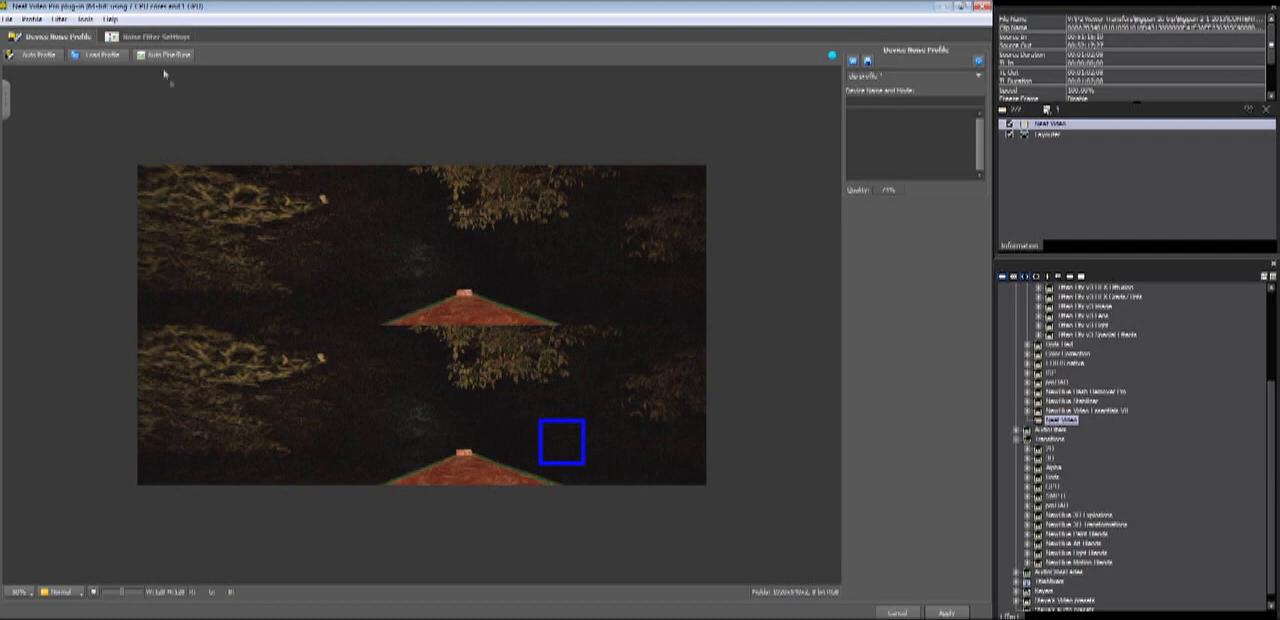
Preview the Noise Filter Settings result, toggling between Original and Filtered boat frames to compare.
click(160, 36)
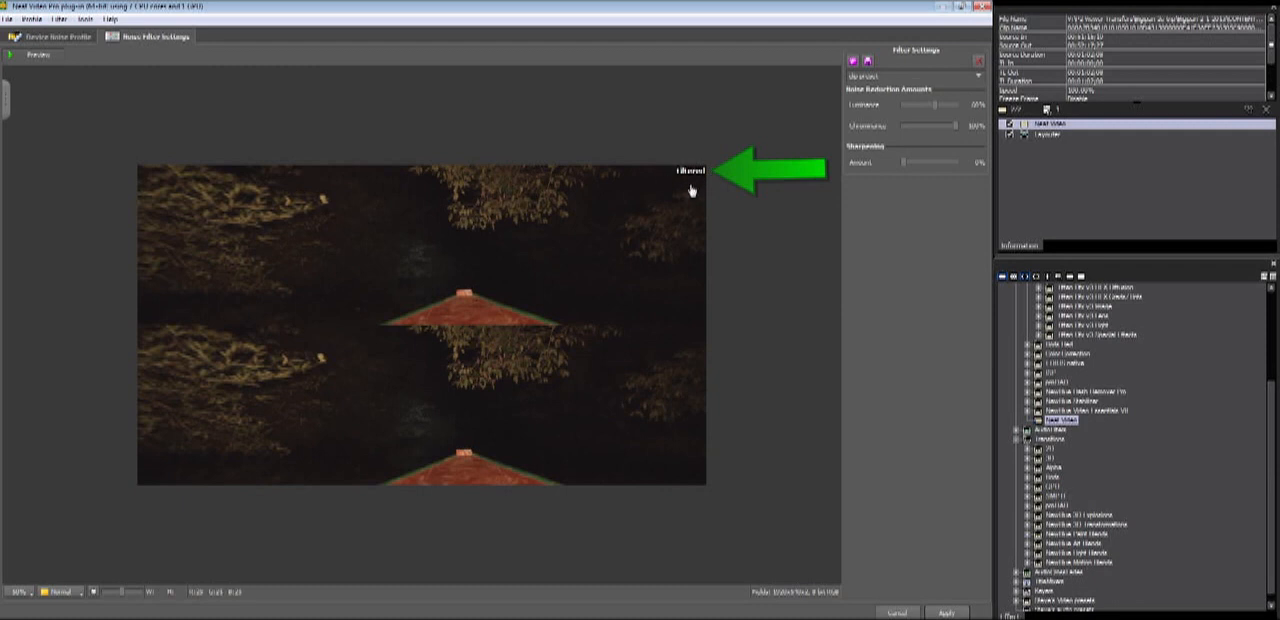
mouse_move(696, 184)
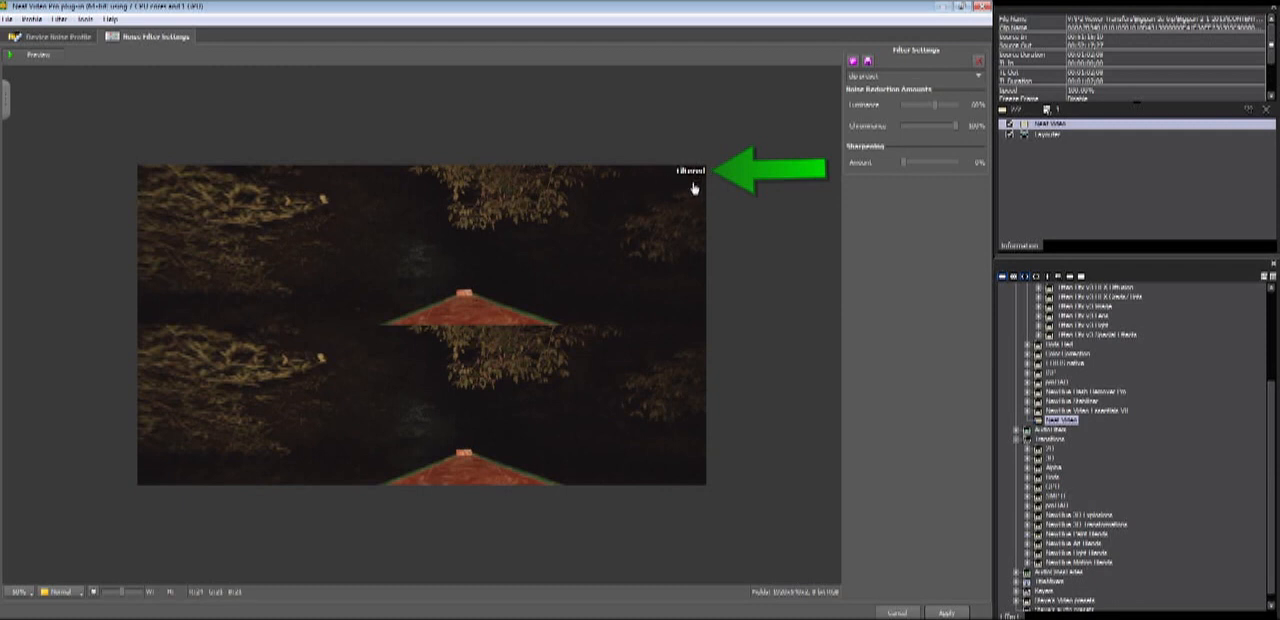
click(688, 184)
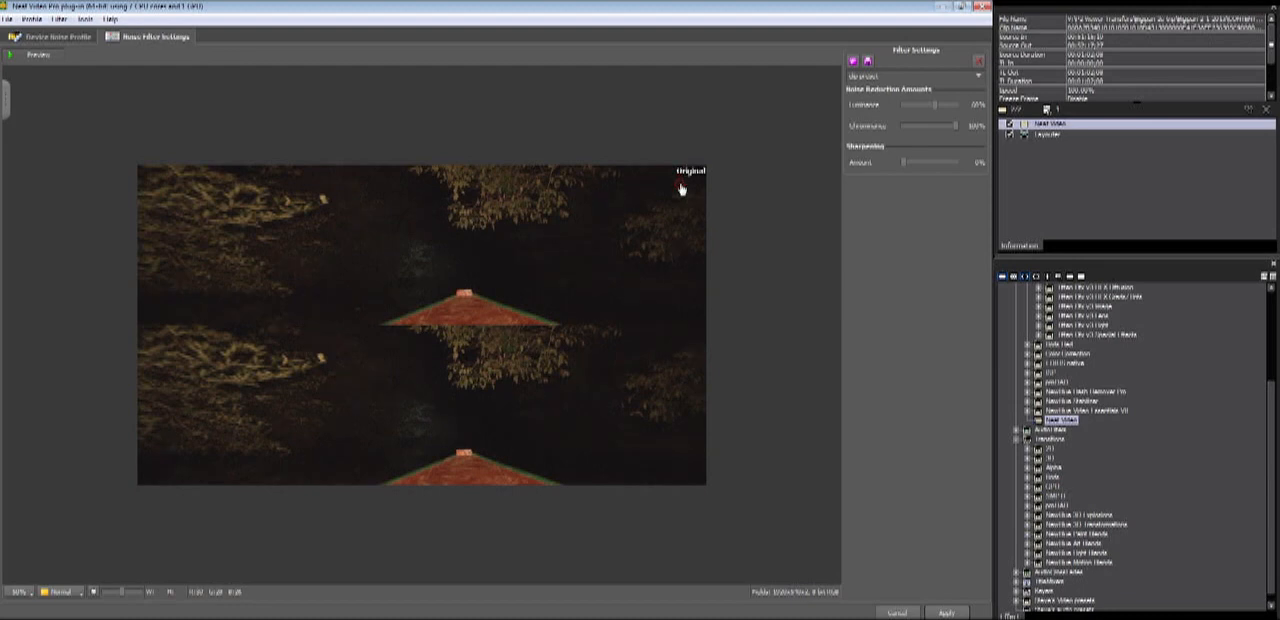
click(680, 184)
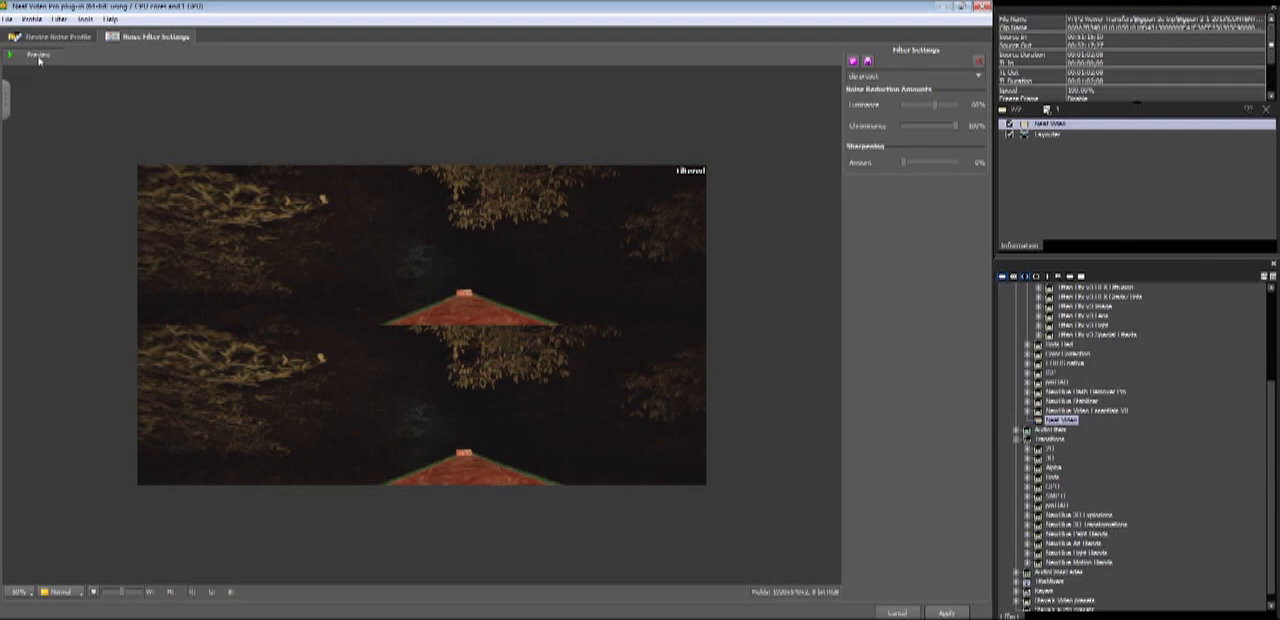
click(36, 56)
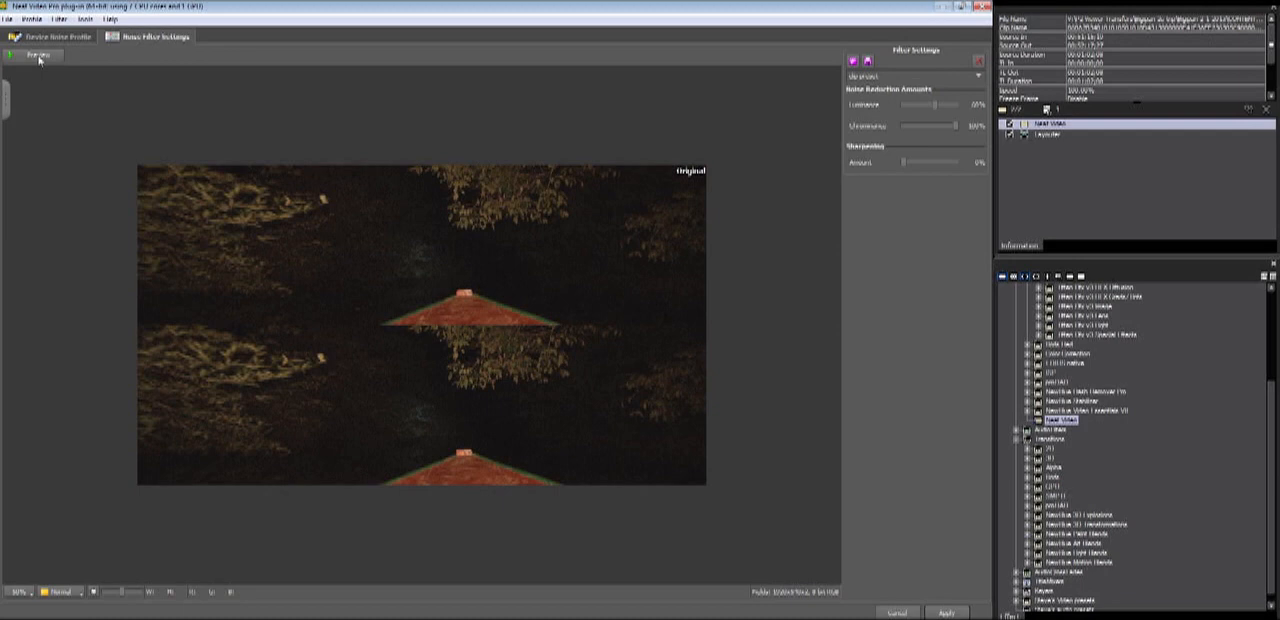
click(34, 56)
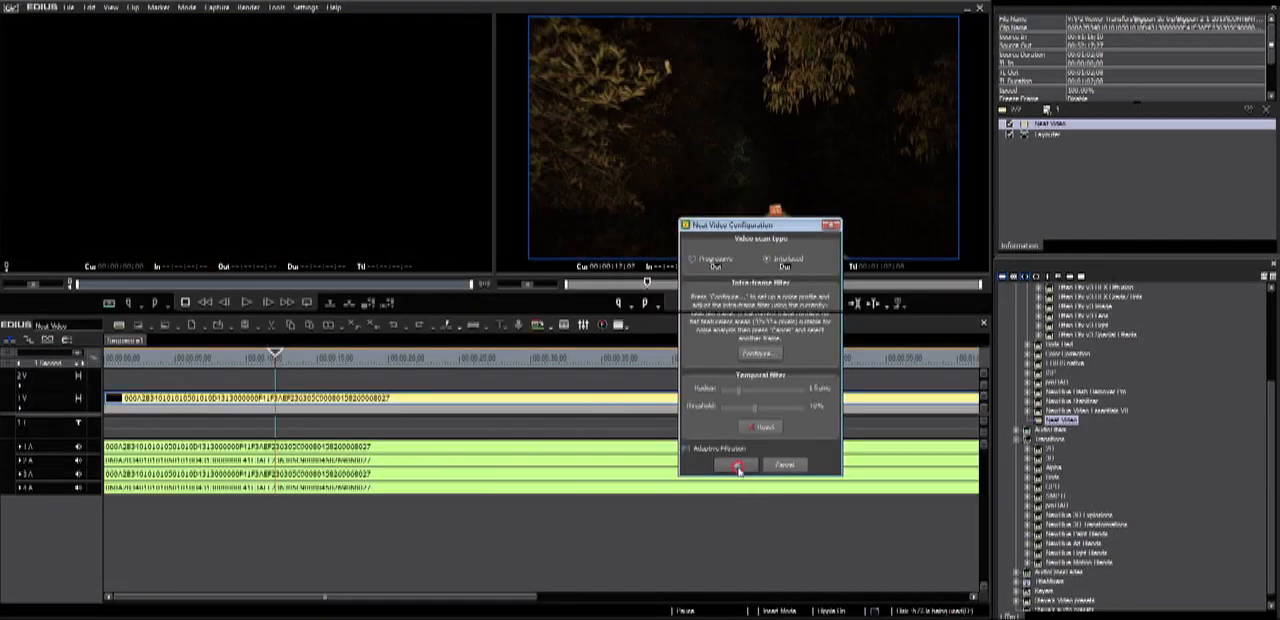
Confirm the Neat Video Configuration dialog to reopen the plug-in on the boat clip.
click(736, 464)
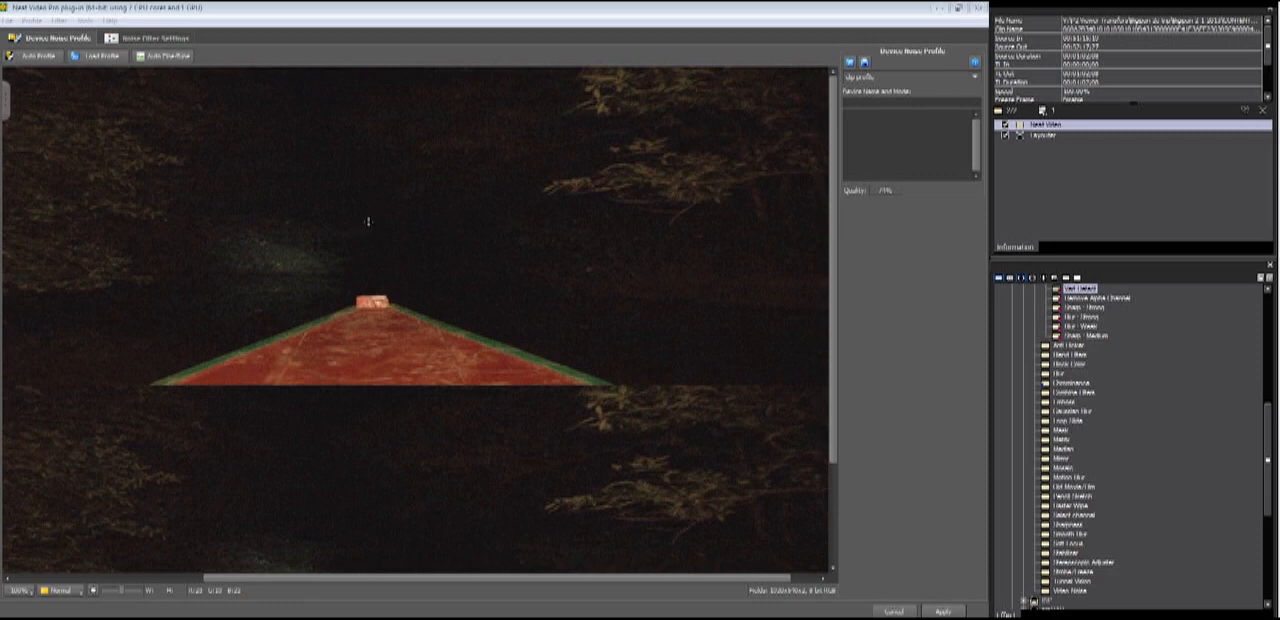
Mark and enlarge a manual sample rectangle over the dark sky above the boat's bow.
drag(368, 216, 404, 262)
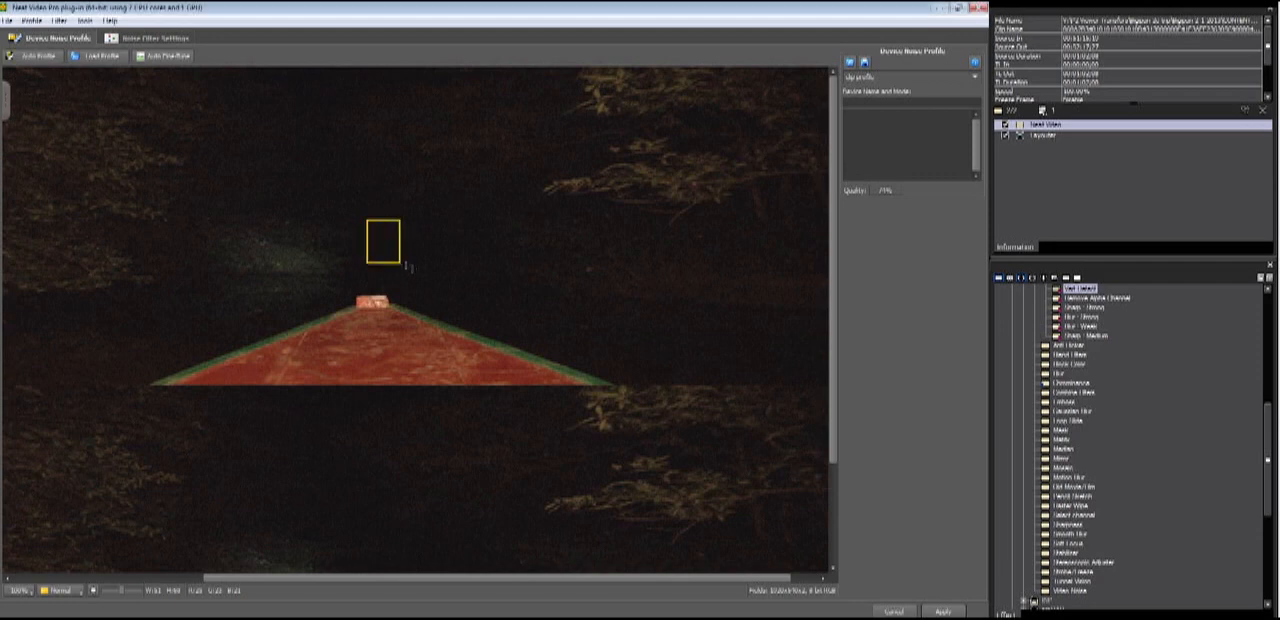
drag(396, 262, 452, 292)
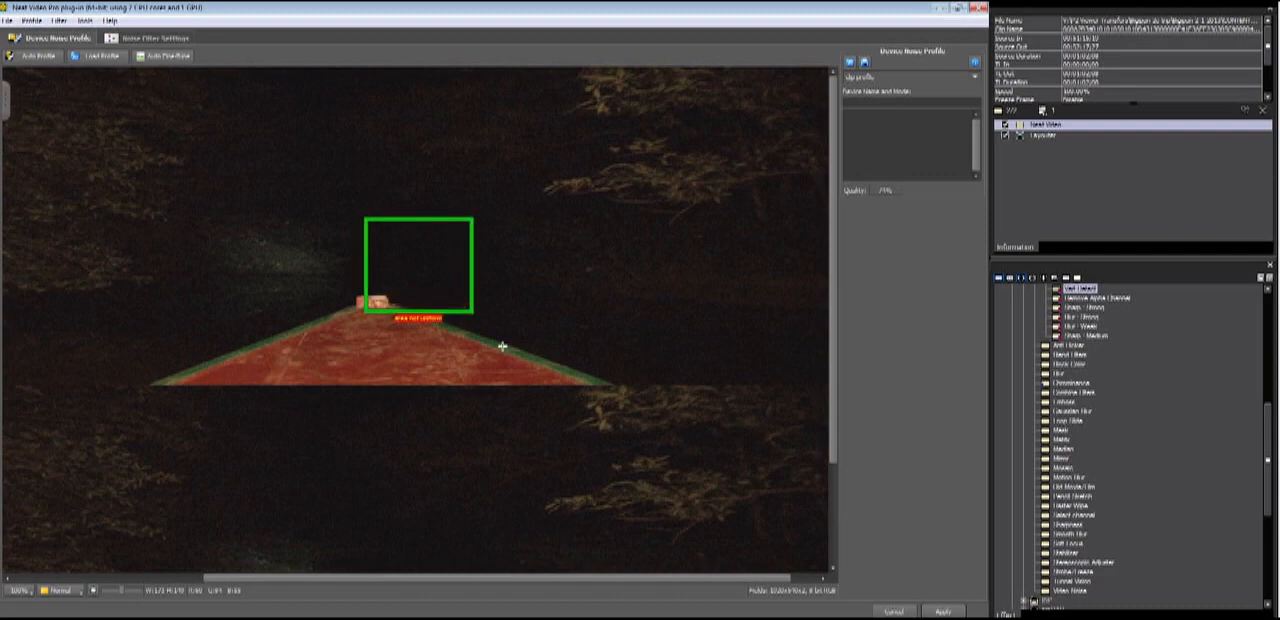
mouse_move(392, 318)
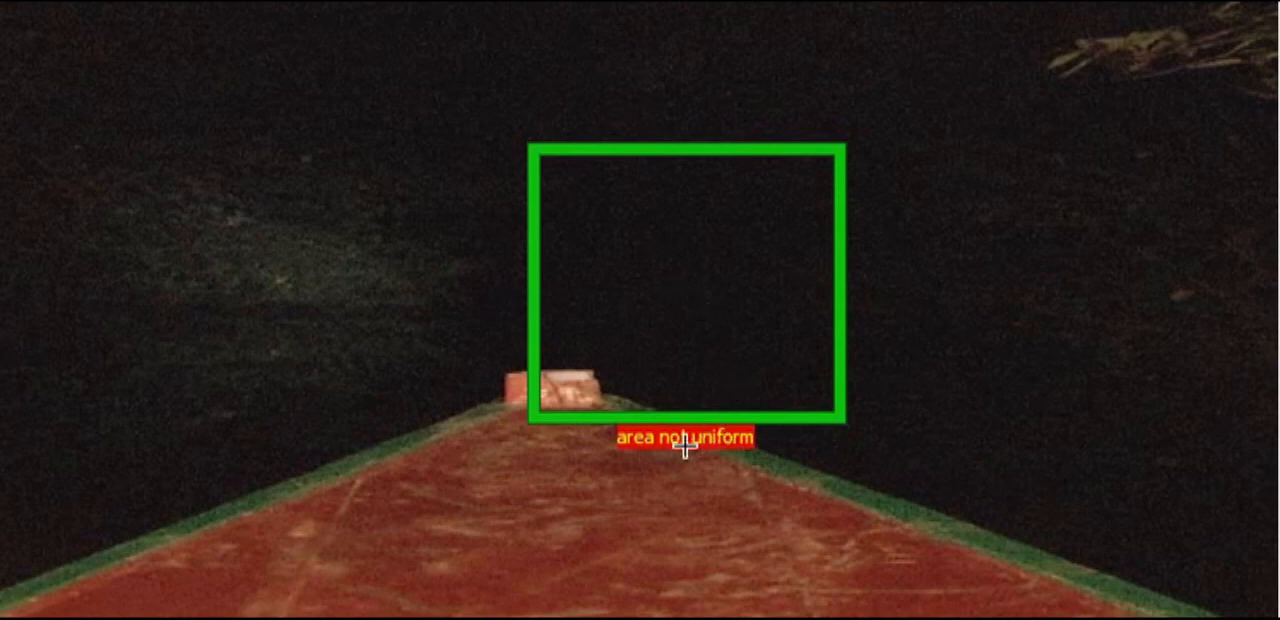
mouse_move(676, 460)
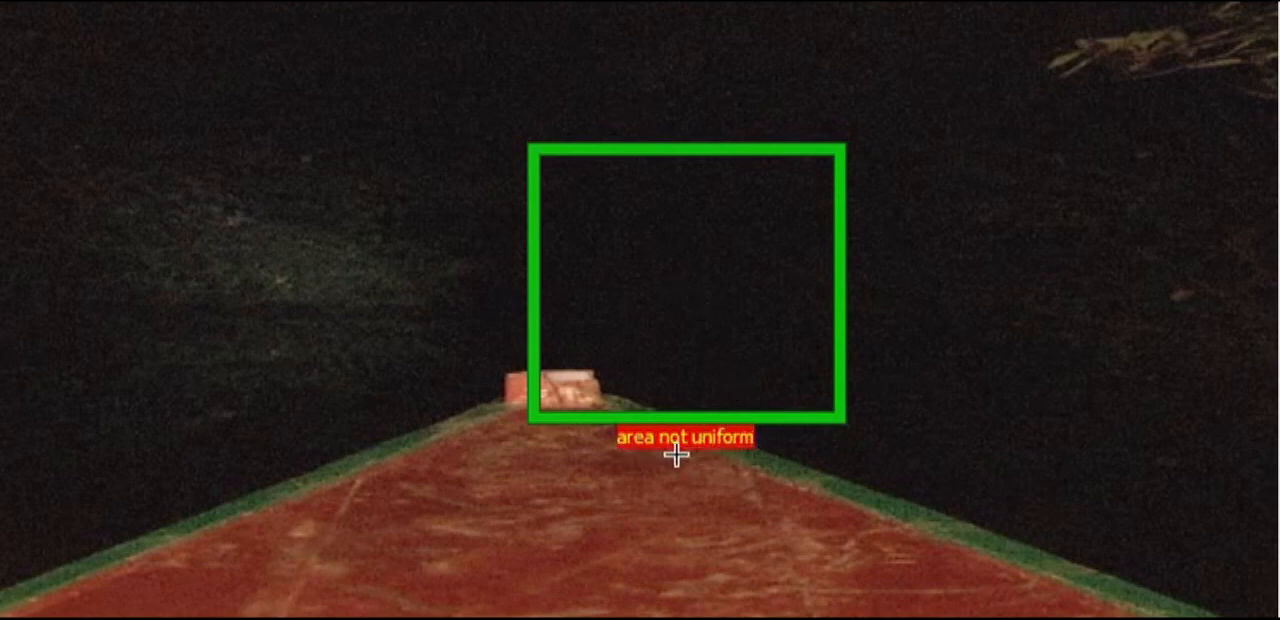
mouse_move(756, 438)
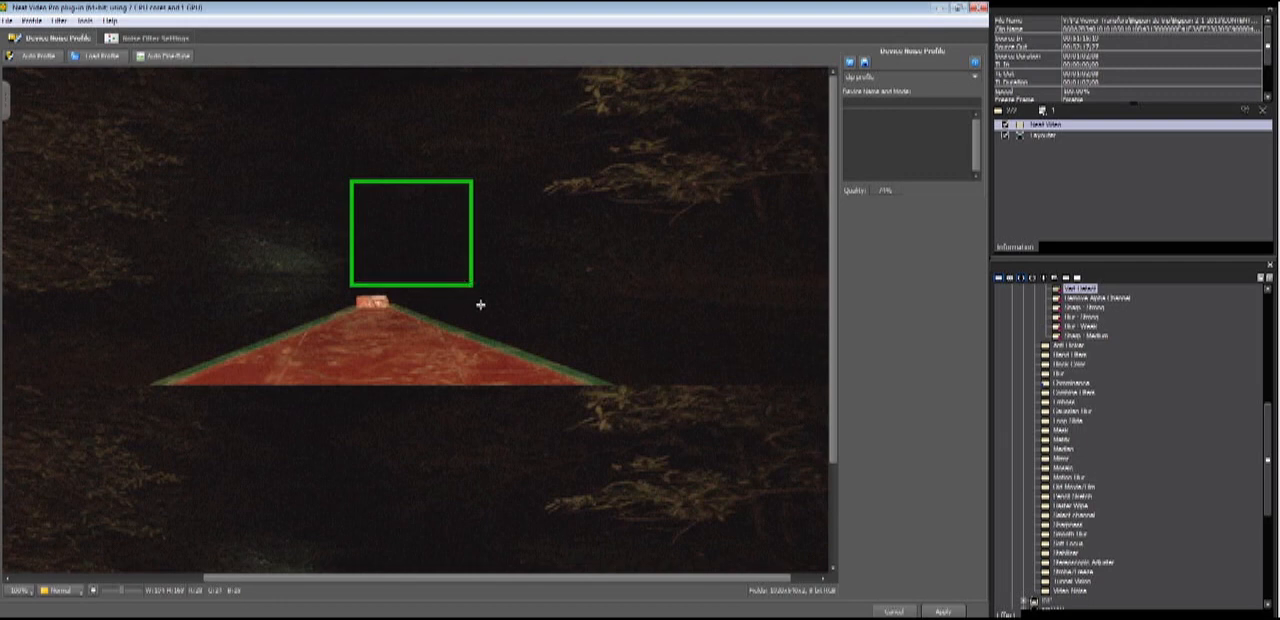
mouse_move(428, 72)
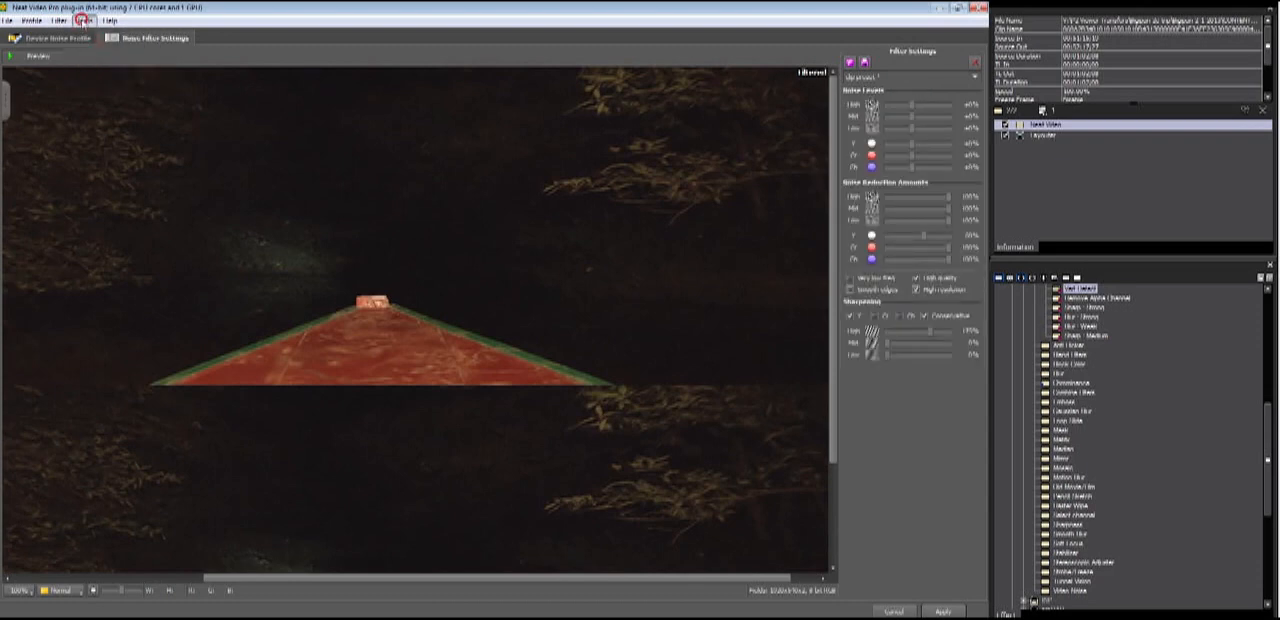
click(60, 22)
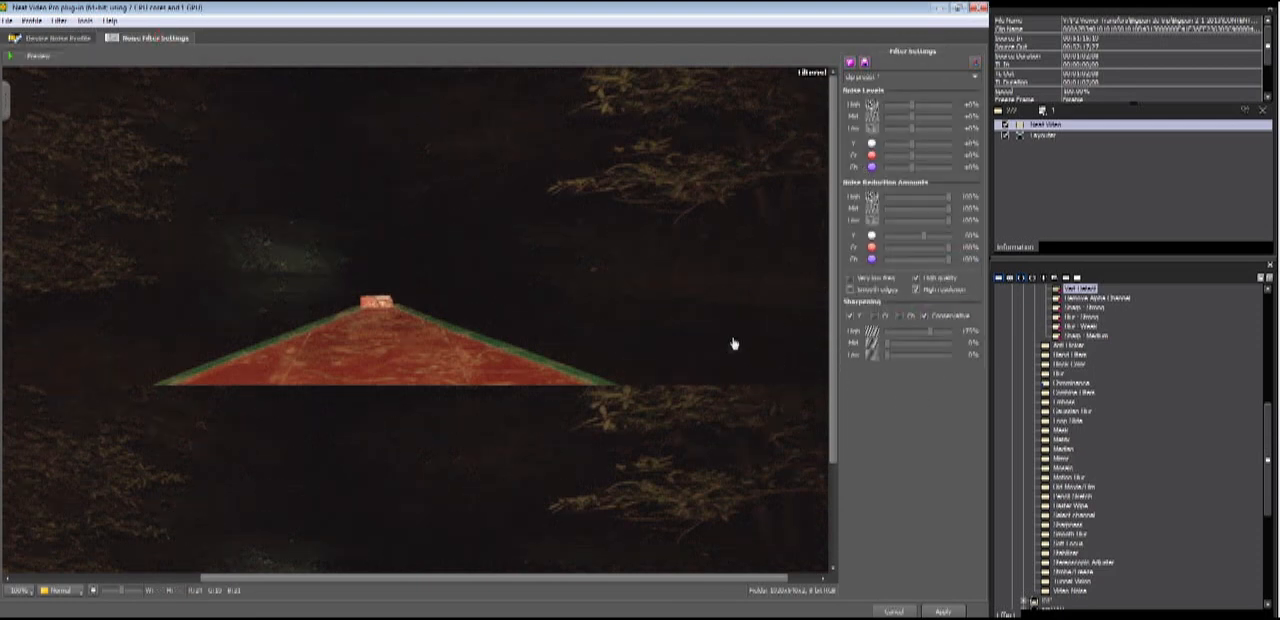
mouse_move(376, 280)
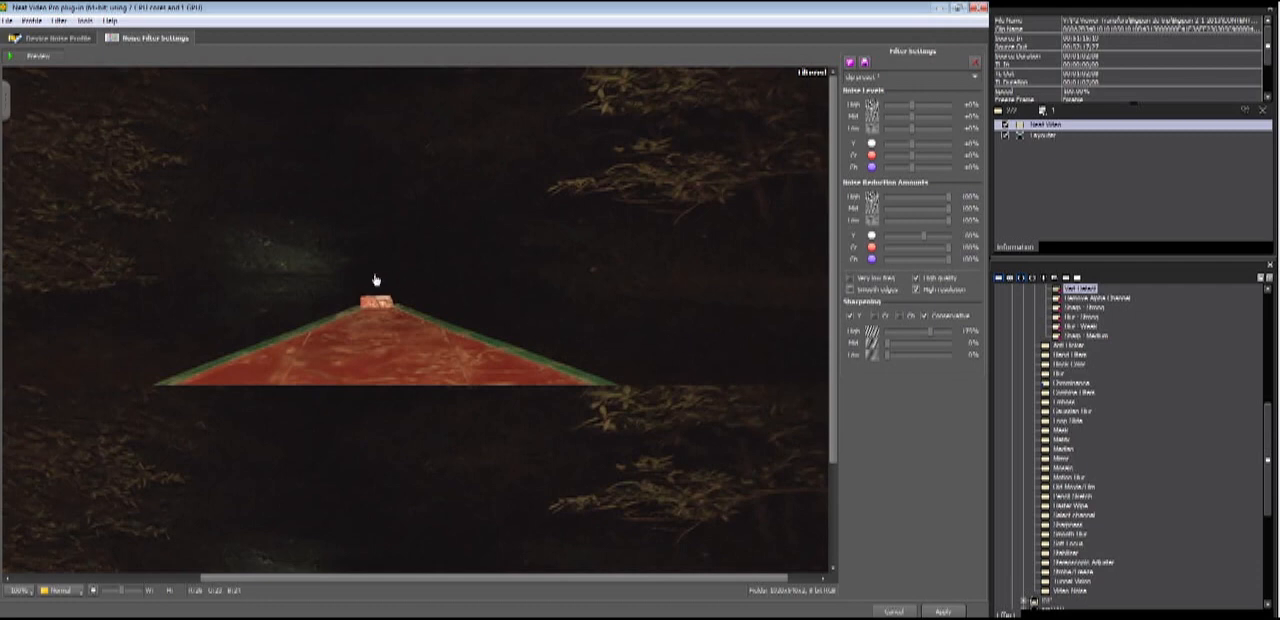
mouse_move(892, 504)
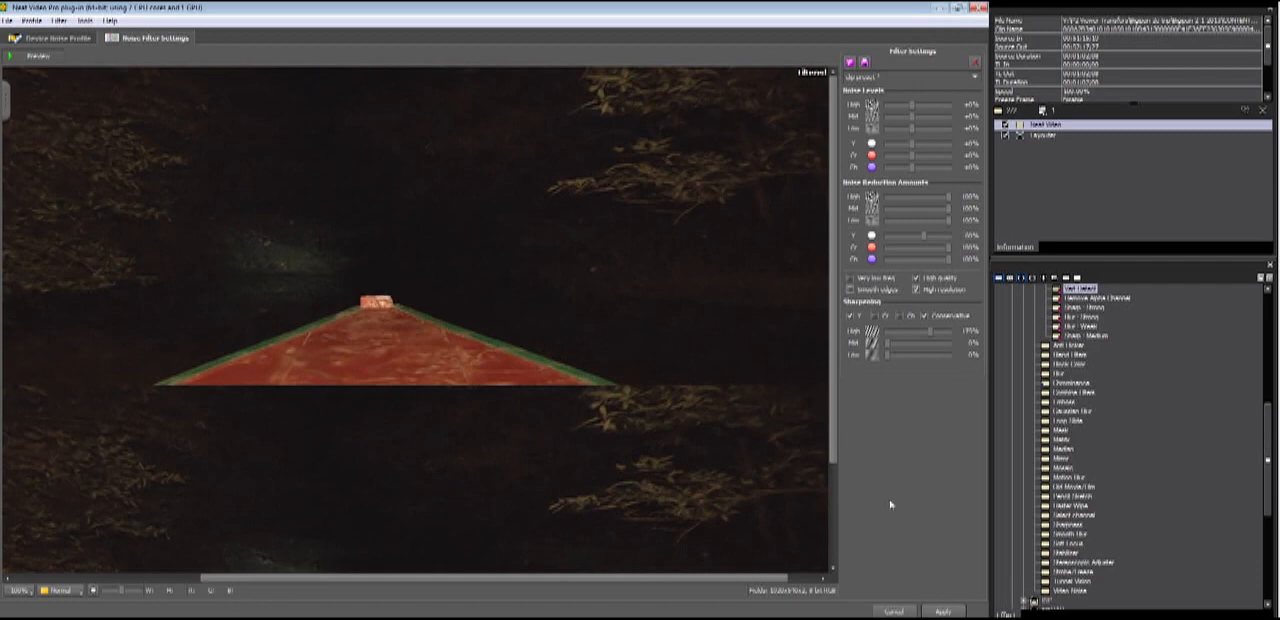